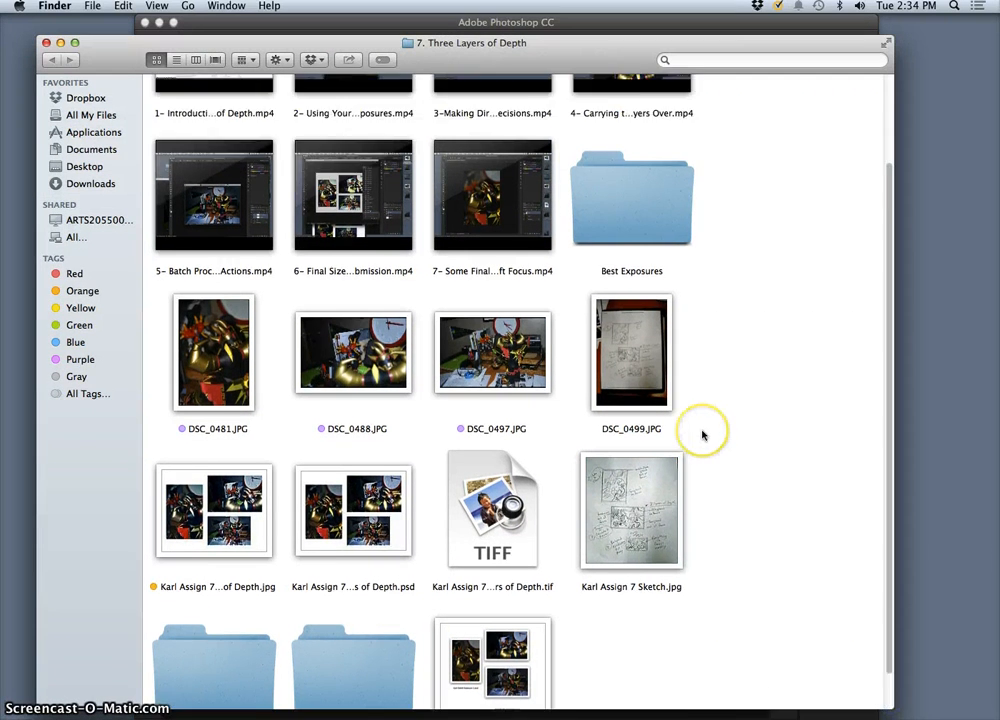
# Scroll the Finder window and open the finished three-photo layout image for viewing
pyautogui.scroll(-3)
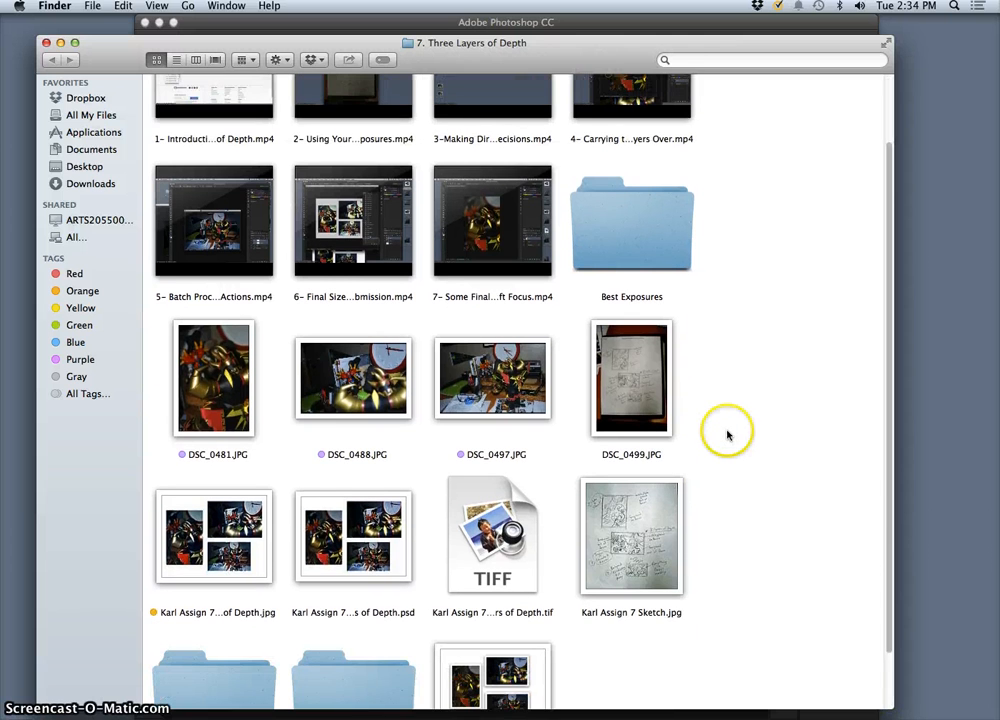
pyautogui.scroll(-3)
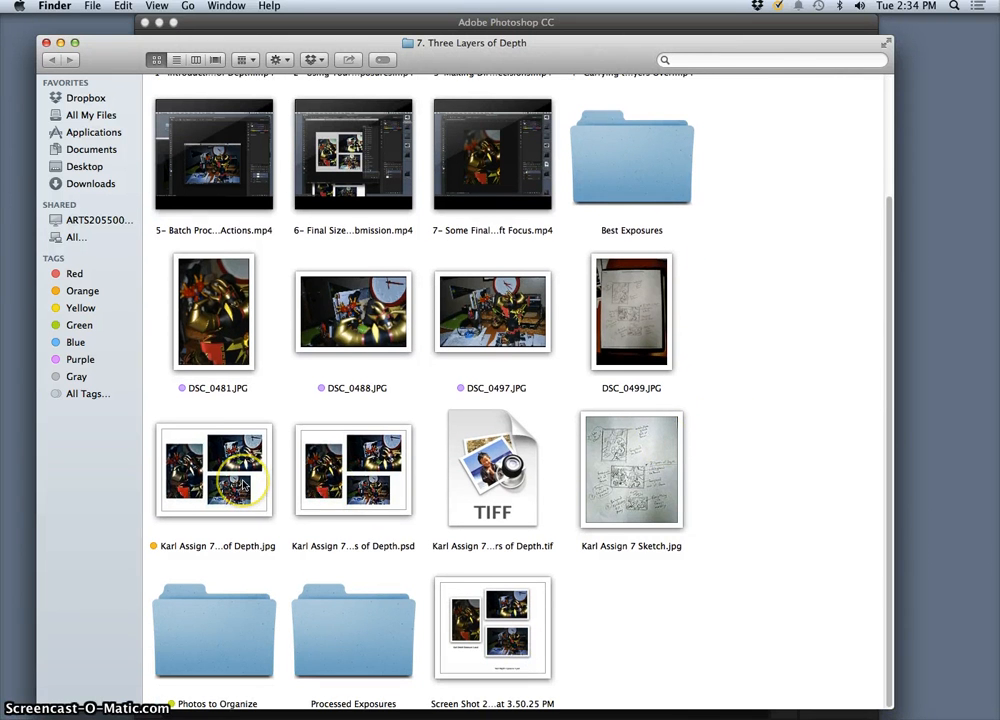
pyautogui.click(213, 470)
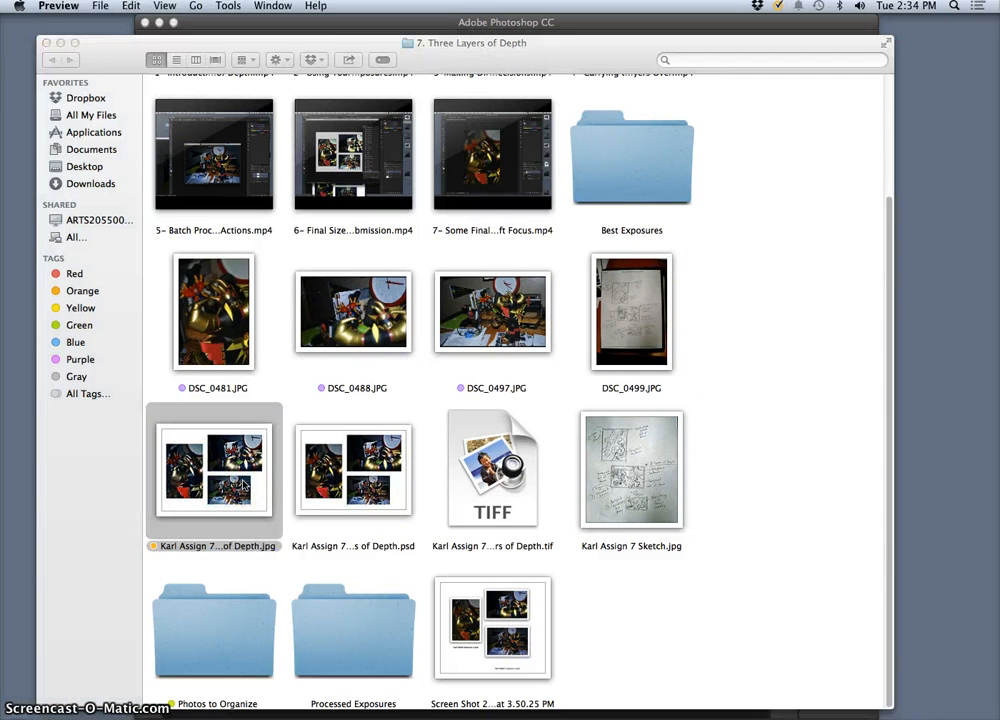
pyautogui.doubleClick(213, 468)
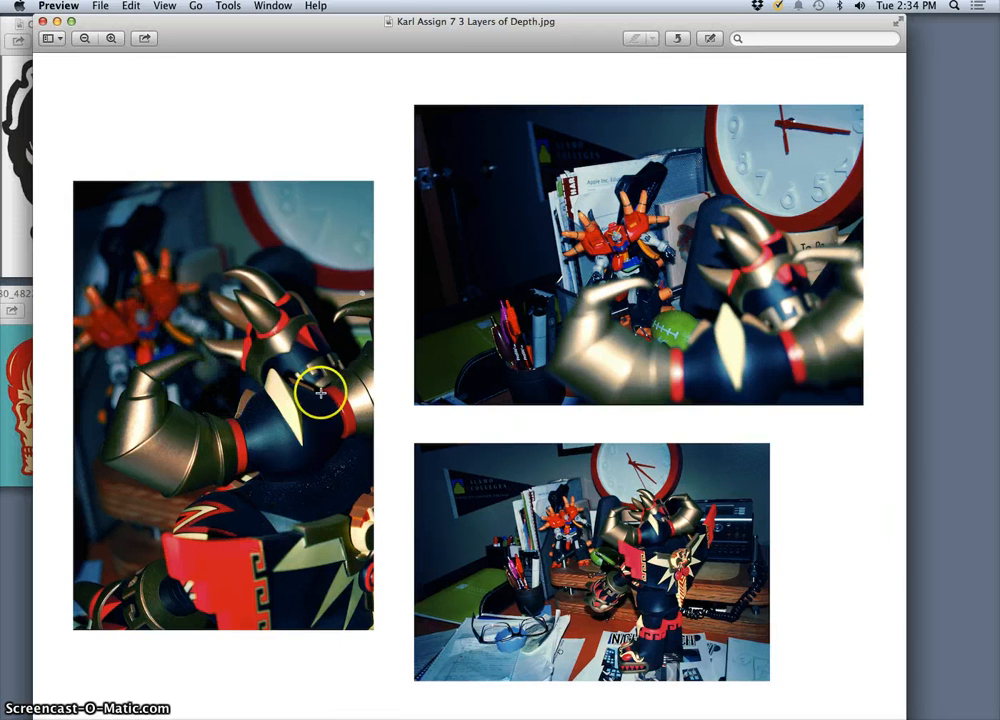
pyautogui.moveTo(785, 243)
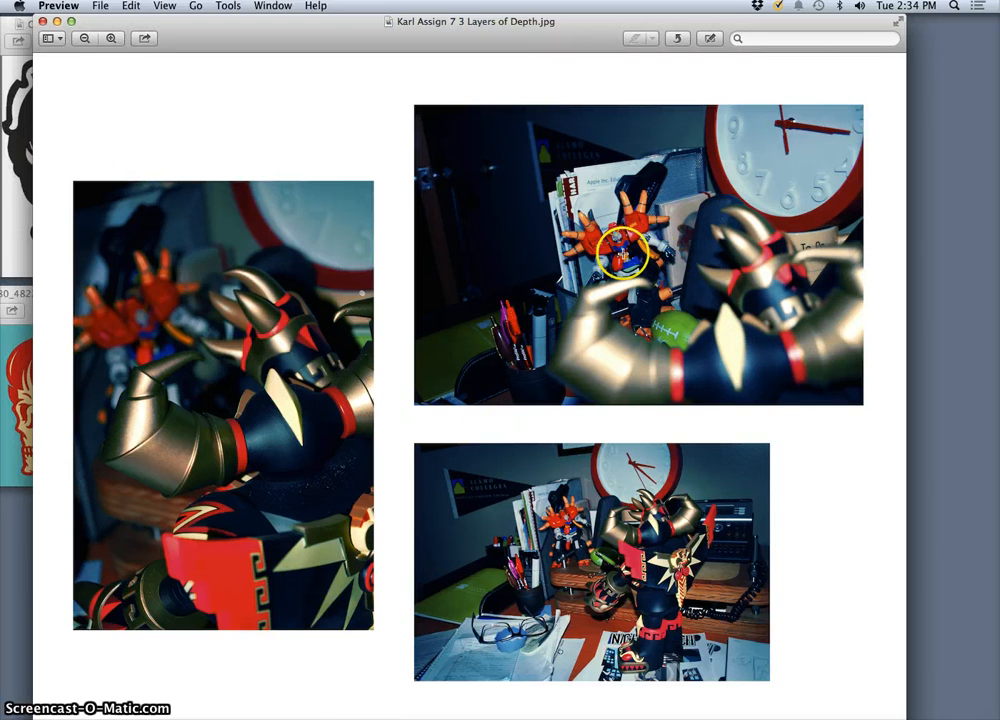
pyautogui.moveTo(520, 175)
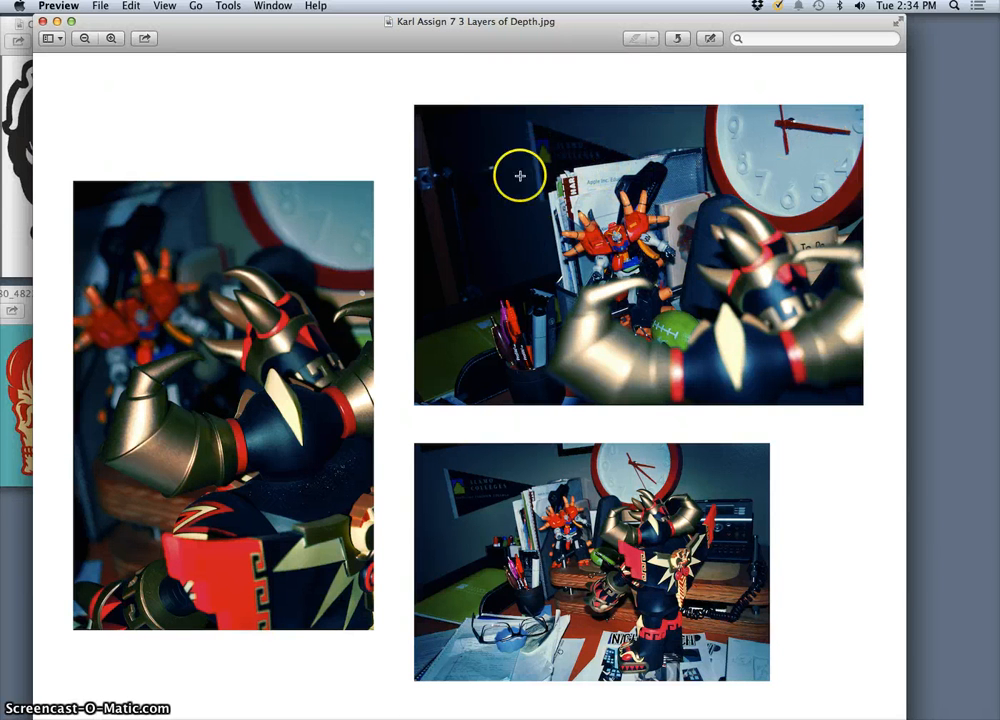
pyautogui.moveTo(215, 355)
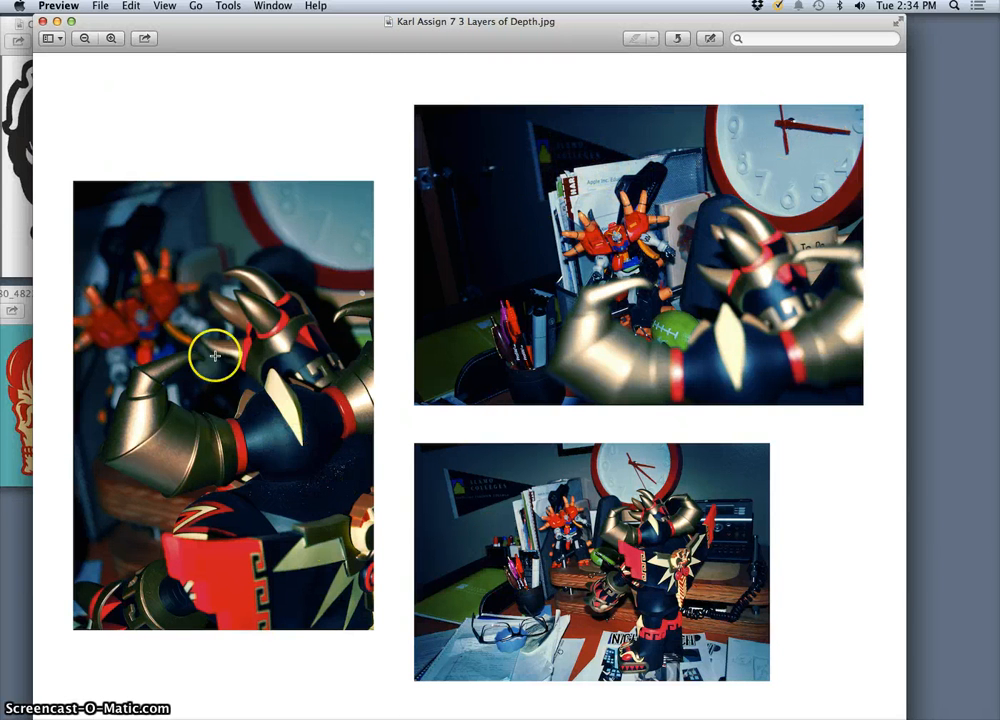
pyautogui.moveTo(315, 488)
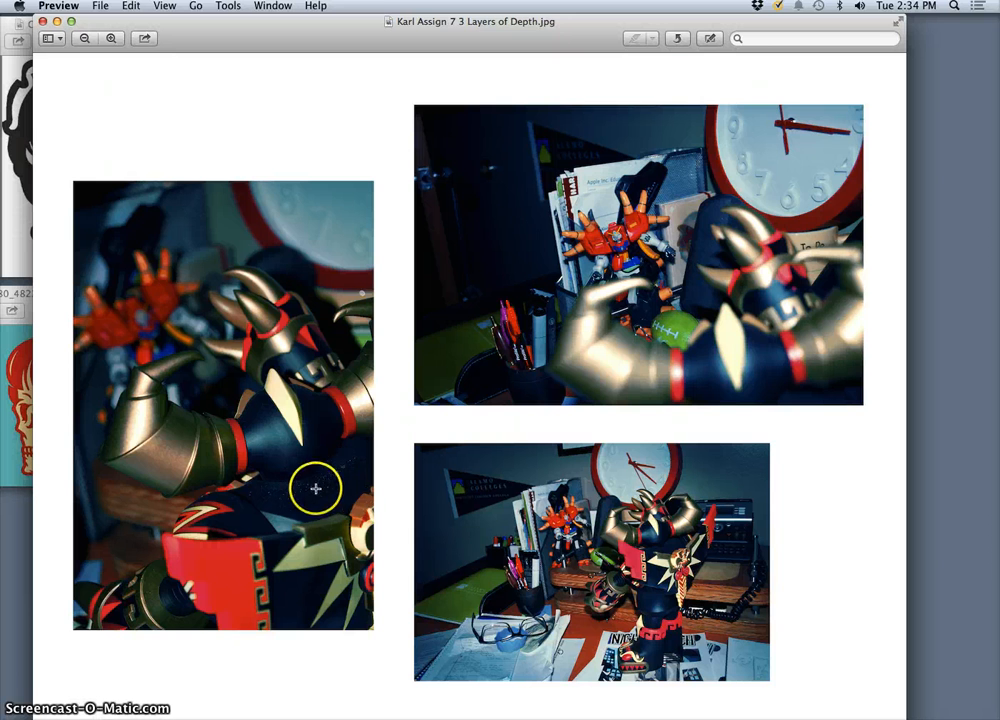
pyautogui.moveTo(615, 583)
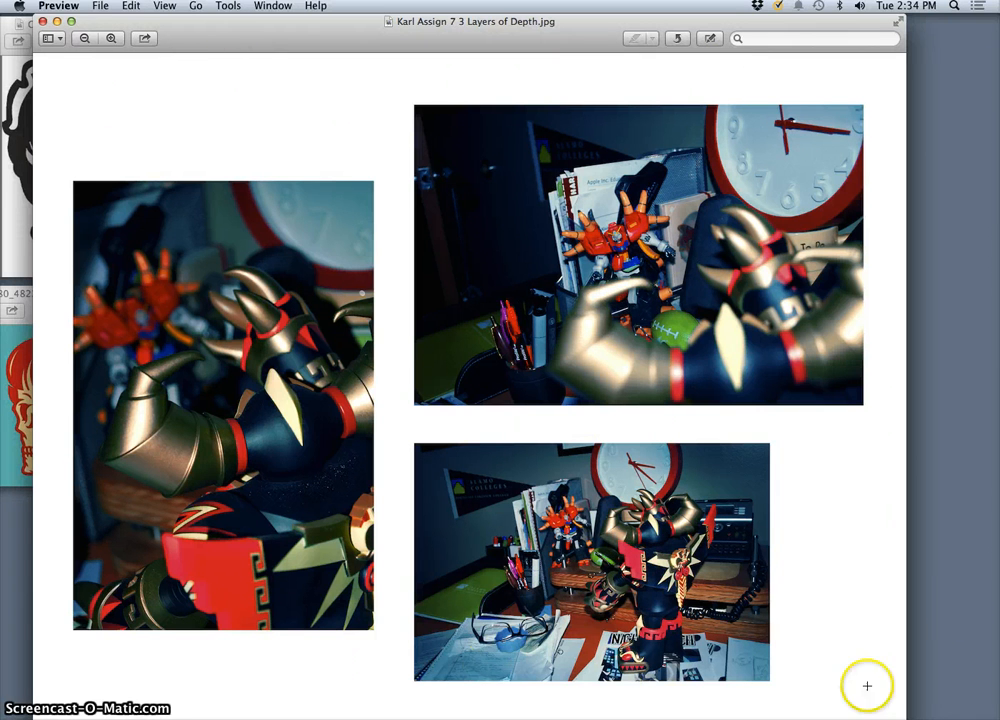
pyautogui.moveTo(227, 7)
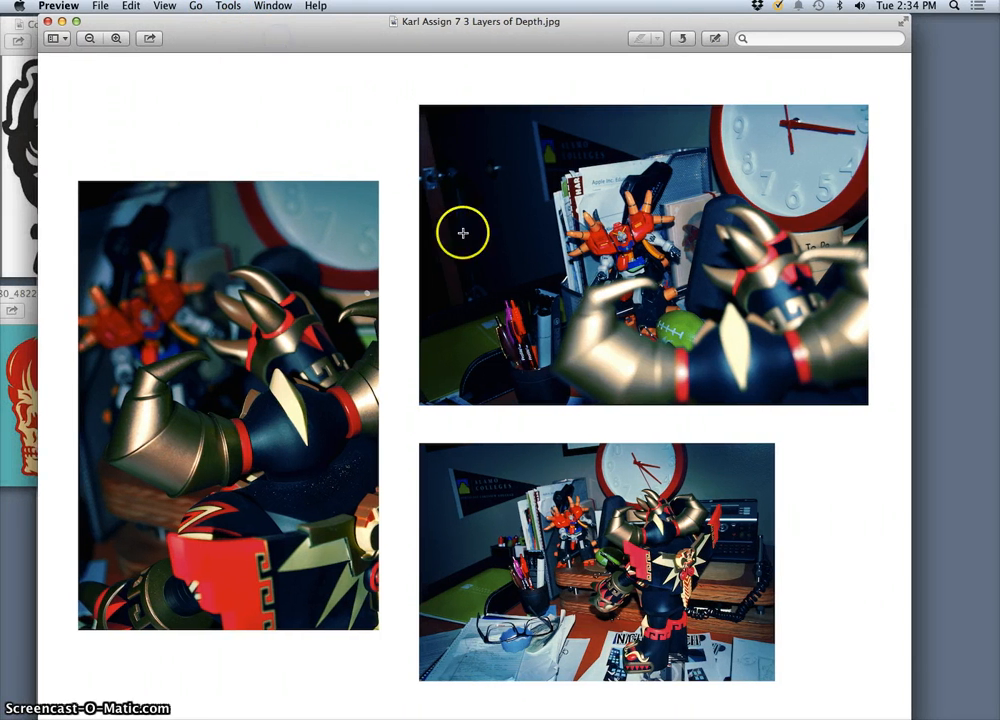
pyautogui.moveTo(320, 167)
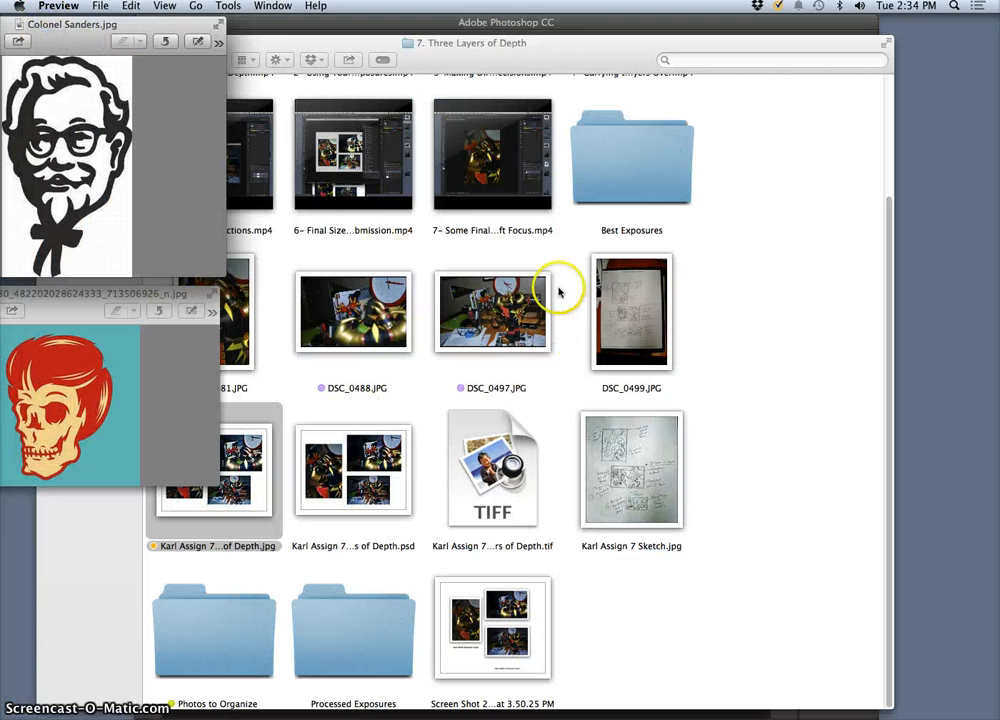
# Bring up the Open With choices for DSC_0497.JPG to send it to Photoshop
pyautogui.rightClick(491, 311)
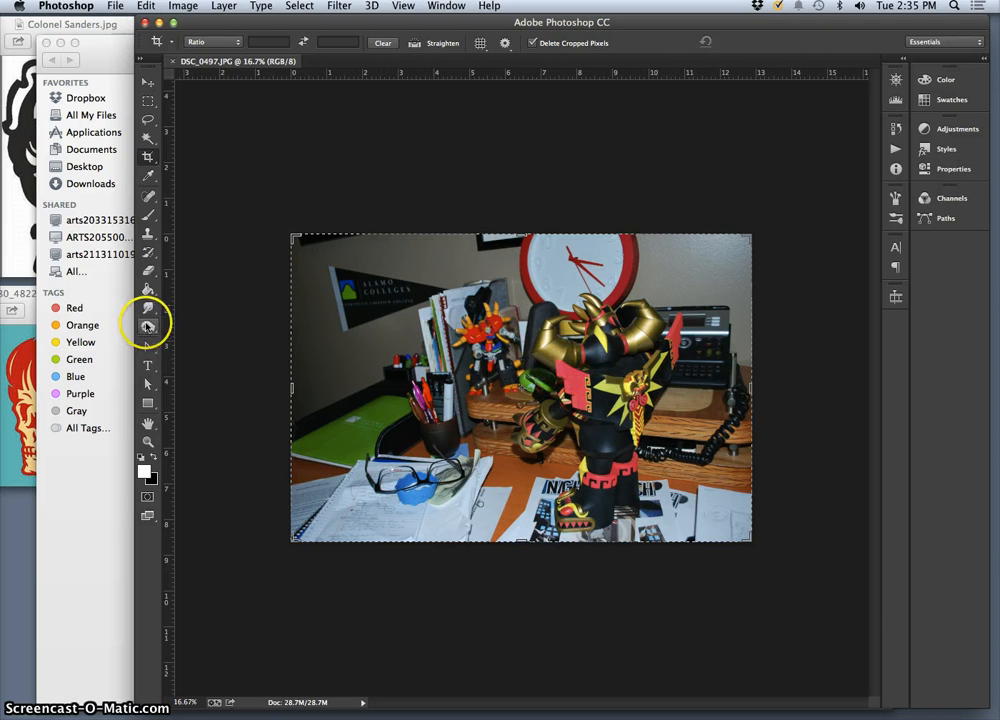
# Switch to the Blur tool and show the Layers panel via the Window menu
pyautogui.click(147, 323)
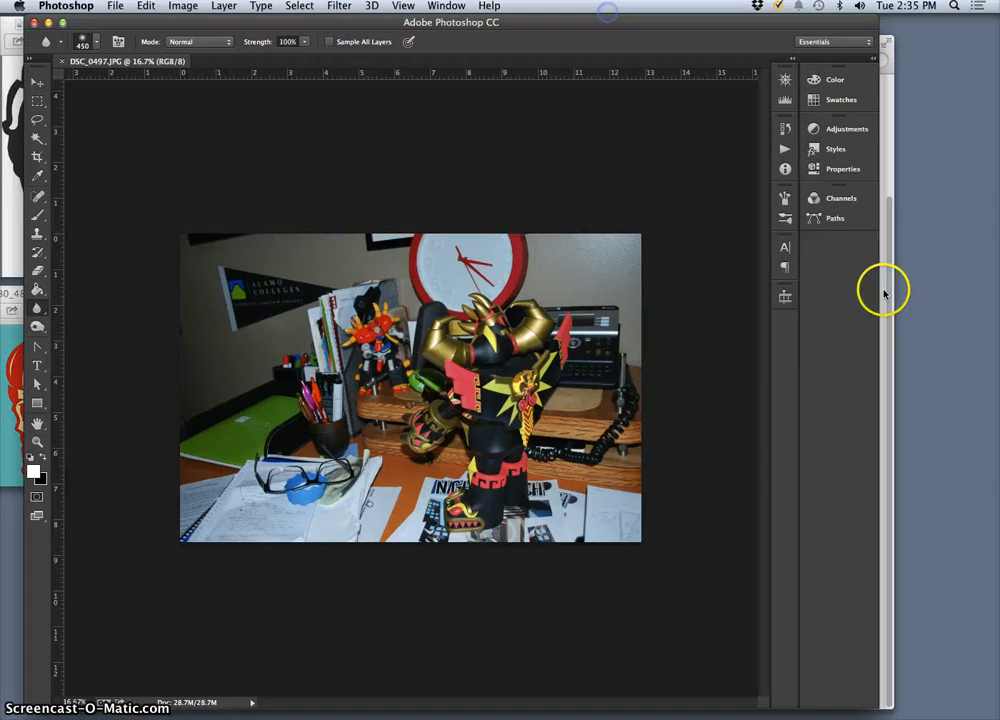
pyautogui.click(446, 6)
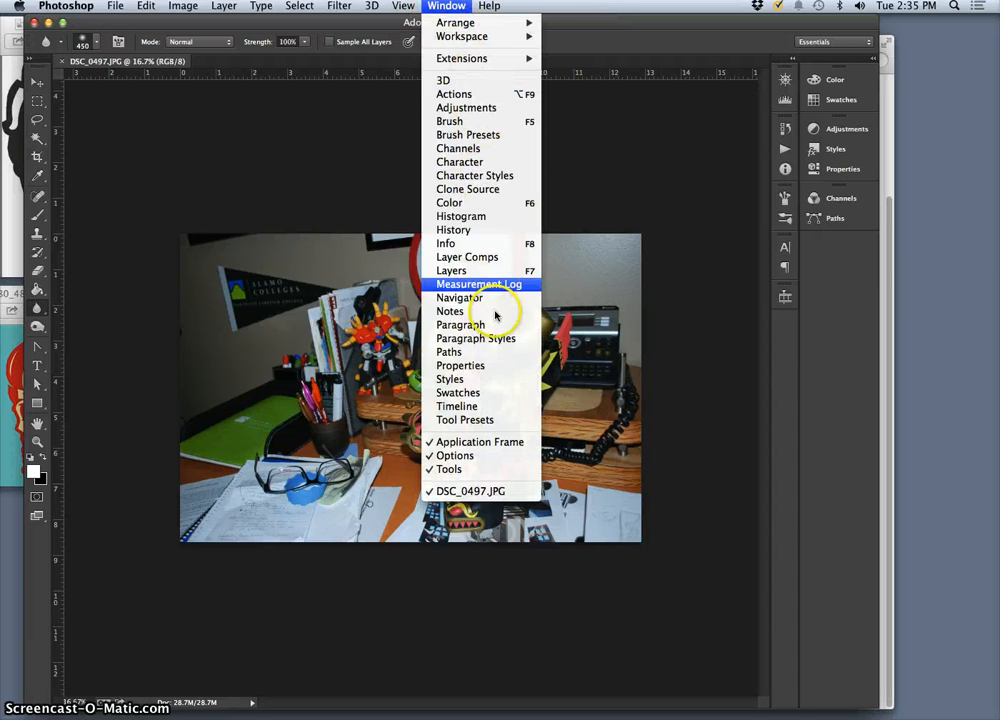
pyautogui.click(451, 270)
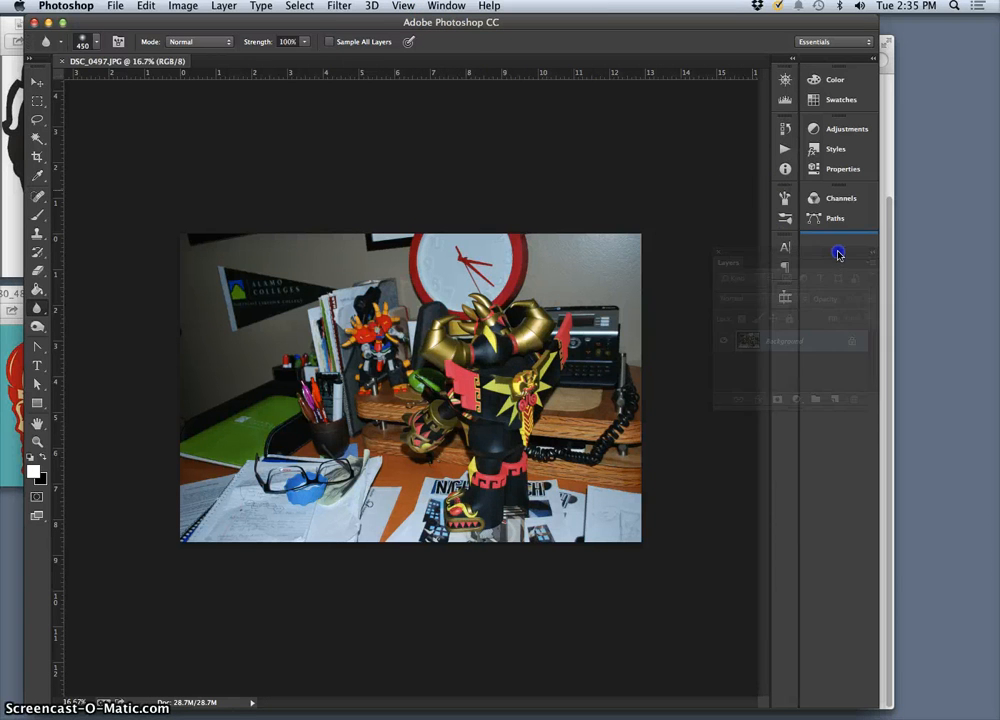
pyautogui.click(838, 253)
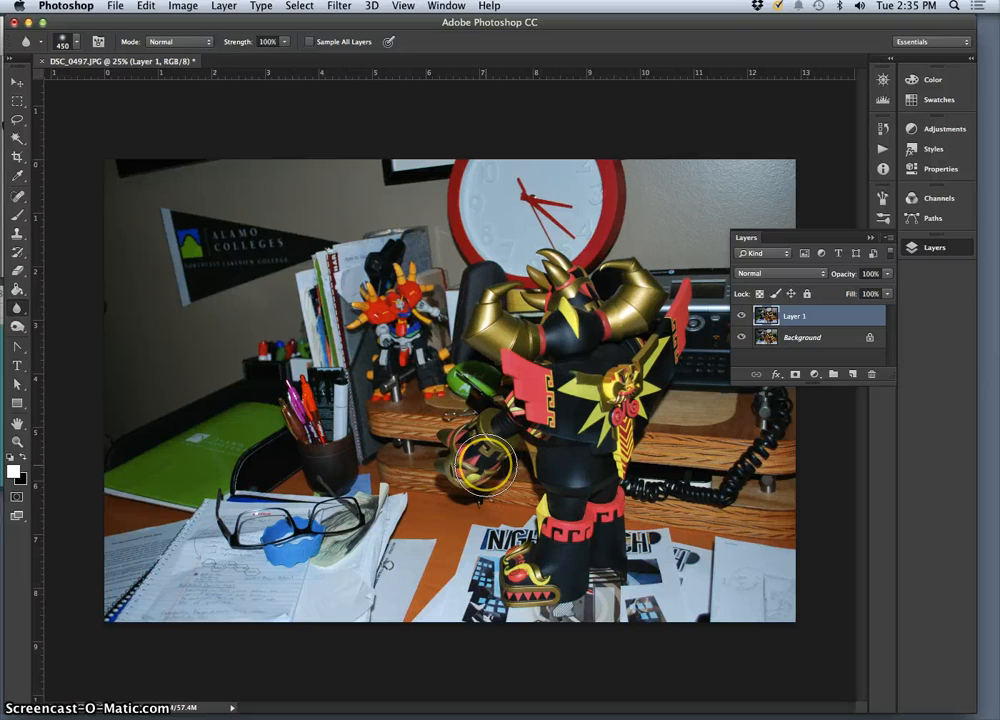
pyautogui.moveTo(360, 530)
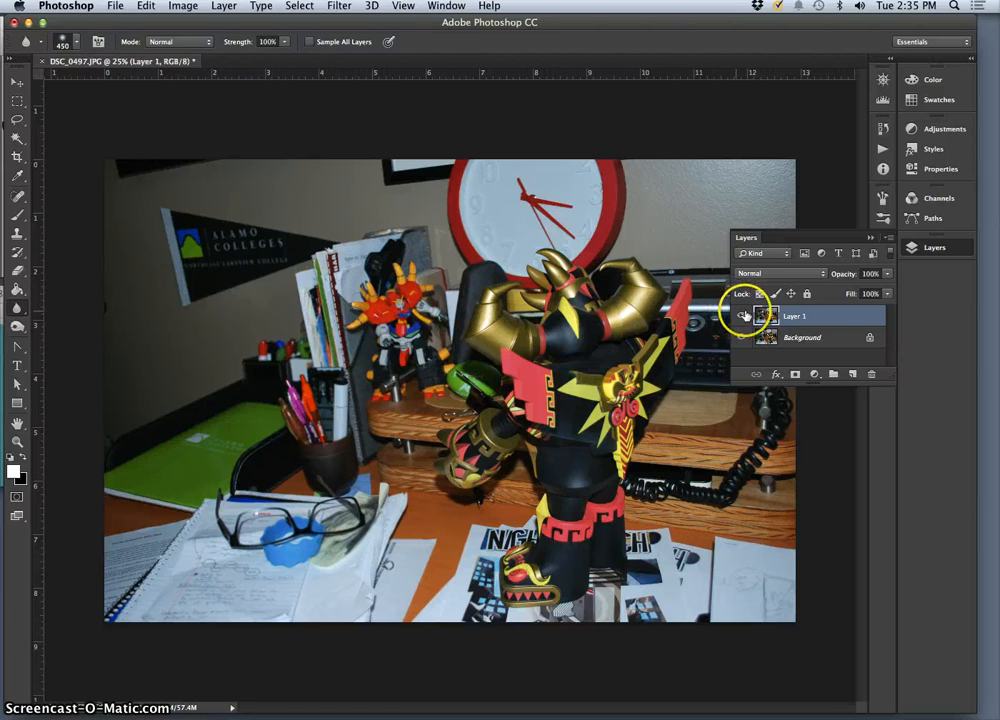
pyautogui.moveTo(742, 318)
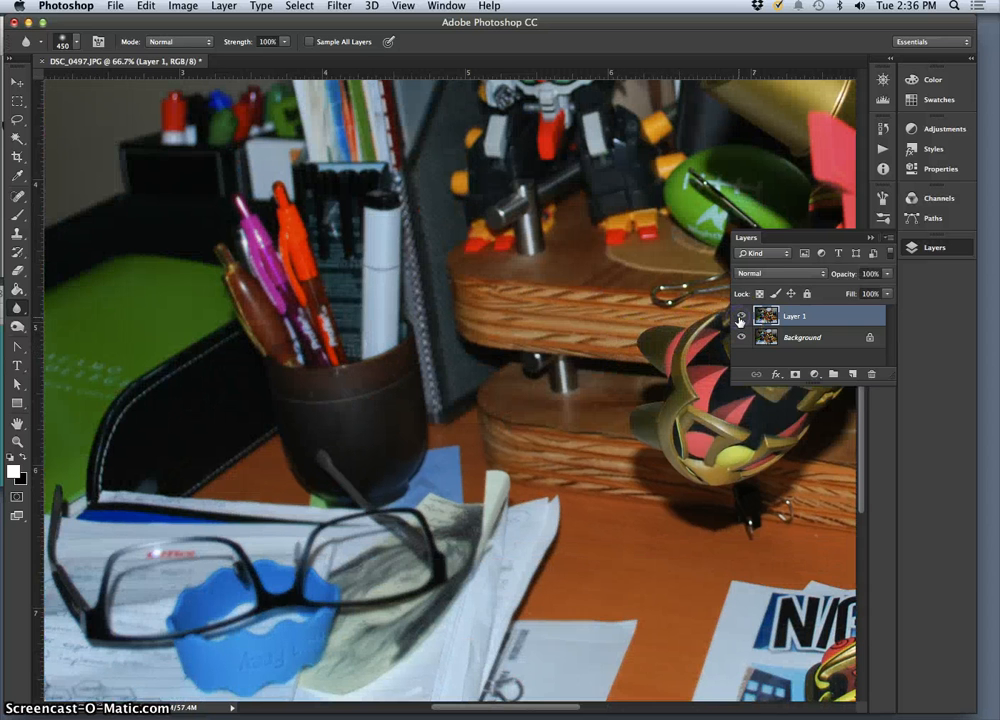
# Toggle Layer 1 to compare with the original and blur a spot near the robot's base
pyautogui.click(740, 316)
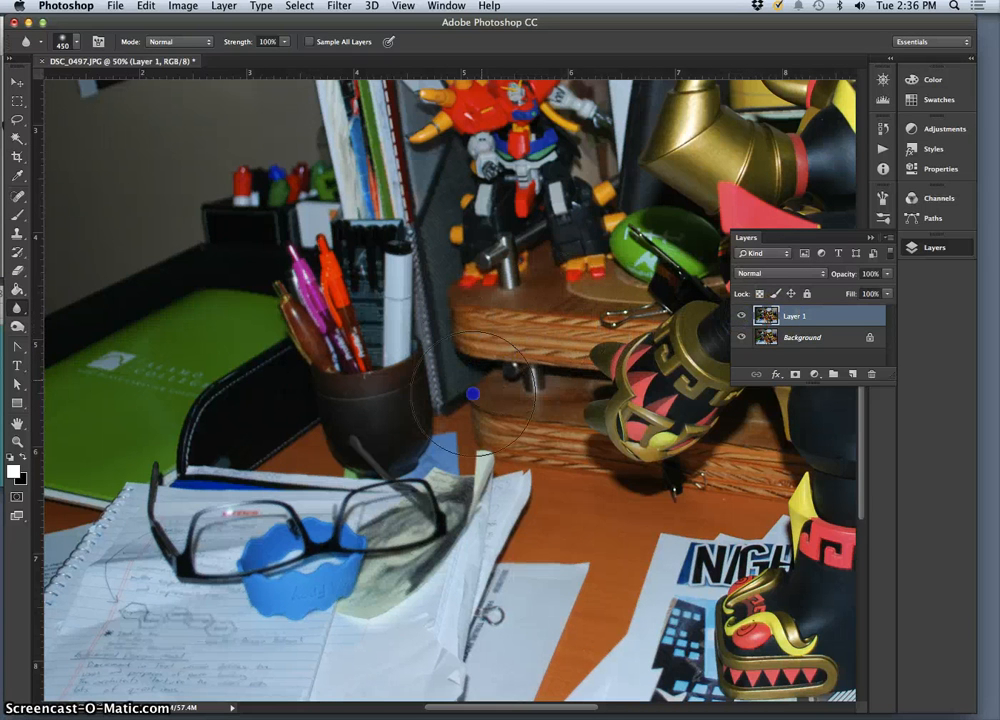
pyautogui.moveTo(544, 510)
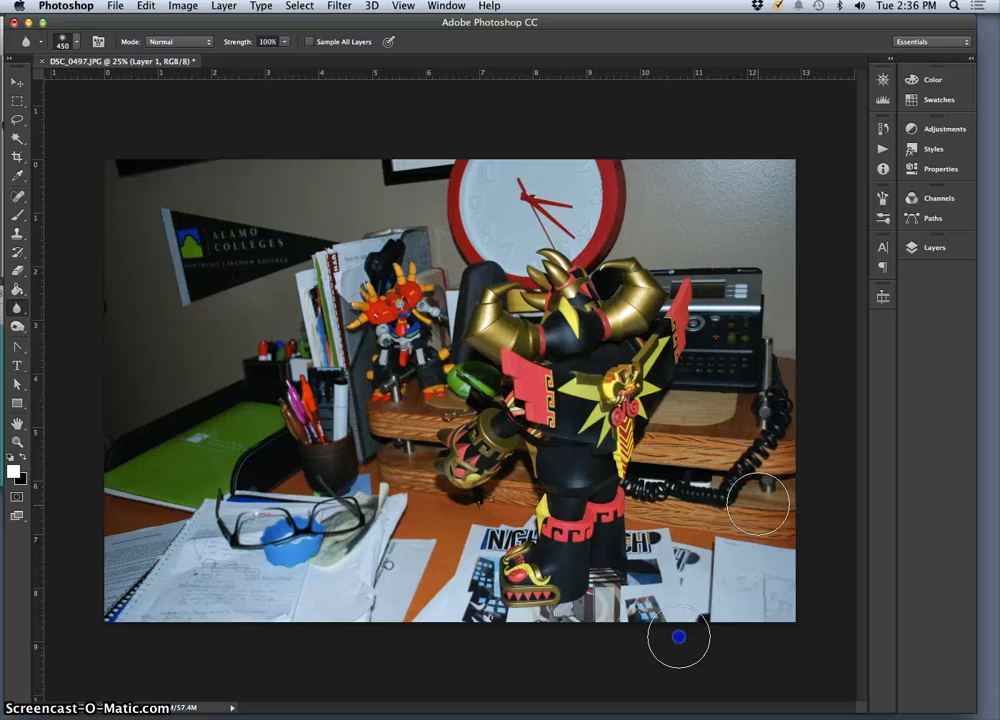
pyautogui.moveTo(718, 182)
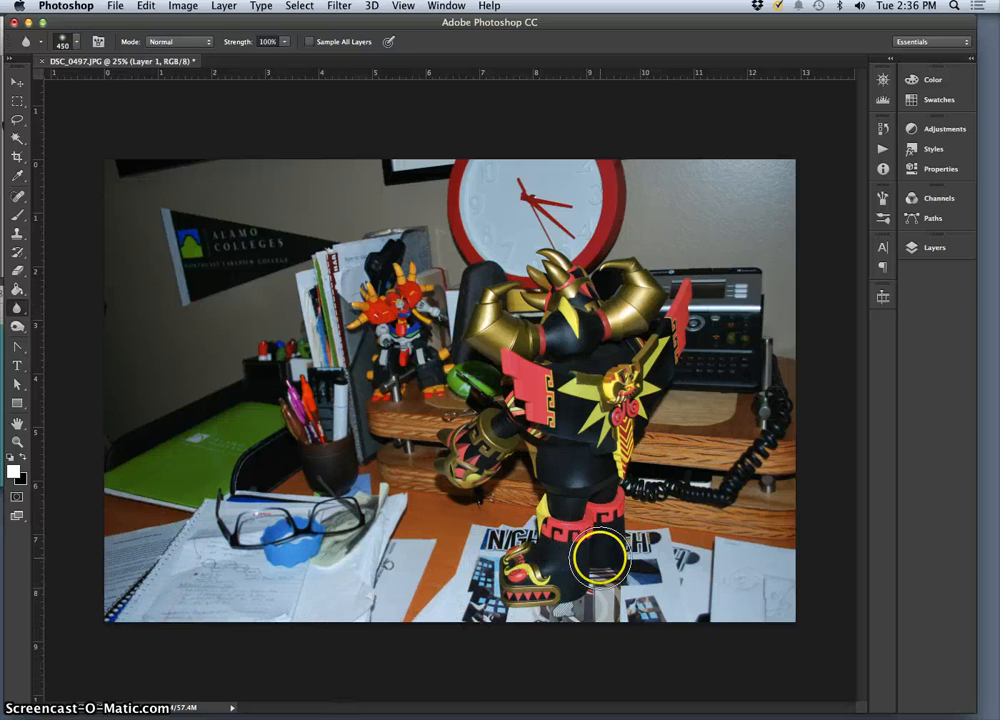
pyautogui.click(934, 247)
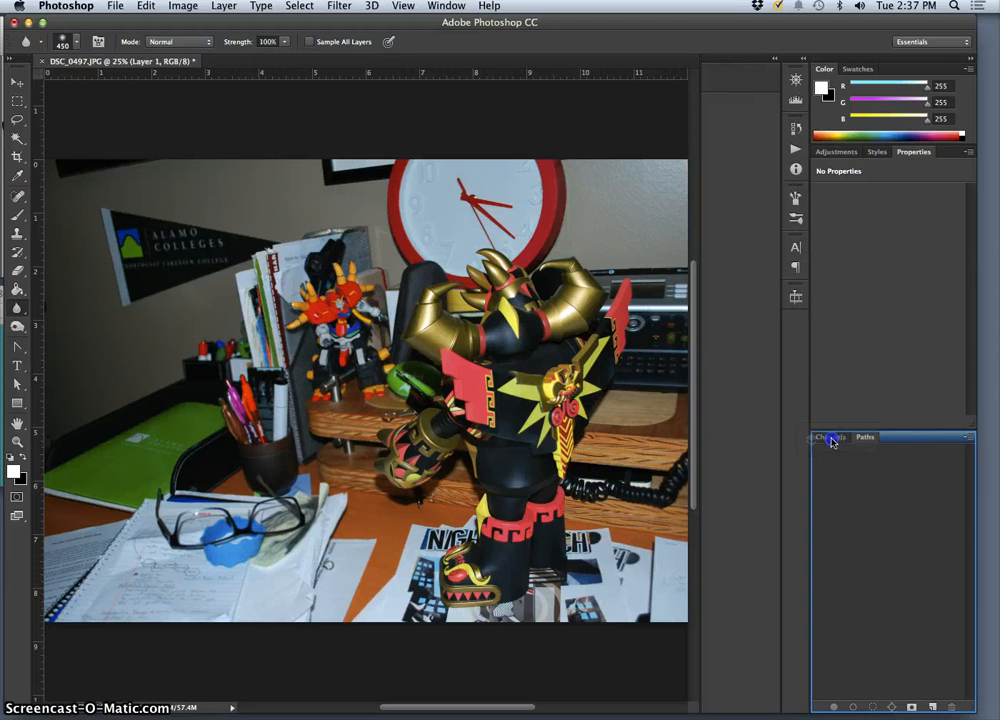
# Move the Layers panel first in the Channels/Paths group and hide Layer 1 to compare
pyautogui.click(893, 436)
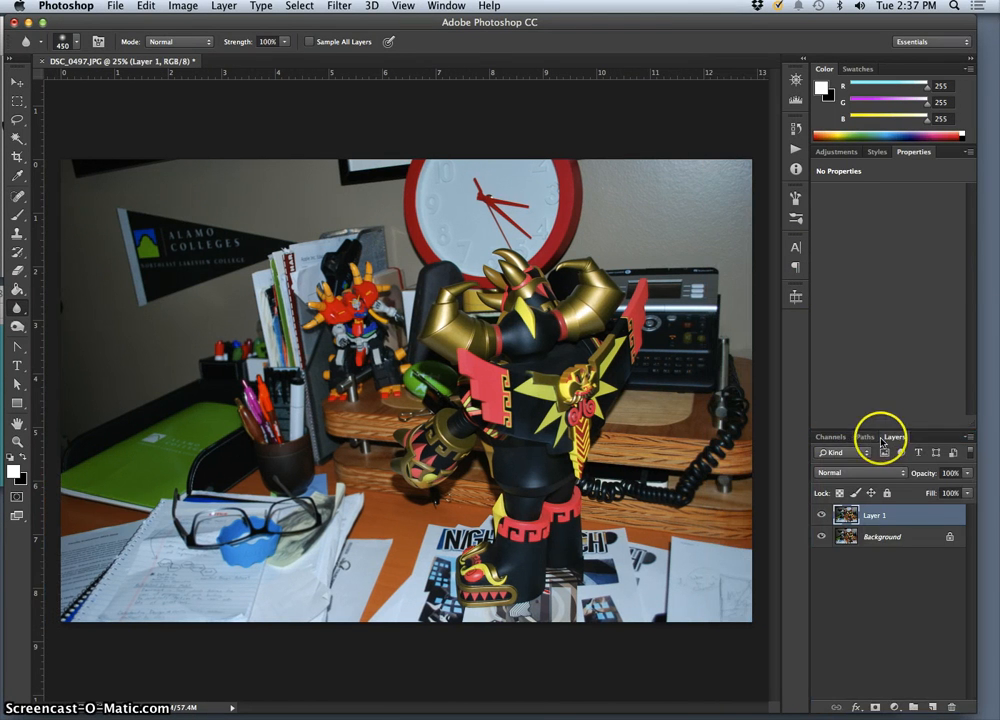
pyautogui.click(832, 437)
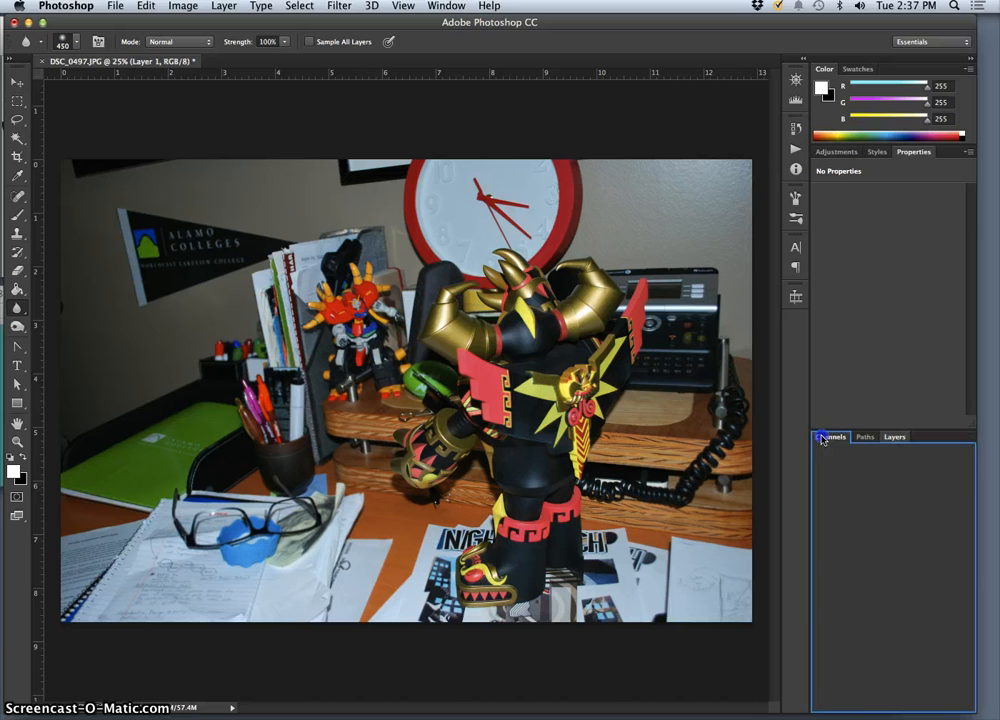
pyautogui.click(893, 436)
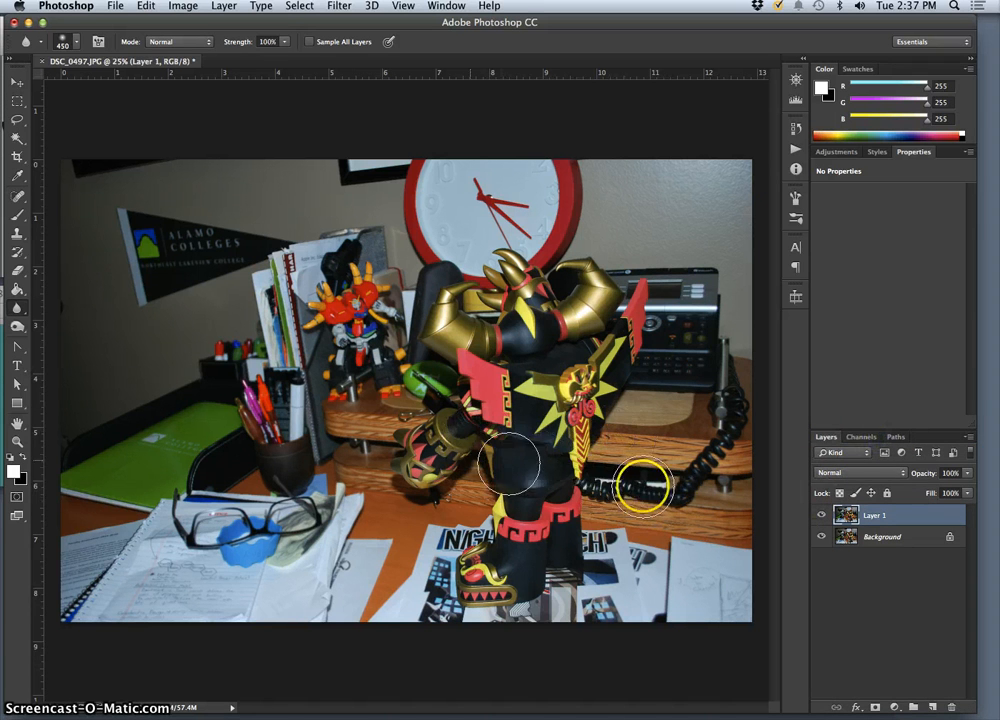
pyautogui.moveTo(510, 465); pyautogui.dragTo(260, 487)
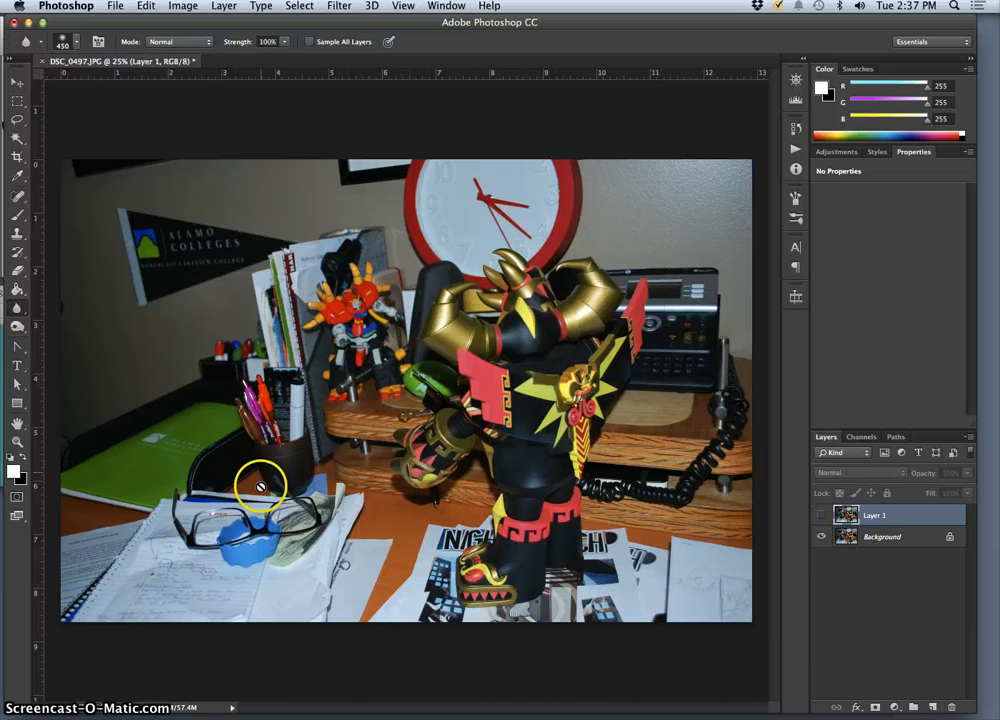
pyautogui.click(882, 537)
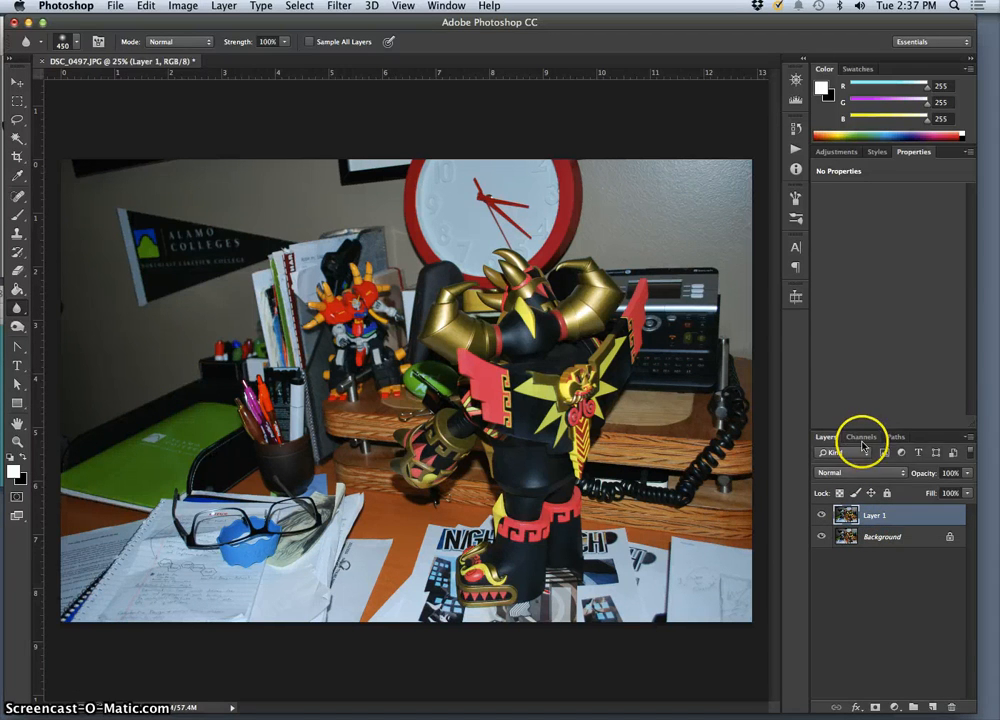
# Add a new Alpha 1 channel from the Channels panel
pyautogui.click(861, 436)
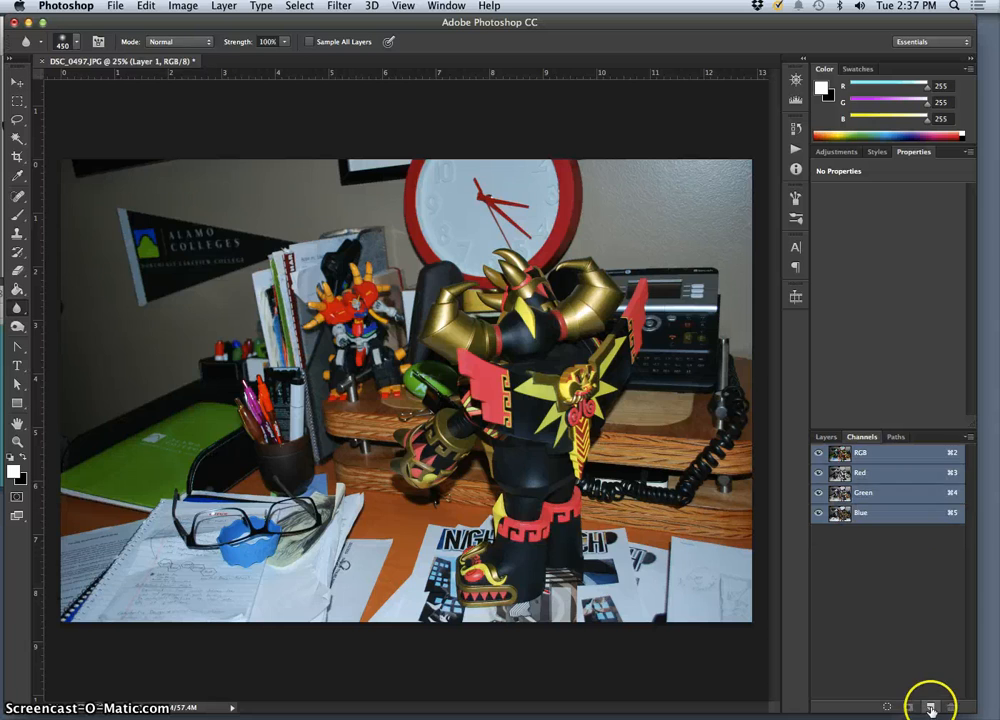
pyautogui.click(930, 707)
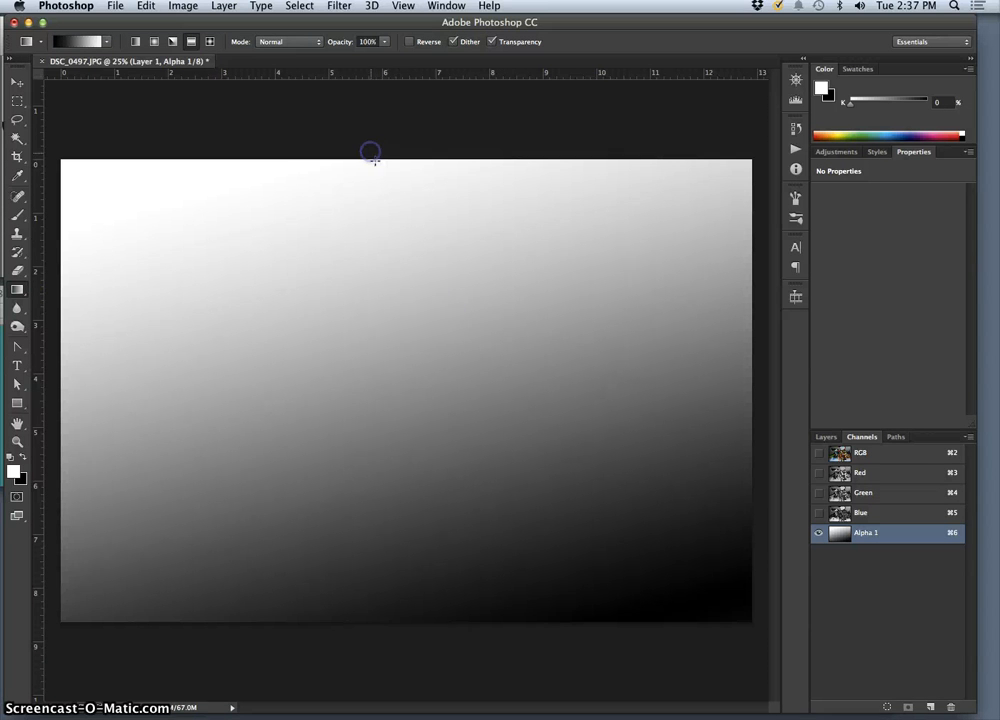
pyautogui.click(818, 453)
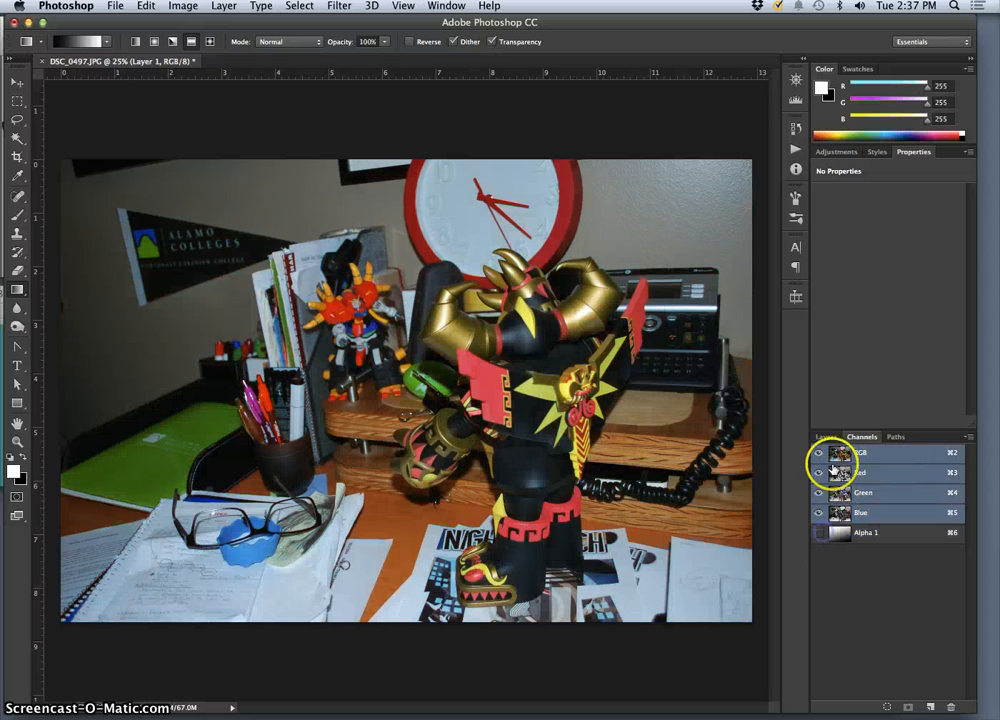
# Turn off Alpha 1's visibility and return to the layer list
pyautogui.click(818, 532)
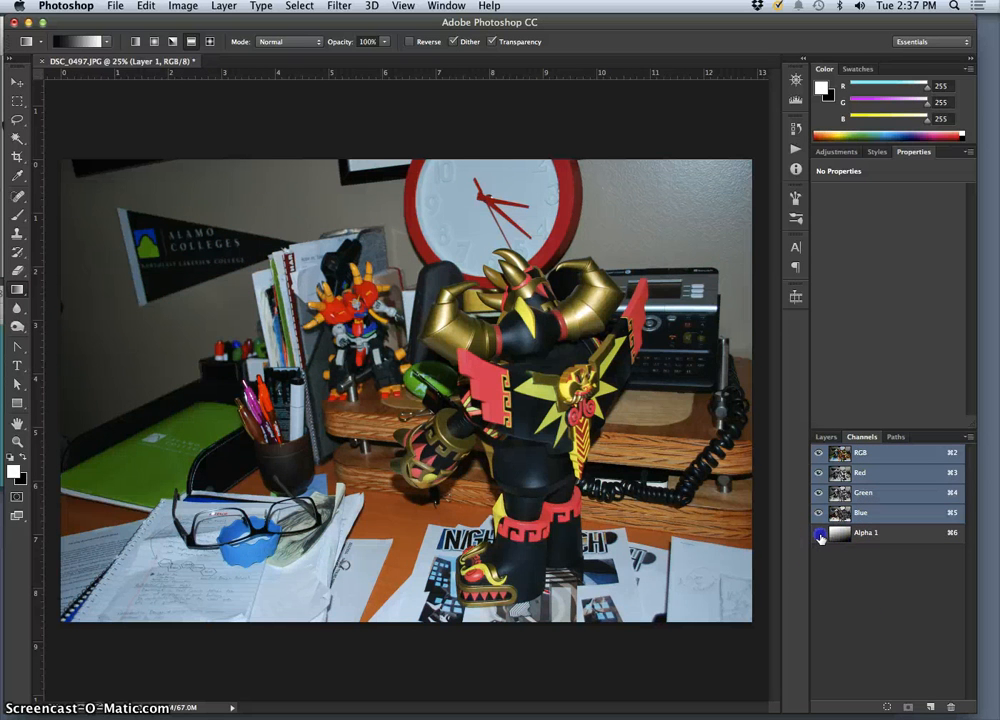
pyautogui.click(818, 532)
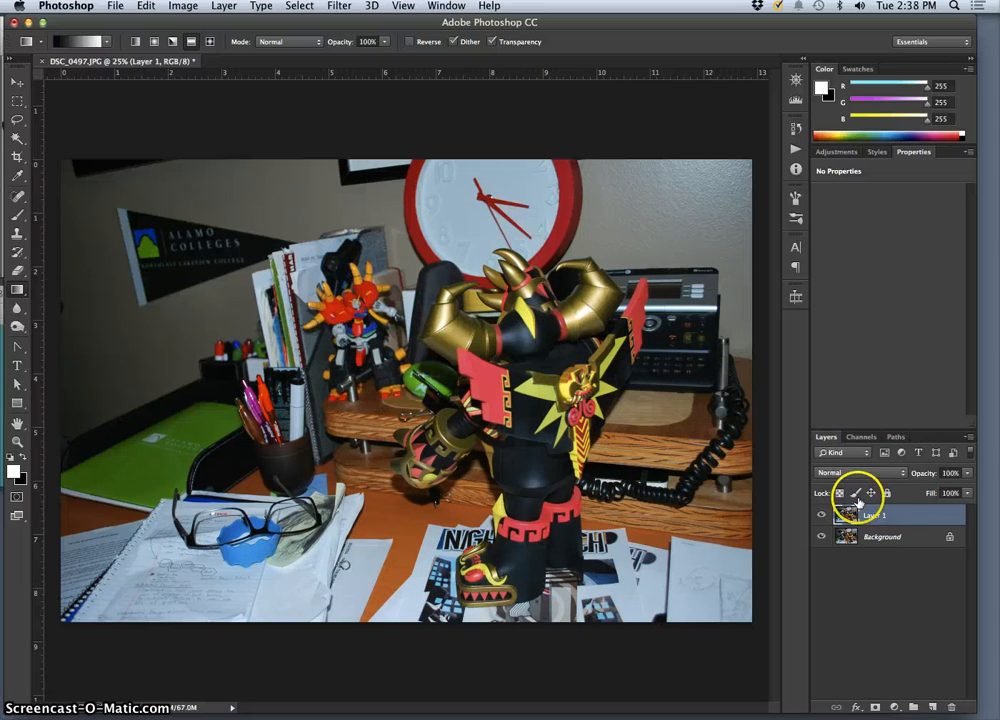
# Start Lens Blur on Layer 1 with Alpha 1 as the depth map source
pyautogui.click(339, 6)
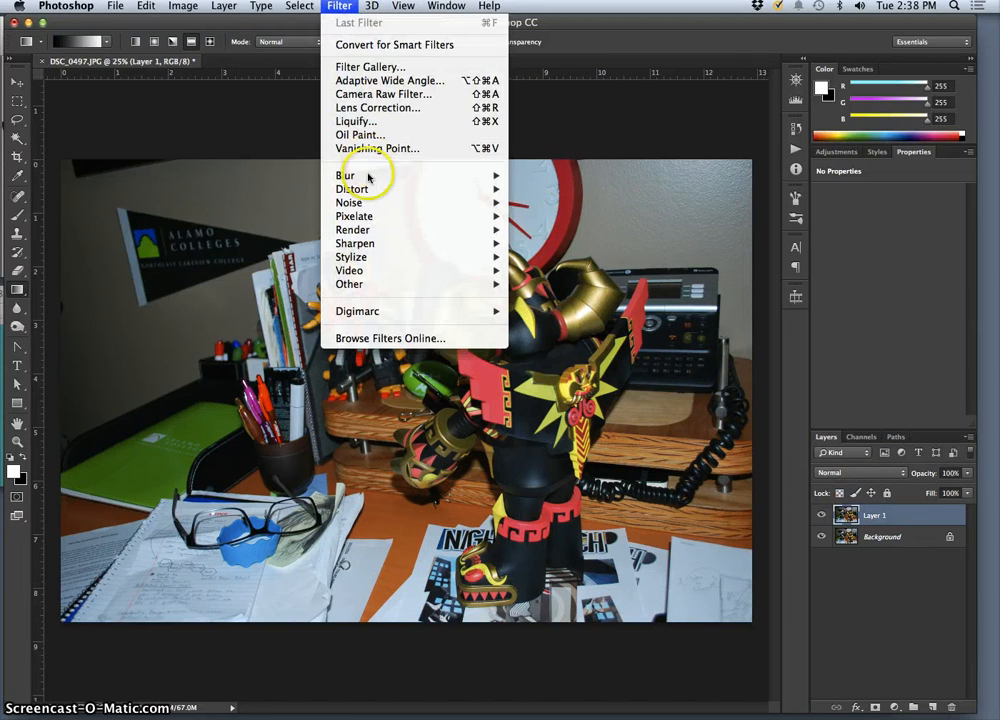
pyautogui.moveTo(345, 175)
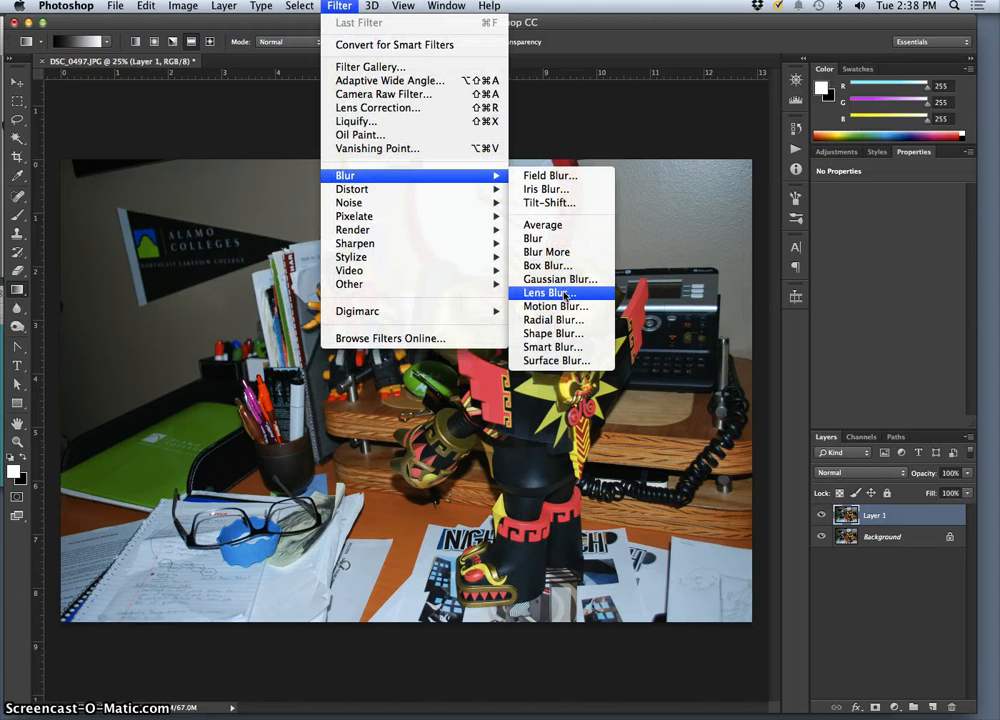
pyautogui.click(547, 292)
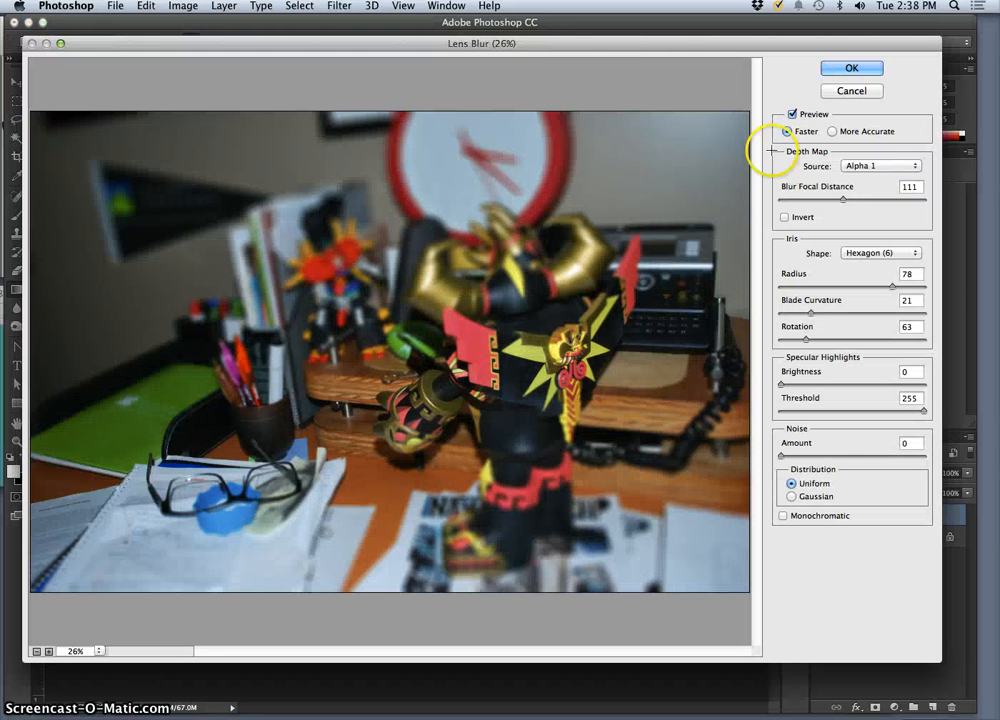
pyautogui.click(878, 165)
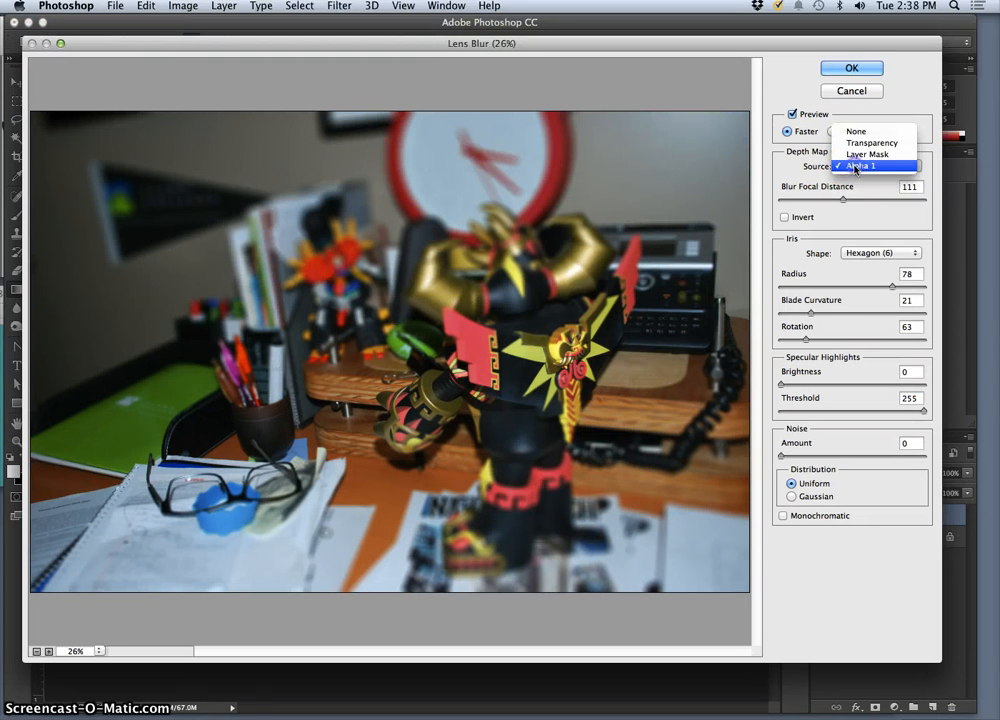
pyautogui.click(860, 166)
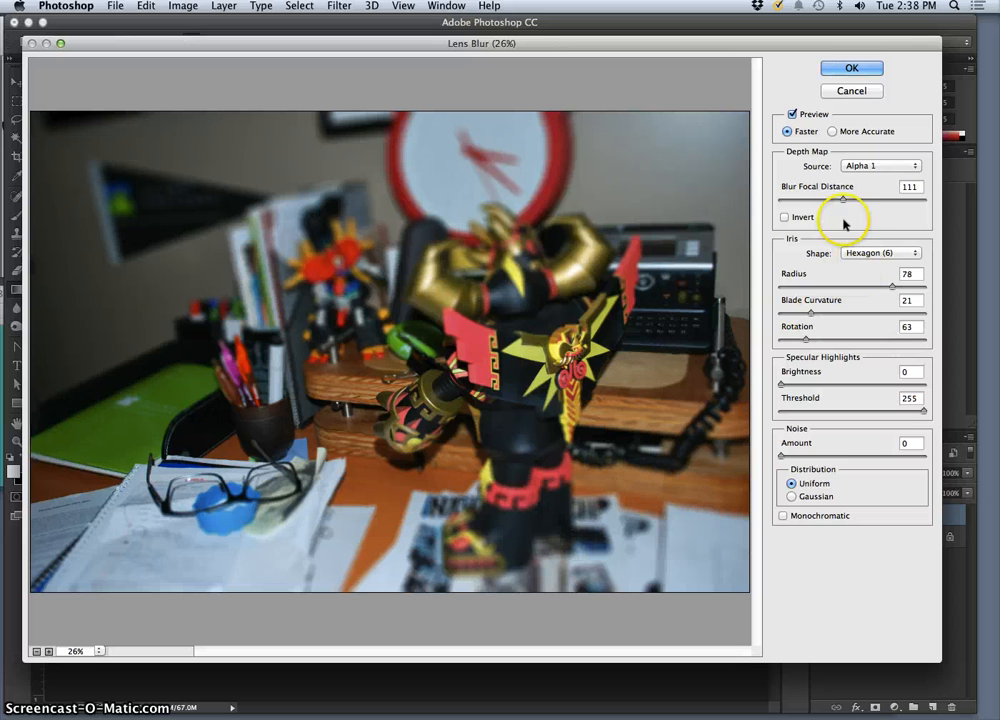
# Adjust focal distance, reduce radius to 55, focus on the robot's chest and apply
pyautogui.moveTo(843, 200); pyautogui.dragTo(790, 200)
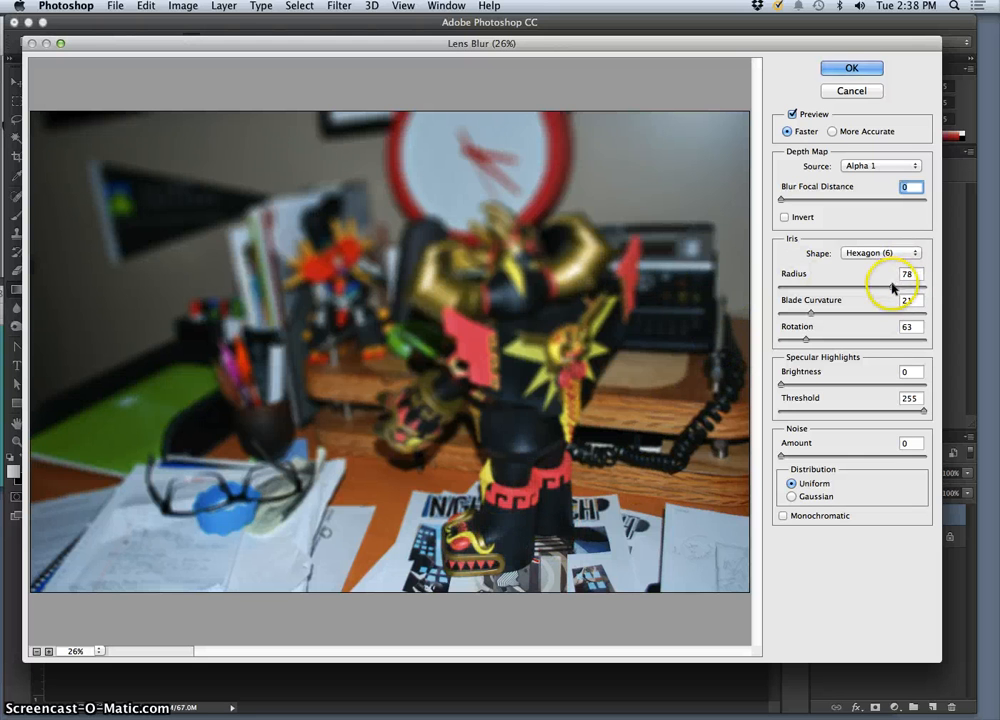
pyautogui.moveTo(885, 286); pyautogui.dragTo(858, 286)
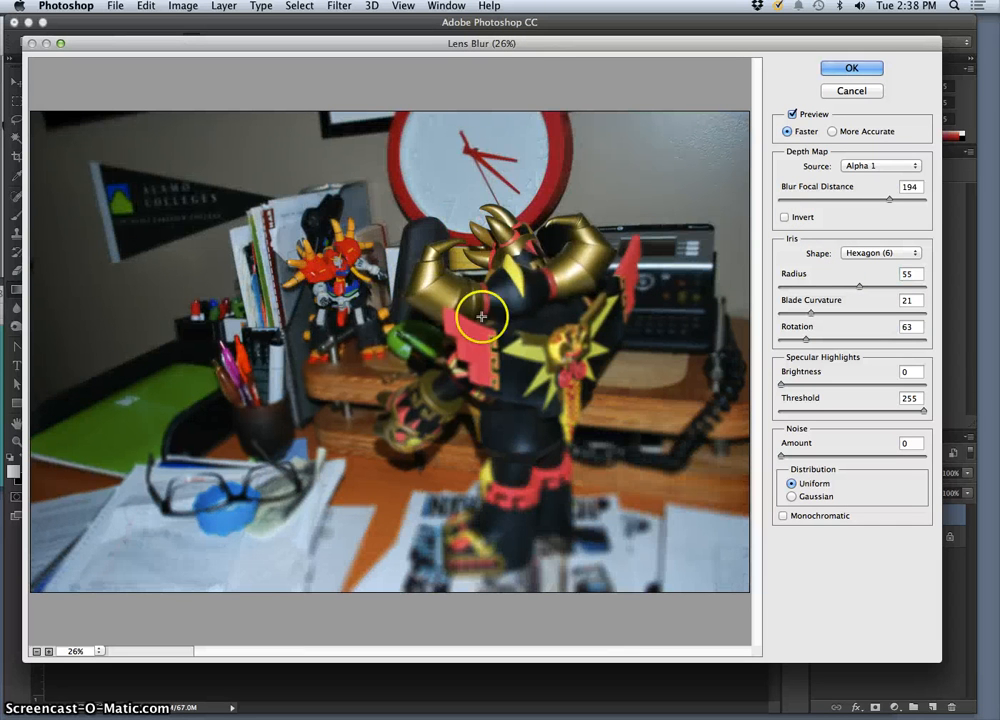
pyautogui.moveTo(300, 237)
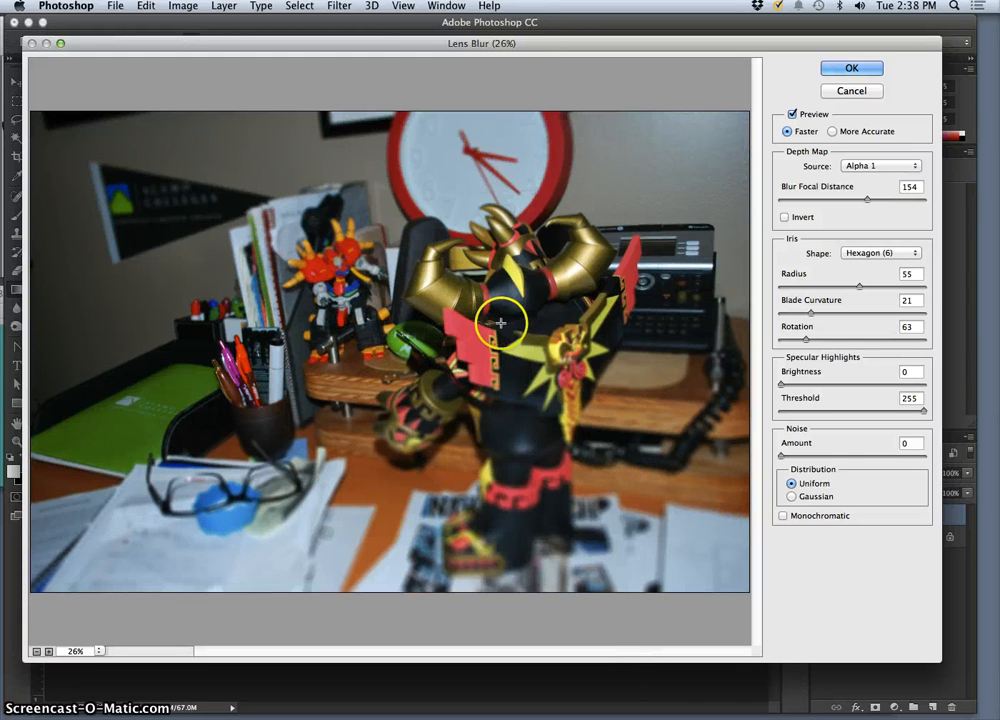
pyautogui.moveTo(505, 487)
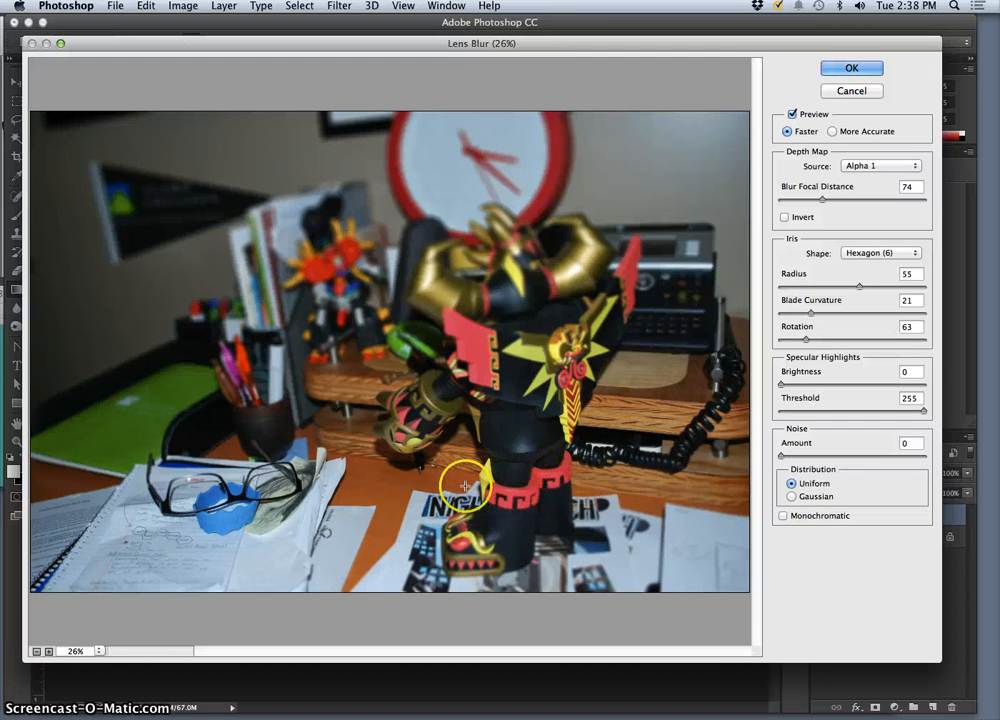
pyautogui.moveTo(535, 297)
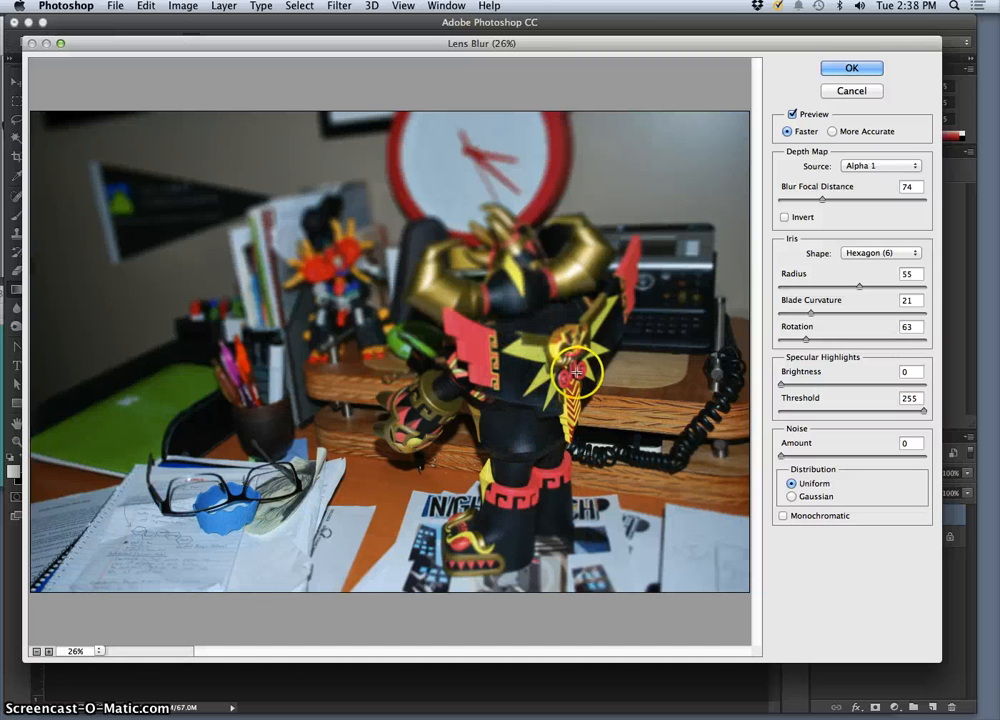
pyautogui.click(851, 68)
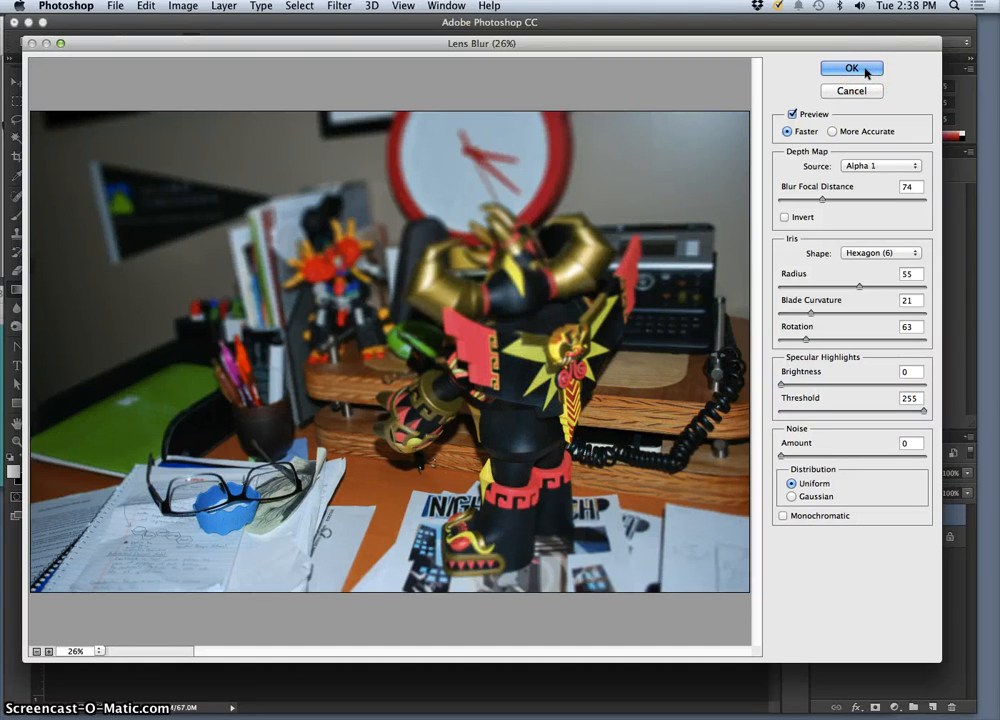
pyautogui.click(851, 68)
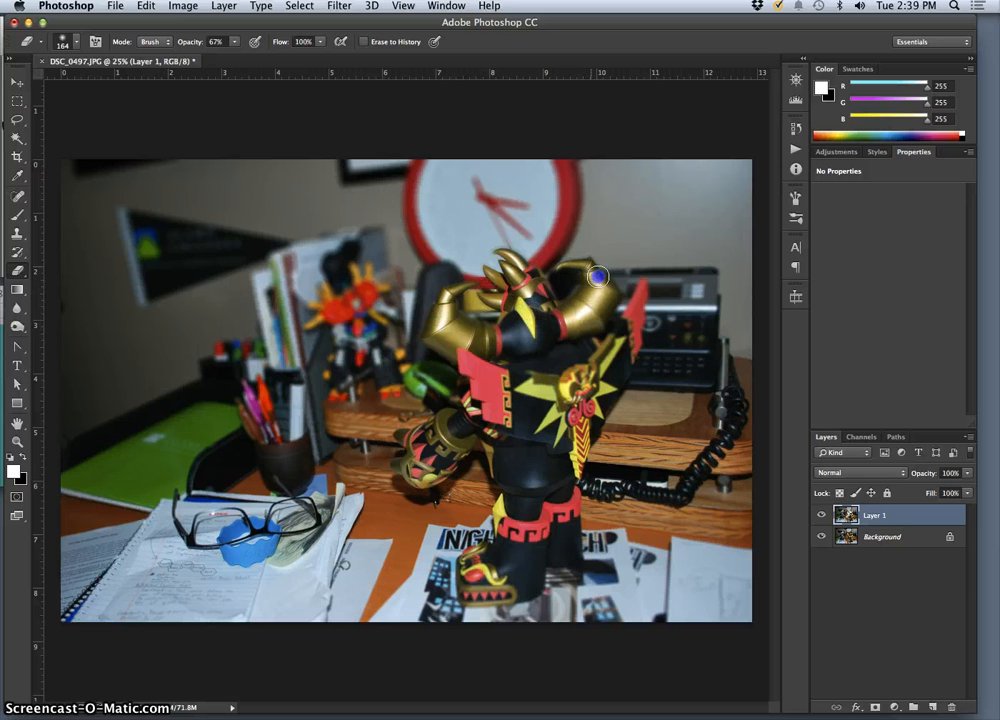
pyautogui.moveTo(623, 330)
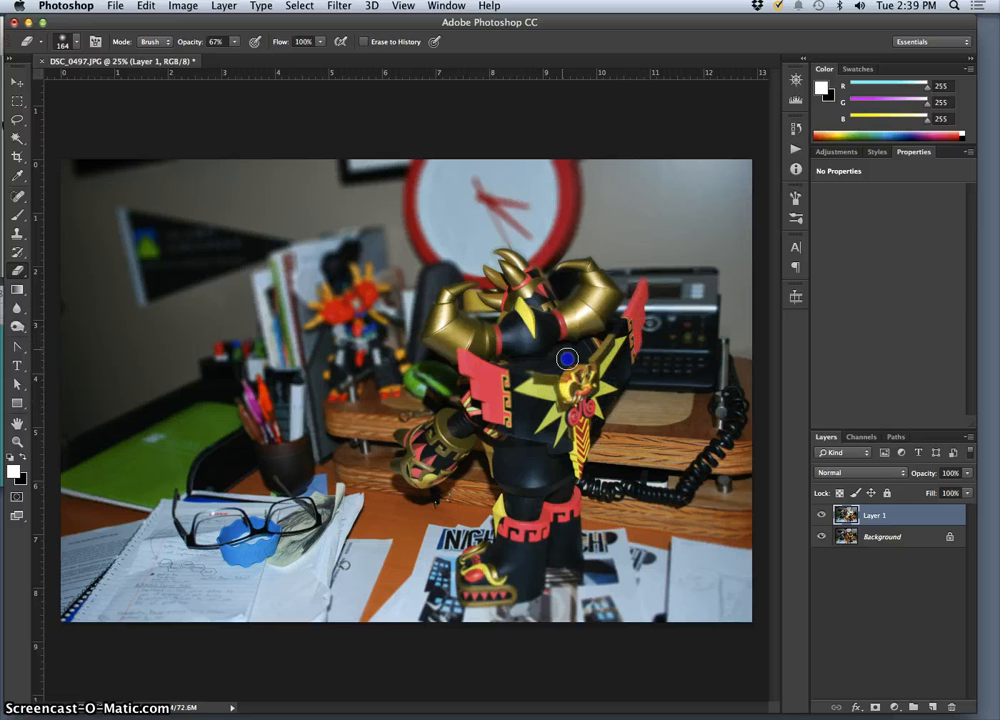
# Erase the blur from the robot's body and around its feet with the 67% eraser
pyautogui.moveTo(567, 358); pyautogui.dragTo(530, 590)
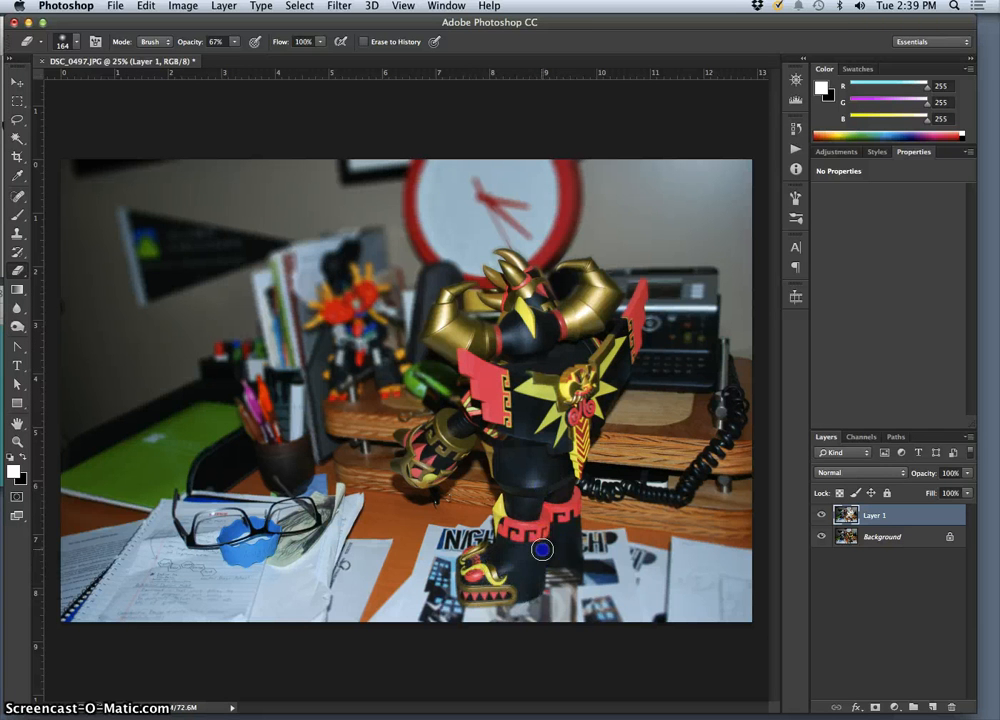
pyautogui.moveTo(561, 482)
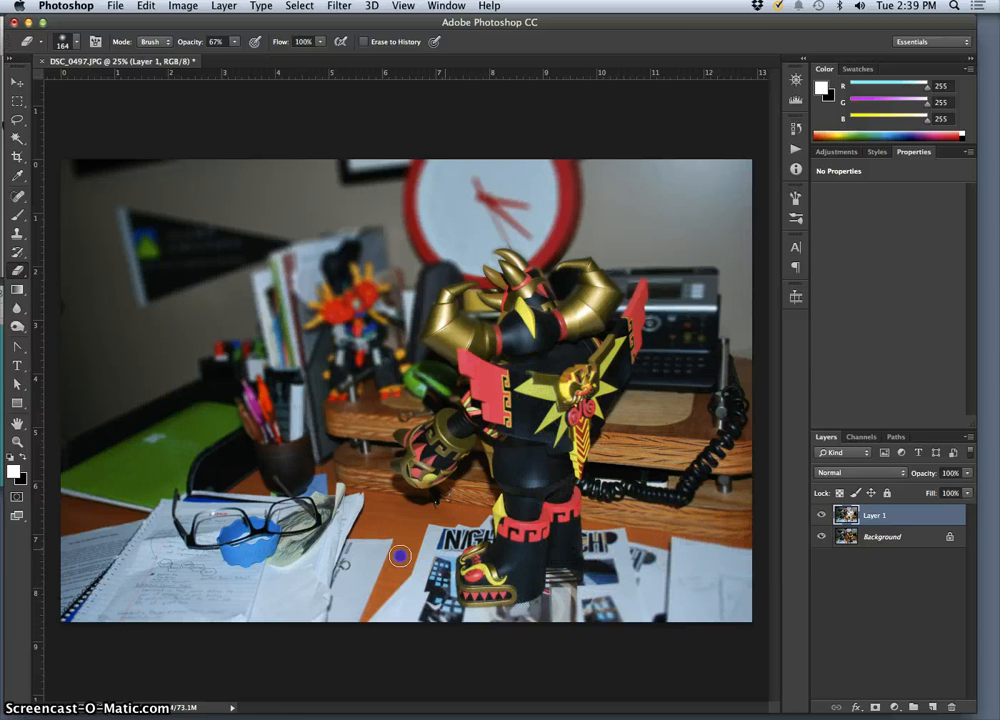
pyautogui.moveTo(535, 290)
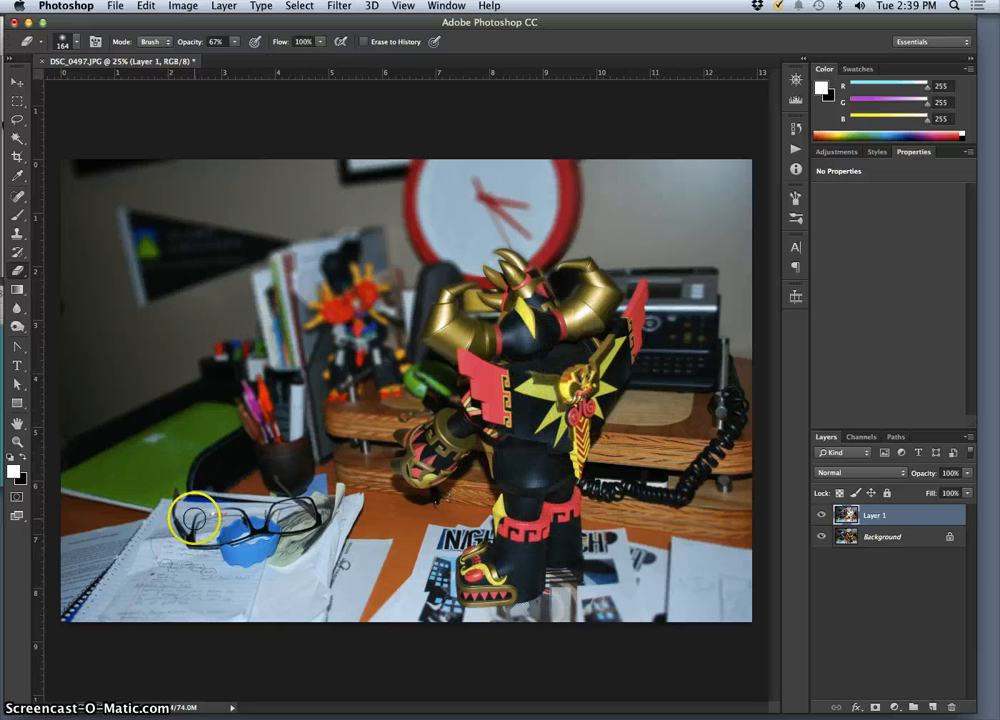
pyautogui.moveTo(160, 565)
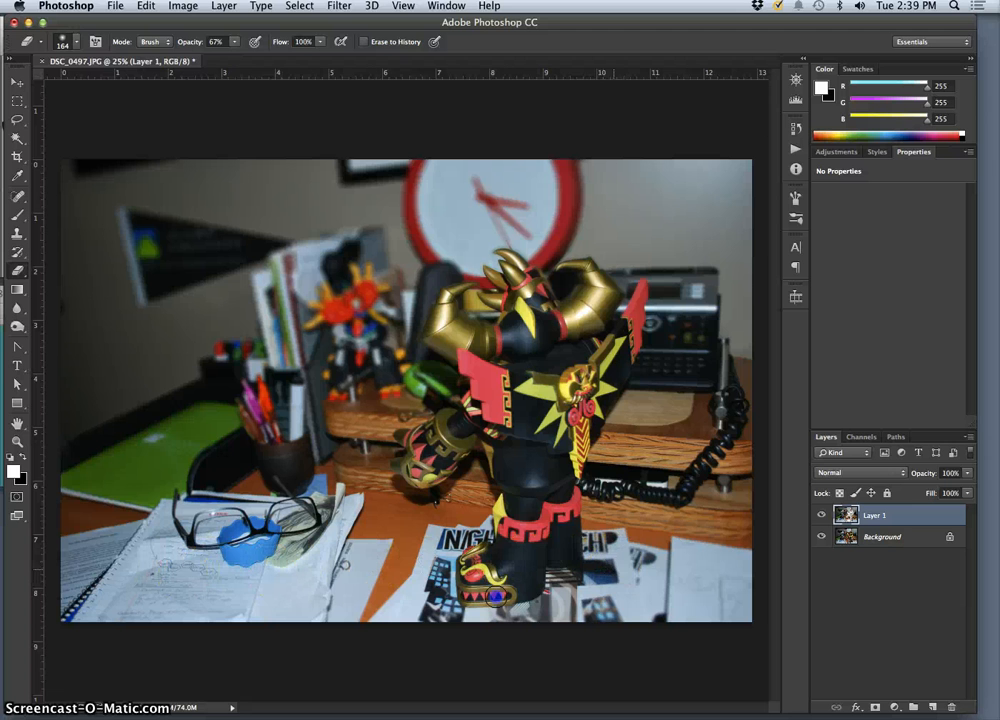
pyautogui.click(565, 552)
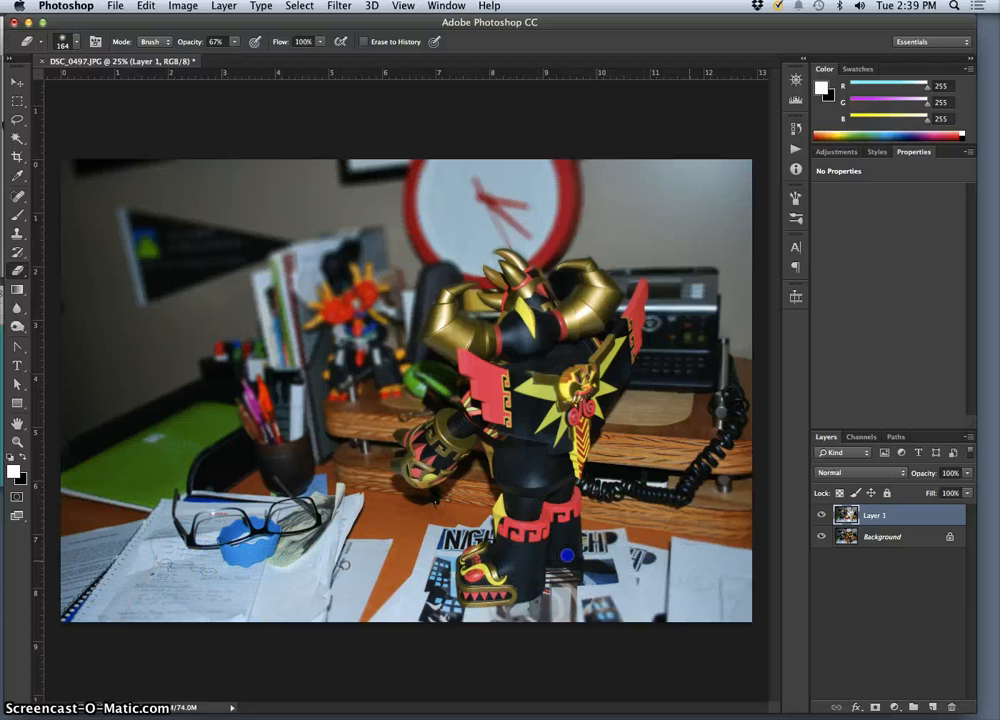
pyautogui.moveTo(747, 551)
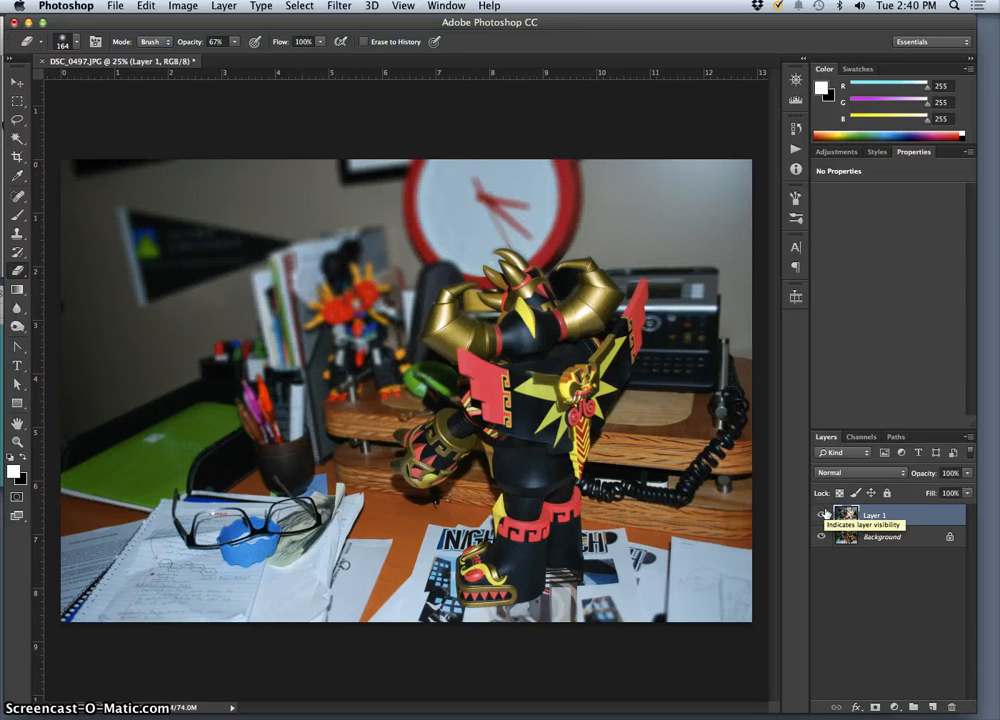
# Toggle the Background layer to inspect erased areas, then select the Background copy layer
pyautogui.click(821, 514)
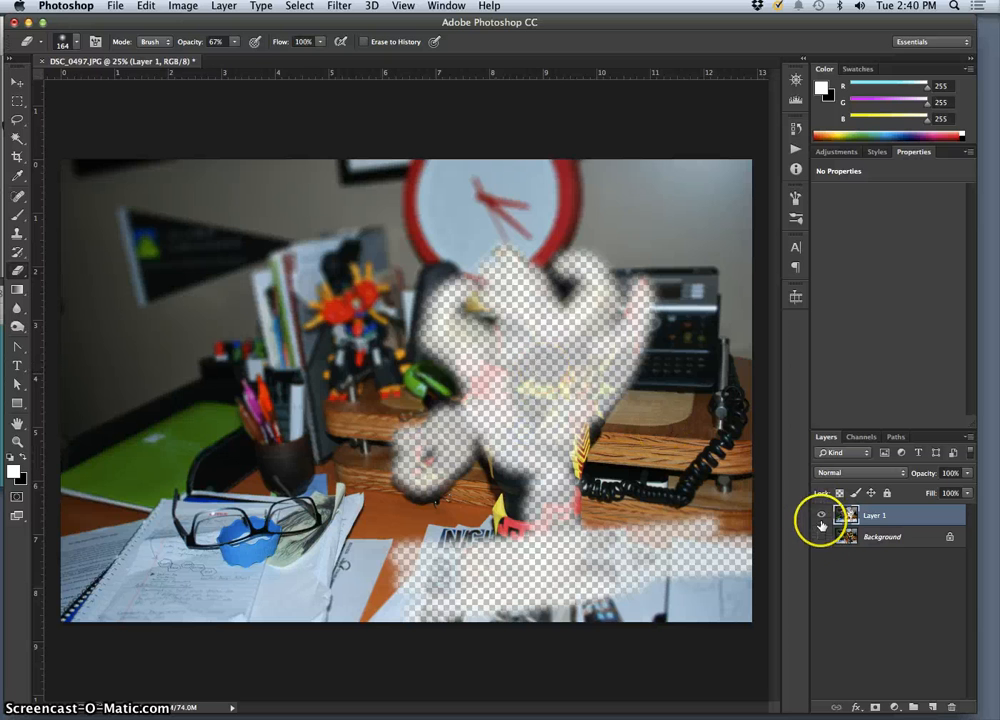
pyautogui.click(820, 515)
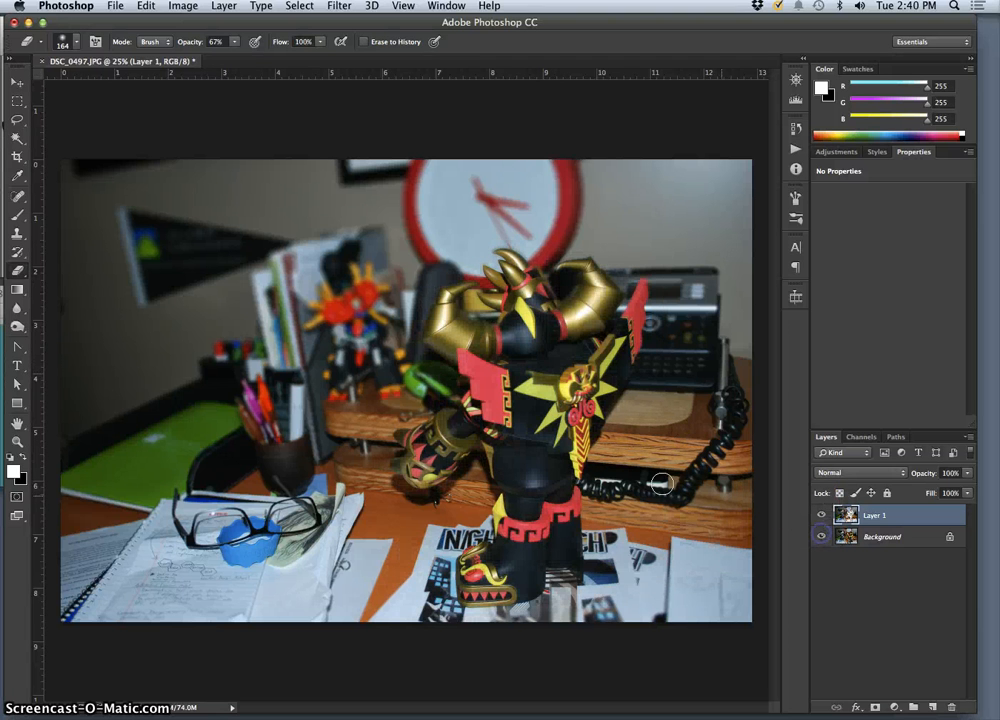
pyautogui.moveTo(512, 318)
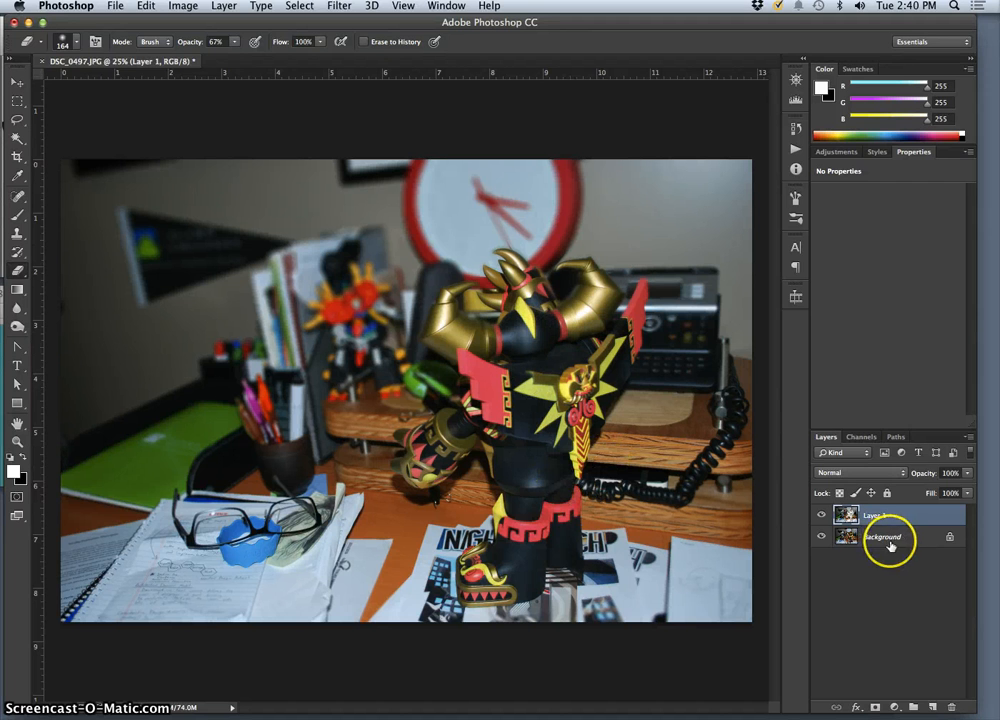
pyautogui.click(883, 537)
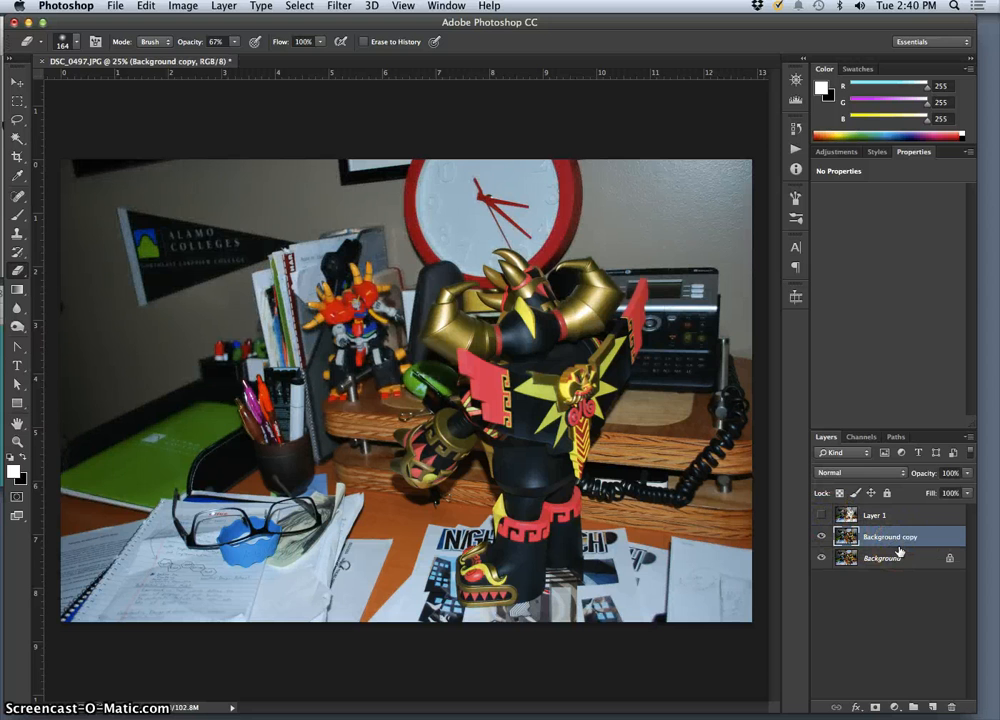
pyautogui.click(885, 557)
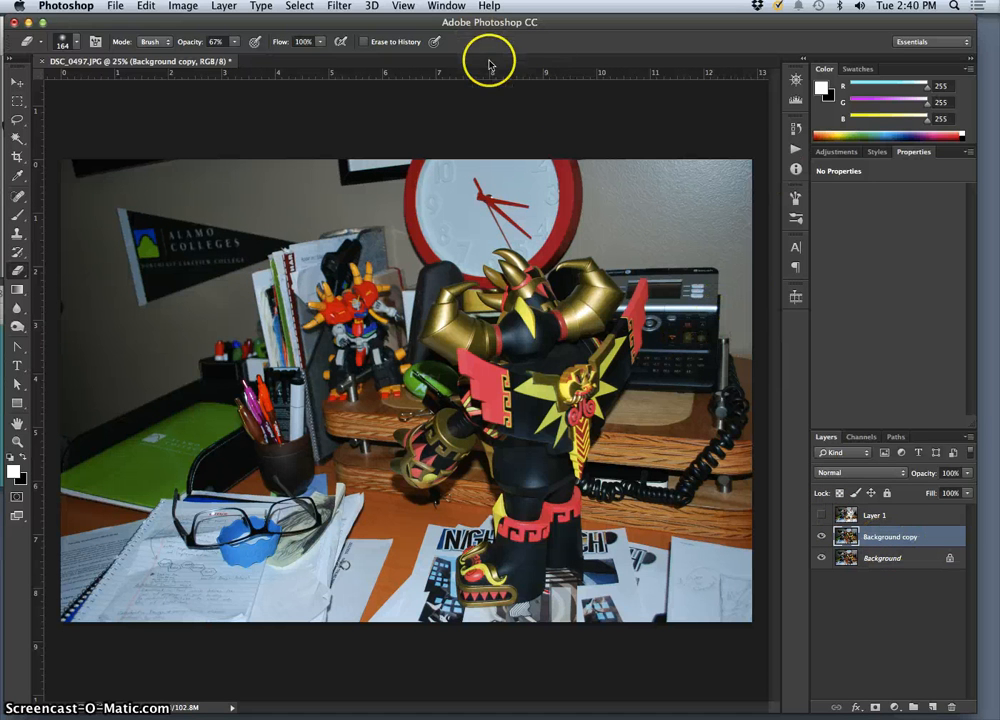
# Check the channels list, compare Layer 1's visibility and bring up the Filter menu
pyautogui.click(861, 436)
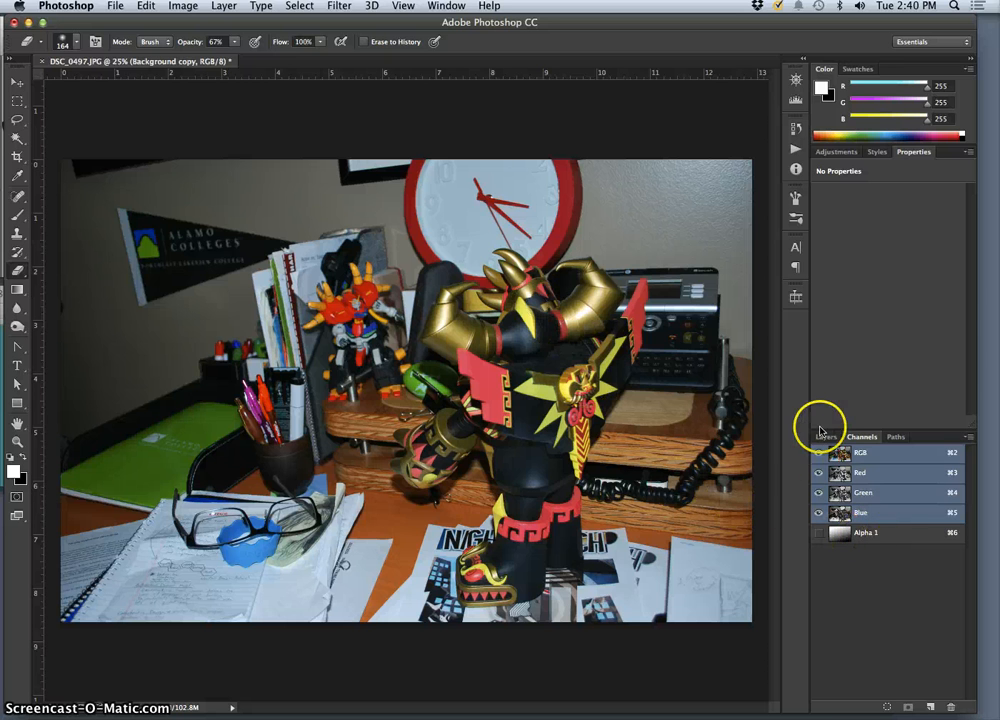
pyautogui.click(825, 436)
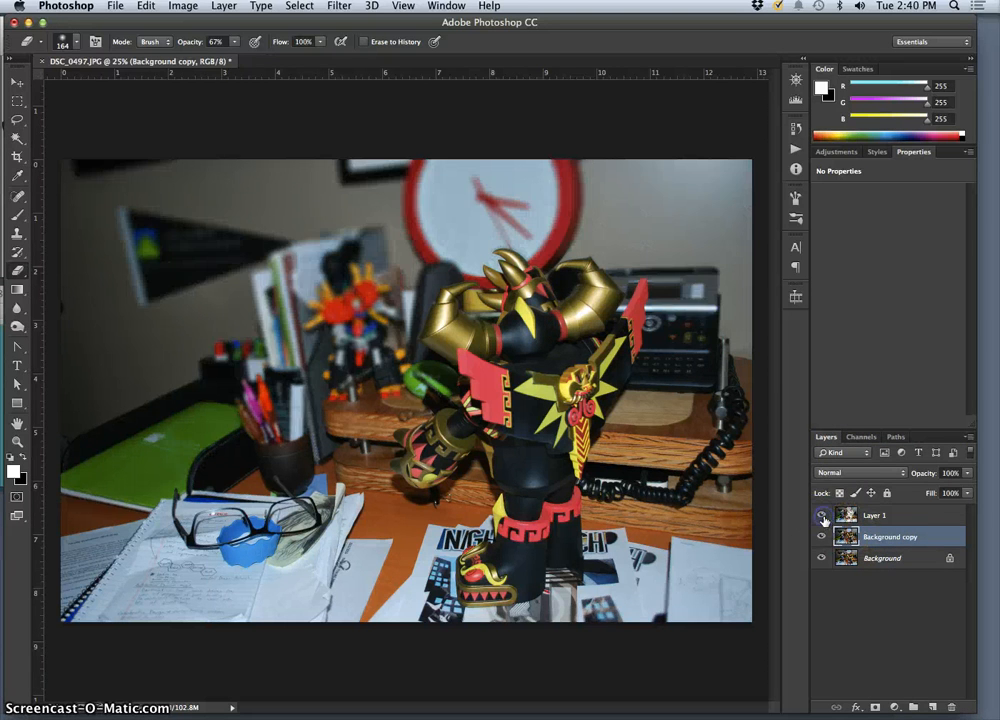
pyautogui.click(878, 515)
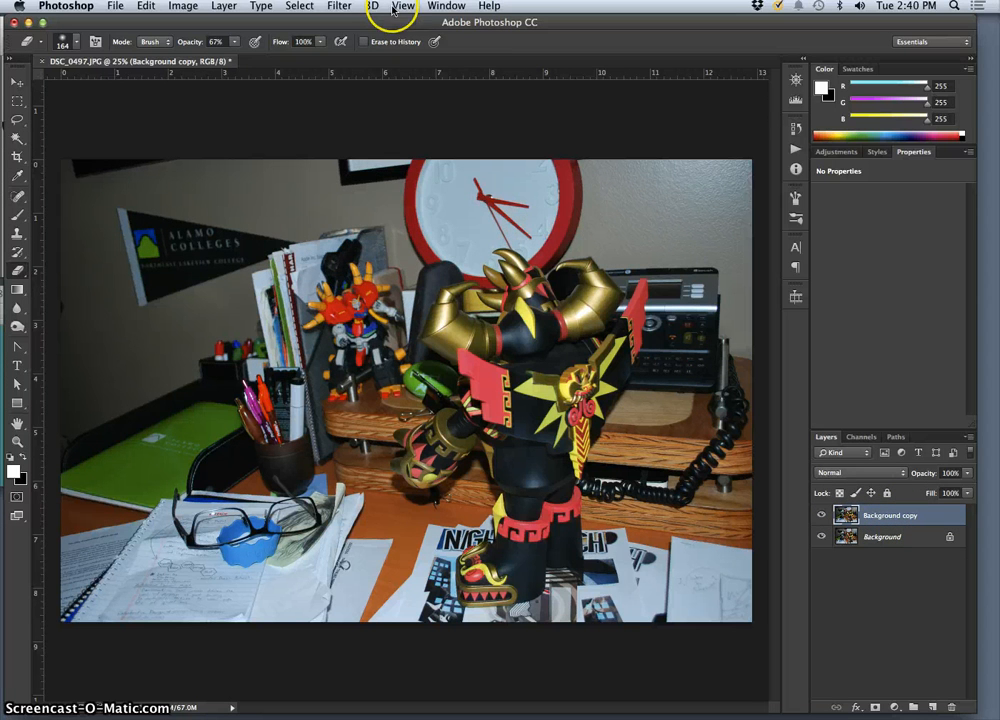
pyautogui.click(338, 6)
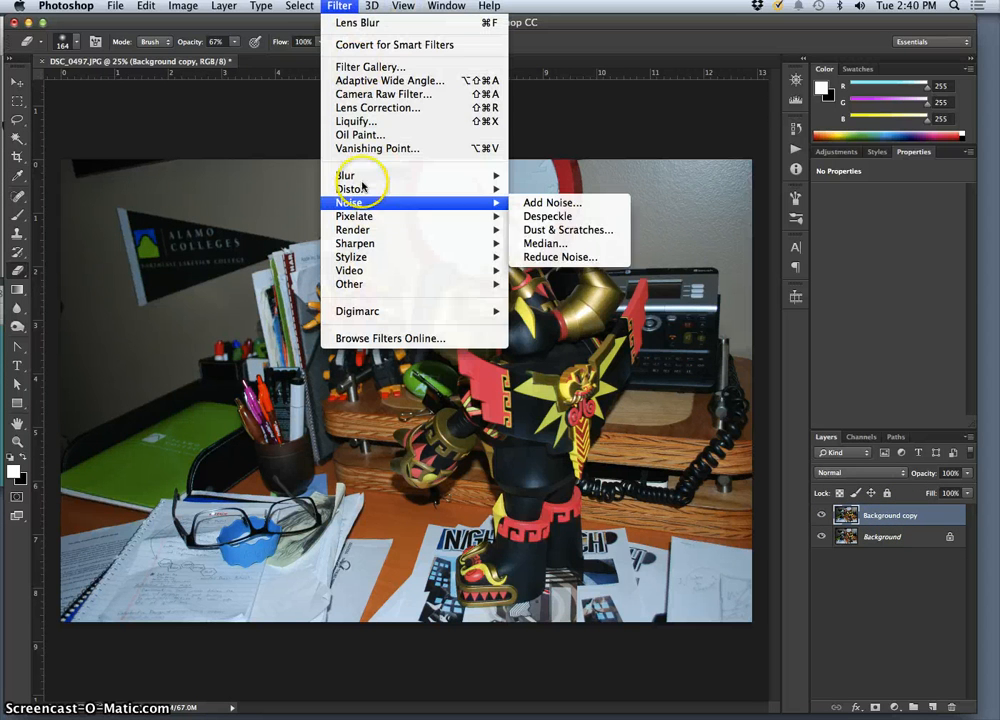
pyautogui.moveTo(345, 175)
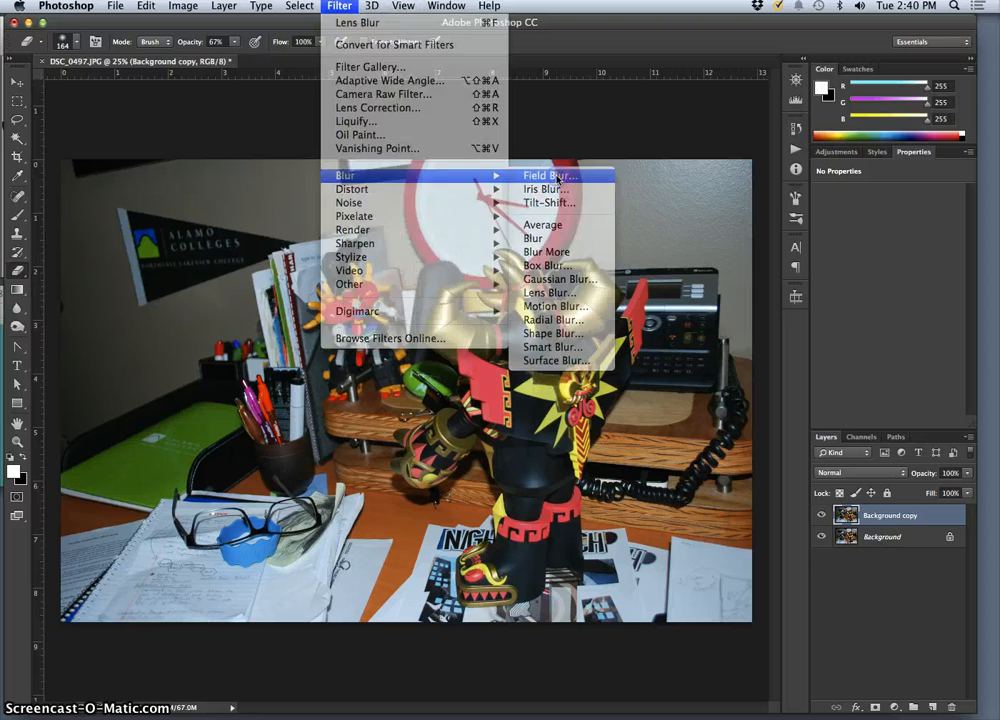
# Start Field Blur on the Background copy and test much stronger blur amounts
pyautogui.click(549, 175)
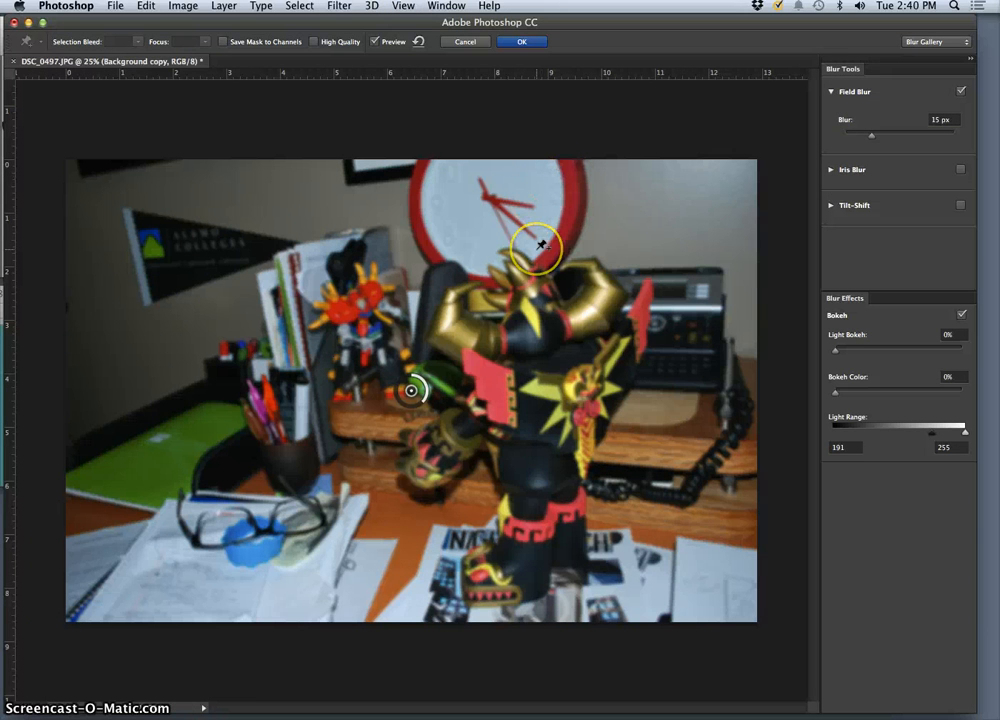
pyautogui.moveTo(538, 245); pyautogui.dragTo(548, 288)
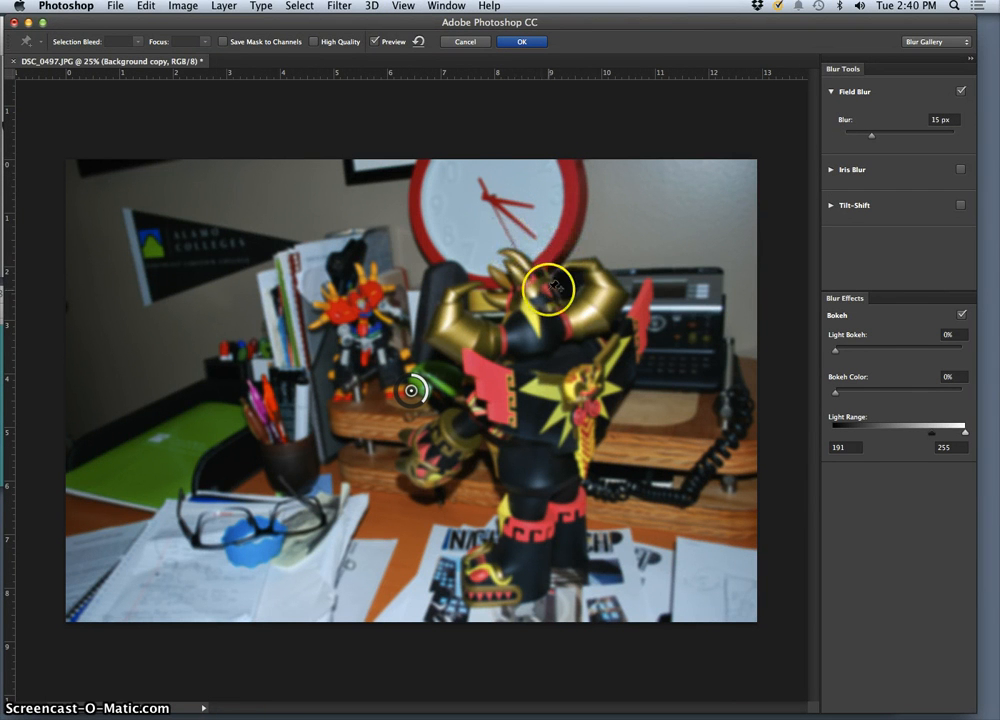
pyautogui.moveTo(548, 288); pyautogui.dragTo(548, 380)
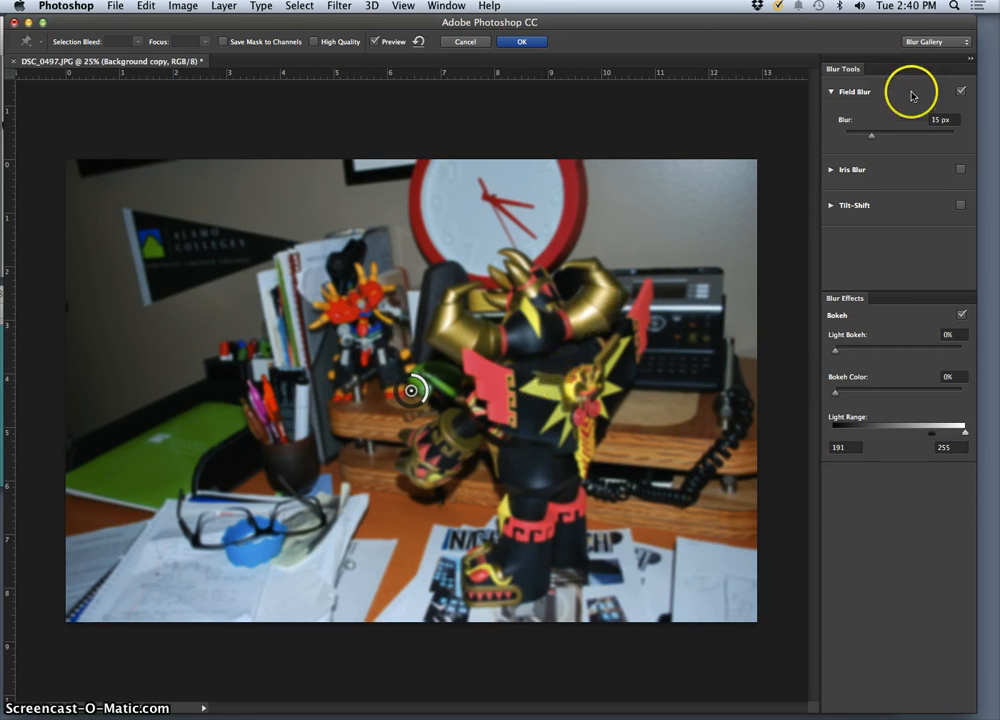
pyautogui.moveTo(870, 134); pyautogui.dragTo(905, 137)
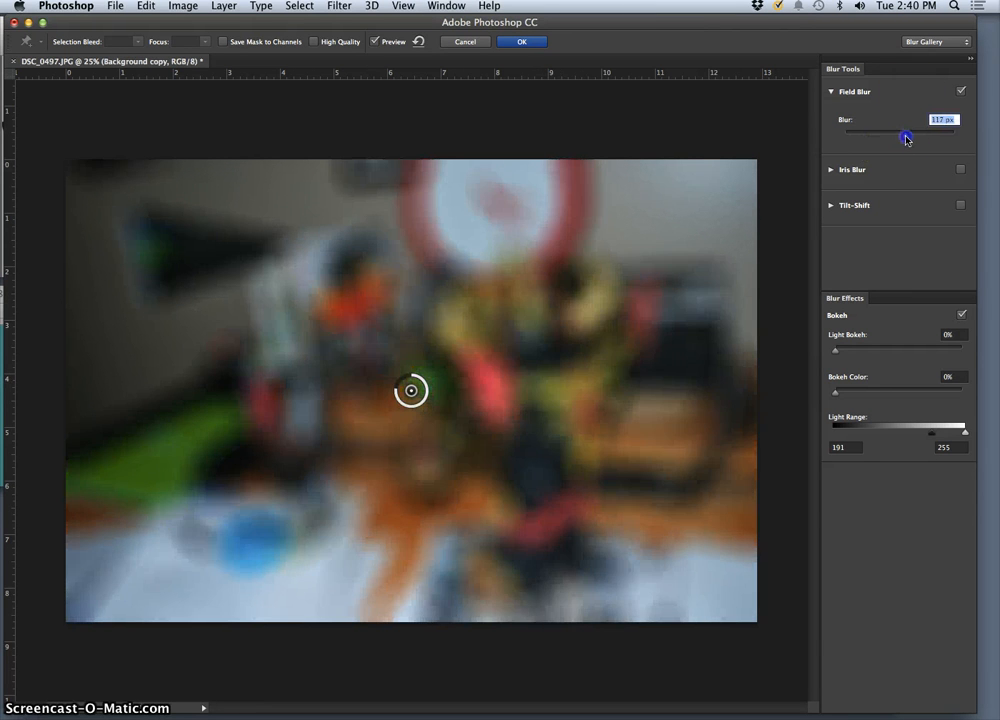
pyautogui.moveTo(906, 135); pyautogui.dragTo(925, 135)
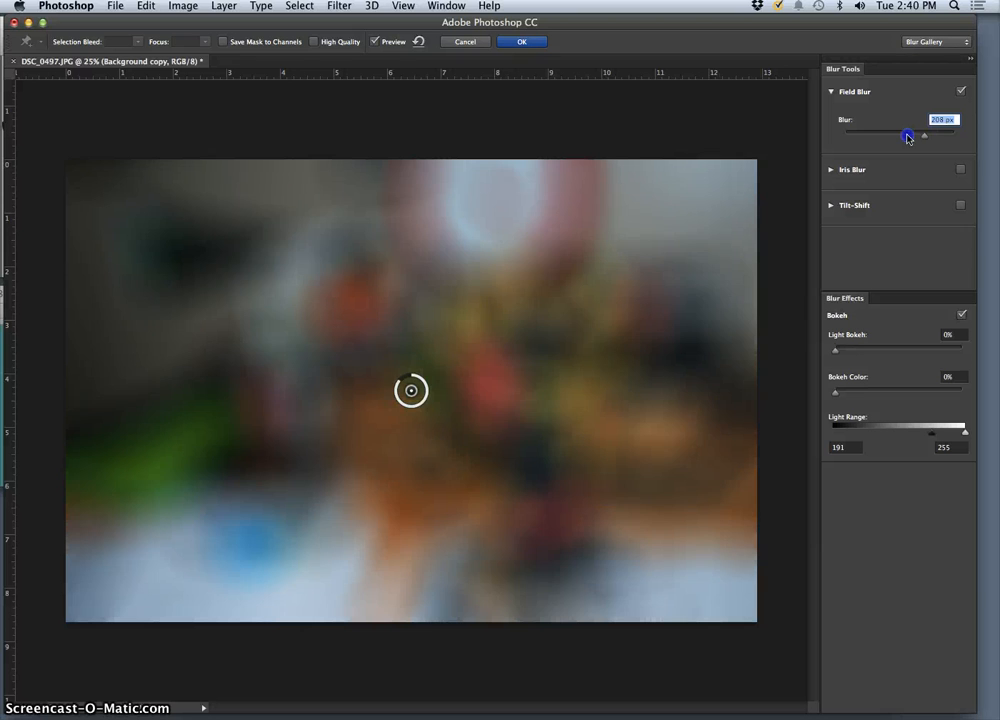
pyautogui.moveTo(905, 135); pyautogui.dragTo(847, 135)
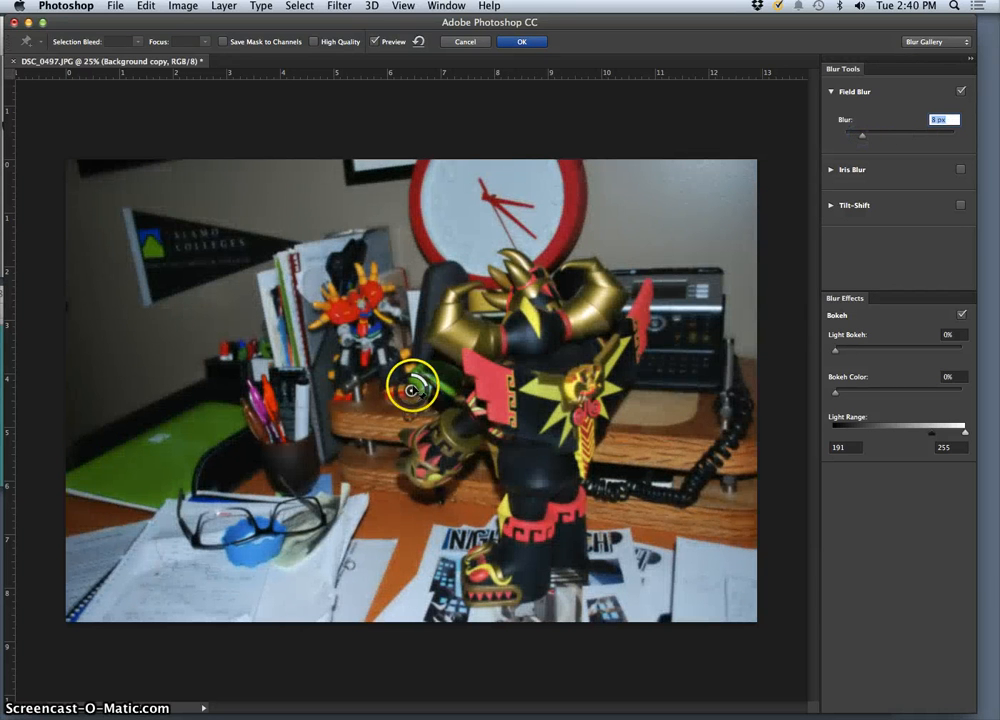
# Settle the Field Blur at a subtle 6 px and adjust the pin near the robot's arm
pyautogui.moveTo(855, 132); pyautogui.dragTo(877, 137)
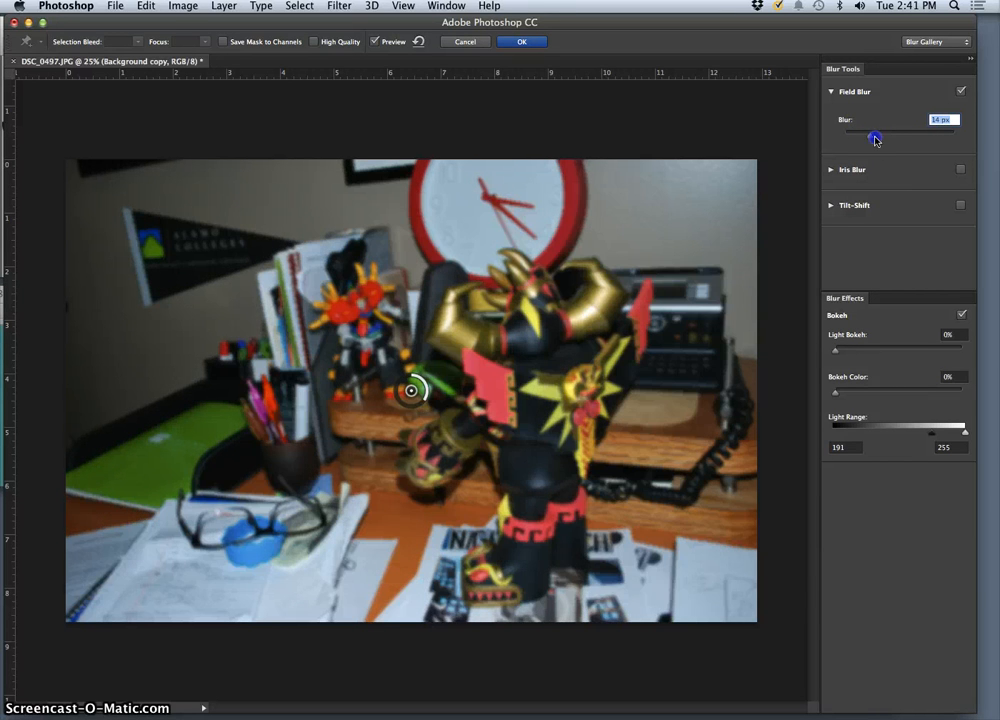
pyautogui.moveTo(875, 137); pyautogui.dragTo(852, 137)
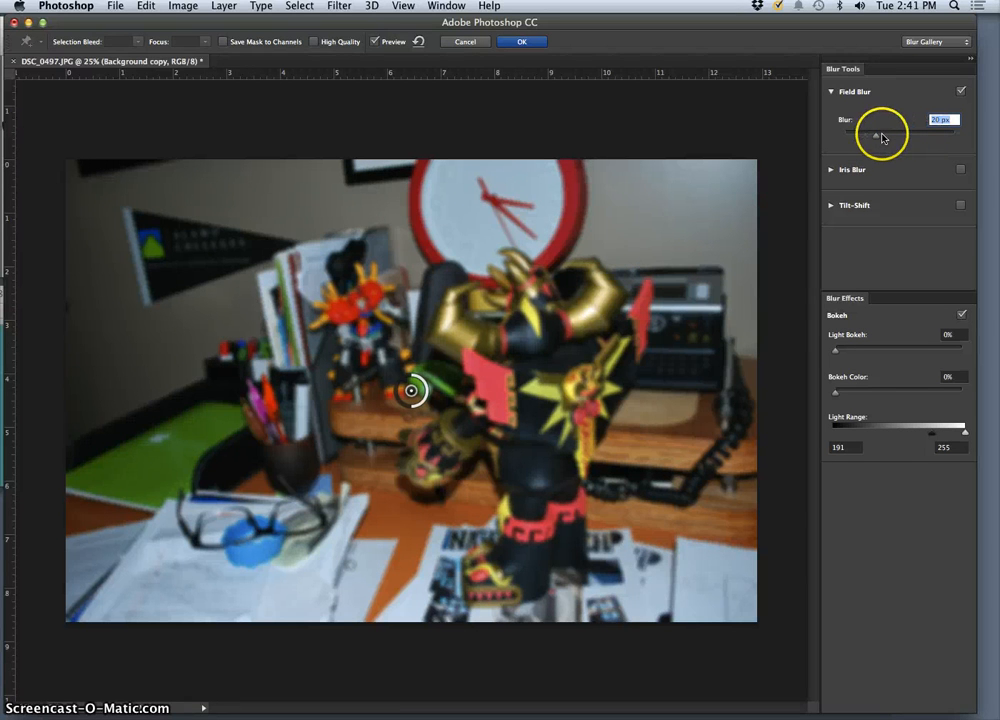
pyautogui.moveTo(875, 135); pyautogui.dragTo(857, 135)
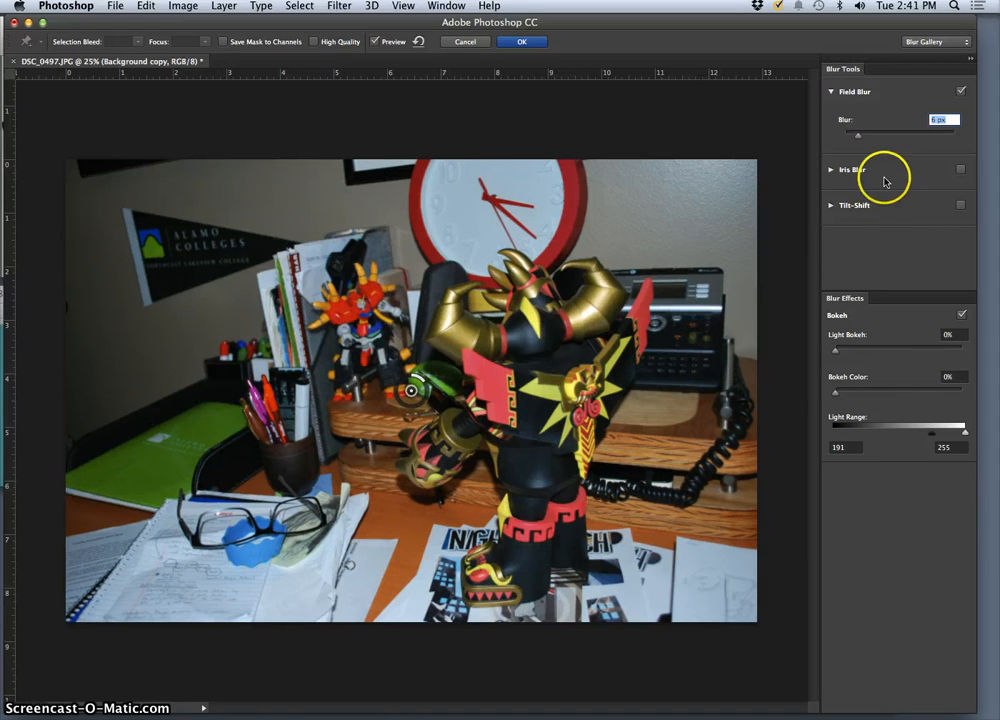
pyautogui.moveTo(885, 183)
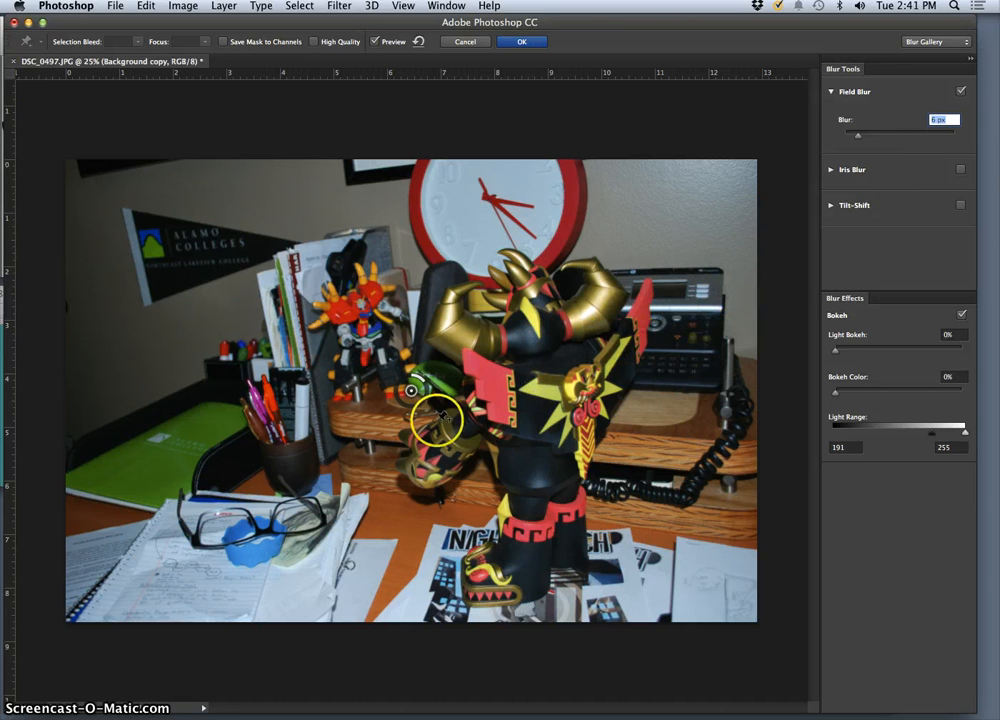
pyautogui.click(360, 305)
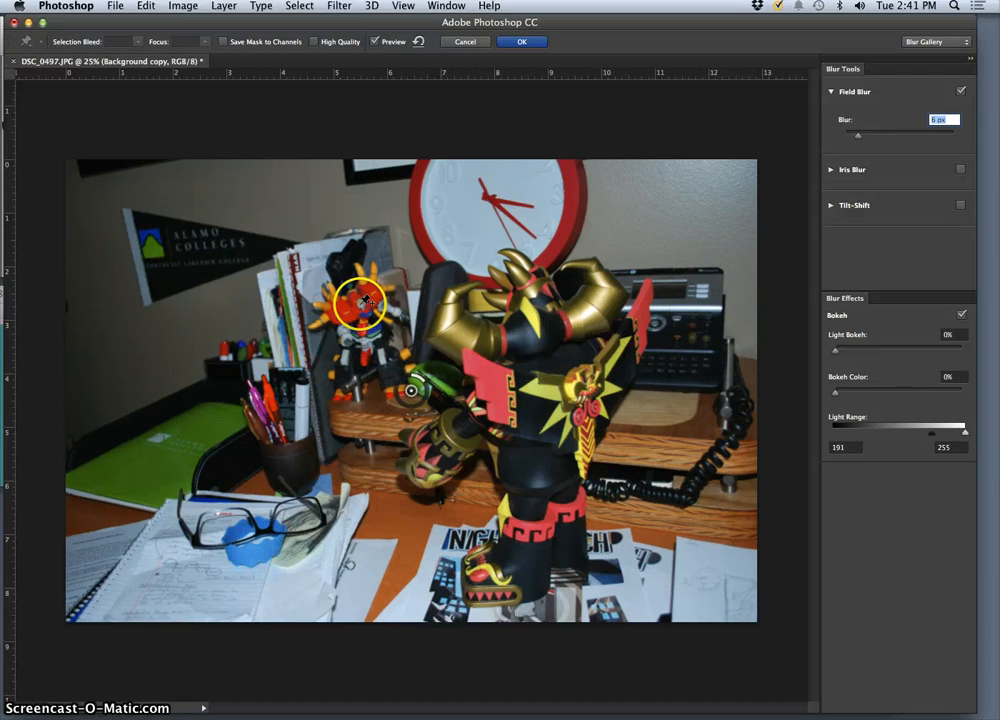
pyautogui.moveTo(360, 305); pyautogui.dragTo(447, 322)
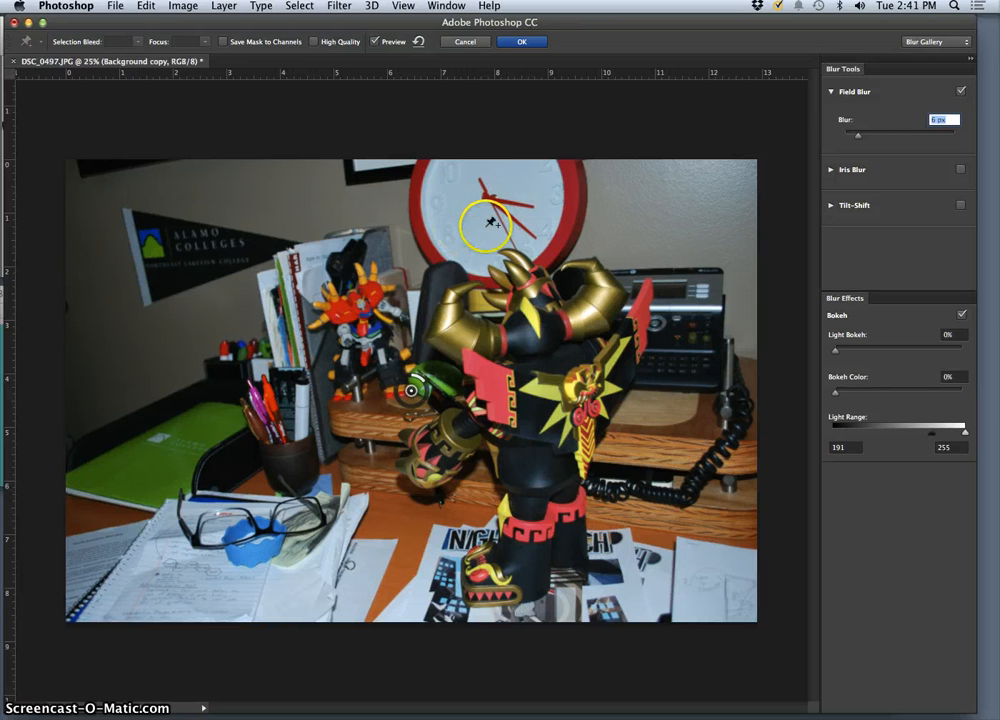
# Place a second blur pin on the clock and try its ring from near zero up to 10
pyautogui.moveTo(490, 222); pyautogui.dragTo(490, 197)
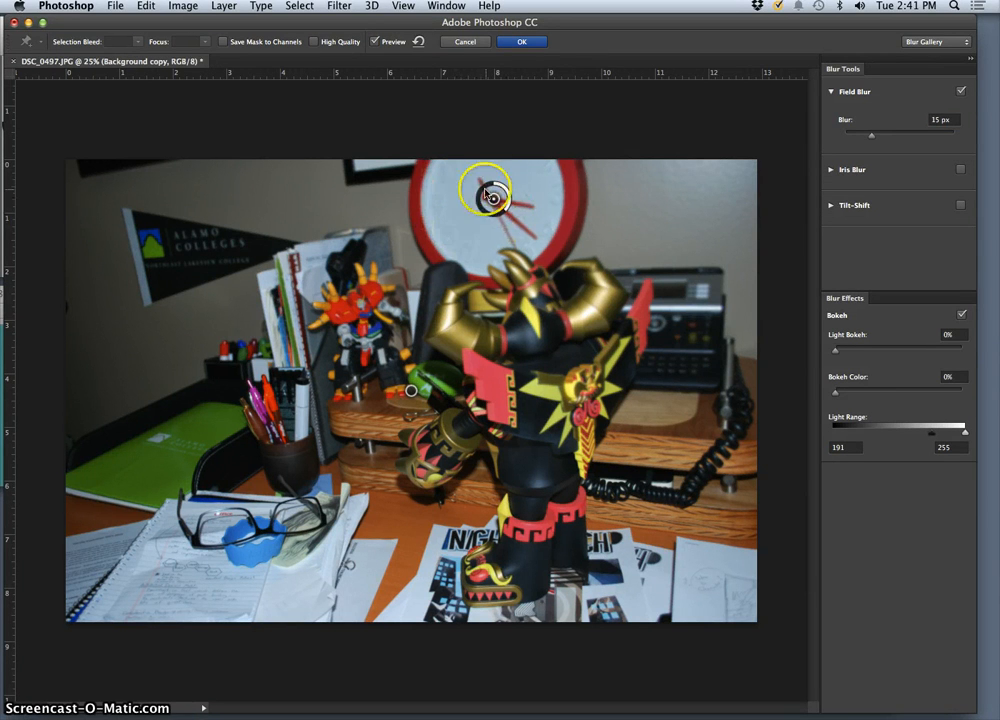
pyautogui.moveTo(487, 190); pyautogui.dragTo(498, 190)
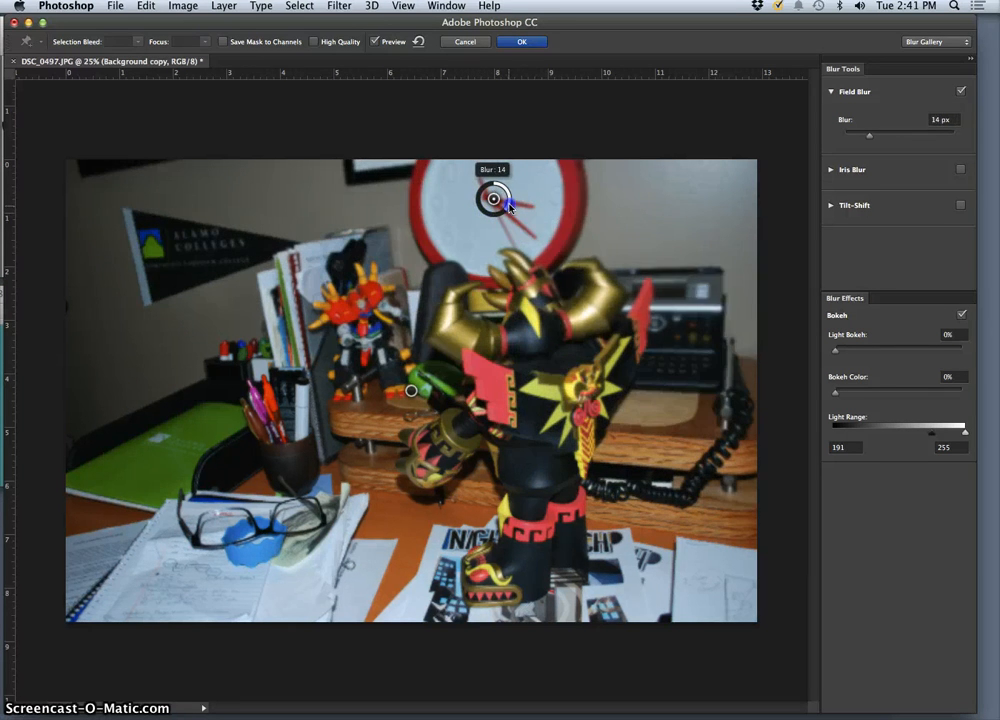
pyautogui.moveTo(510, 207); pyautogui.dragTo(497, 190)
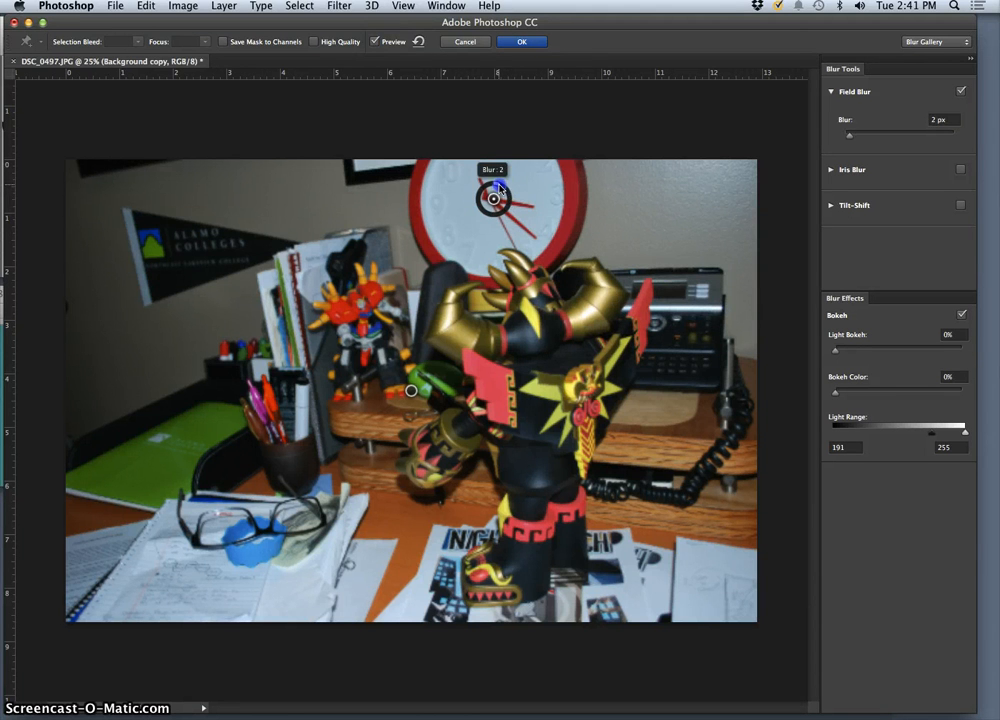
pyautogui.moveTo(498, 190); pyautogui.dragTo(495, 208)
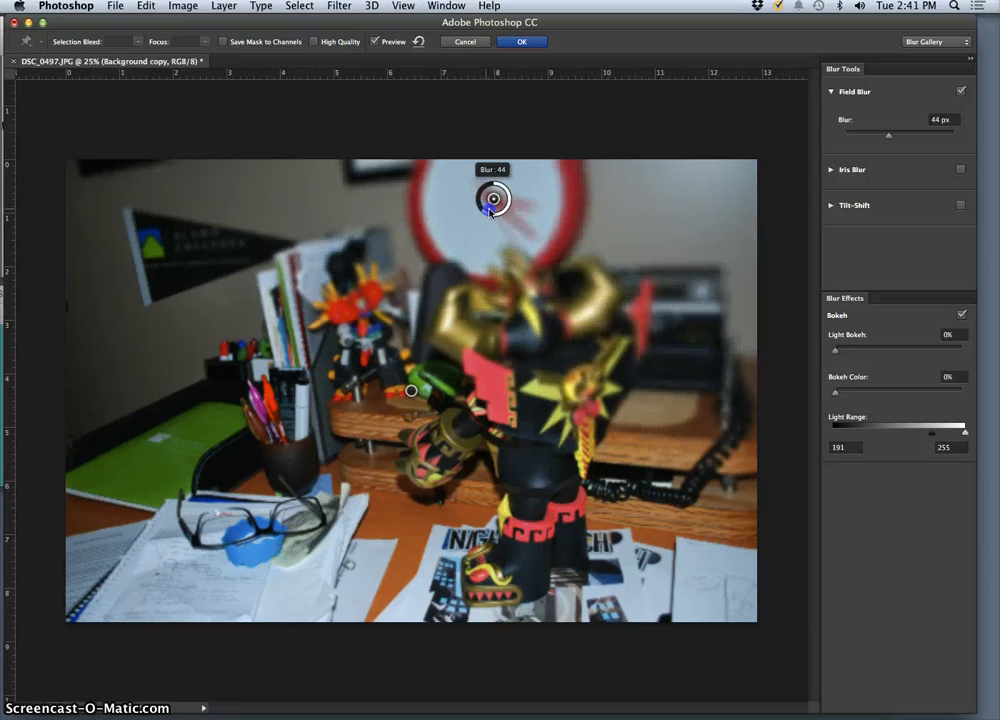
pyautogui.moveTo(494, 185); pyautogui.dragTo(510, 195)
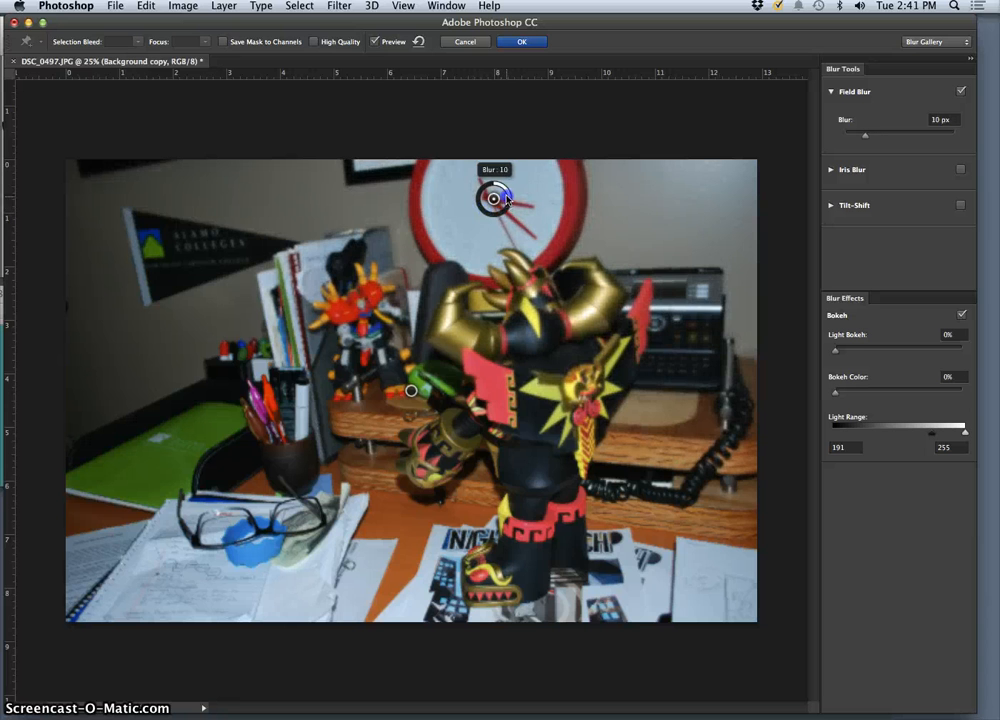
# Lower the clock pin's blur to 6 px, then raise it back to 15 px
pyautogui.moveTo(865, 135); pyautogui.dragTo(858, 135)
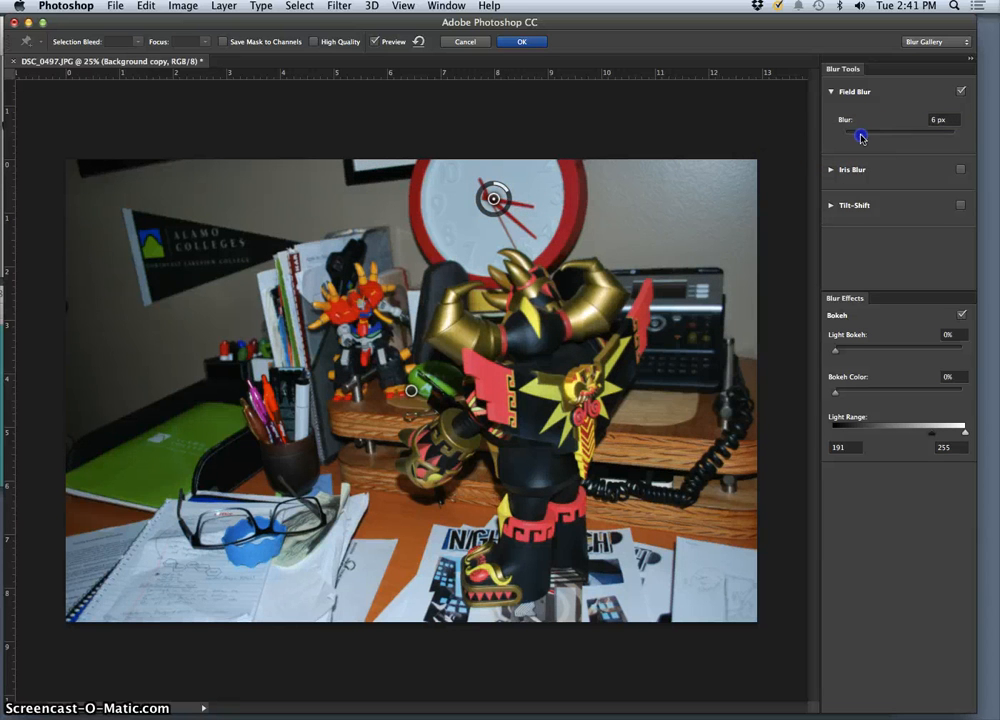
pyautogui.moveTo(862, 133); pyautogui.dragTo(875, 133)
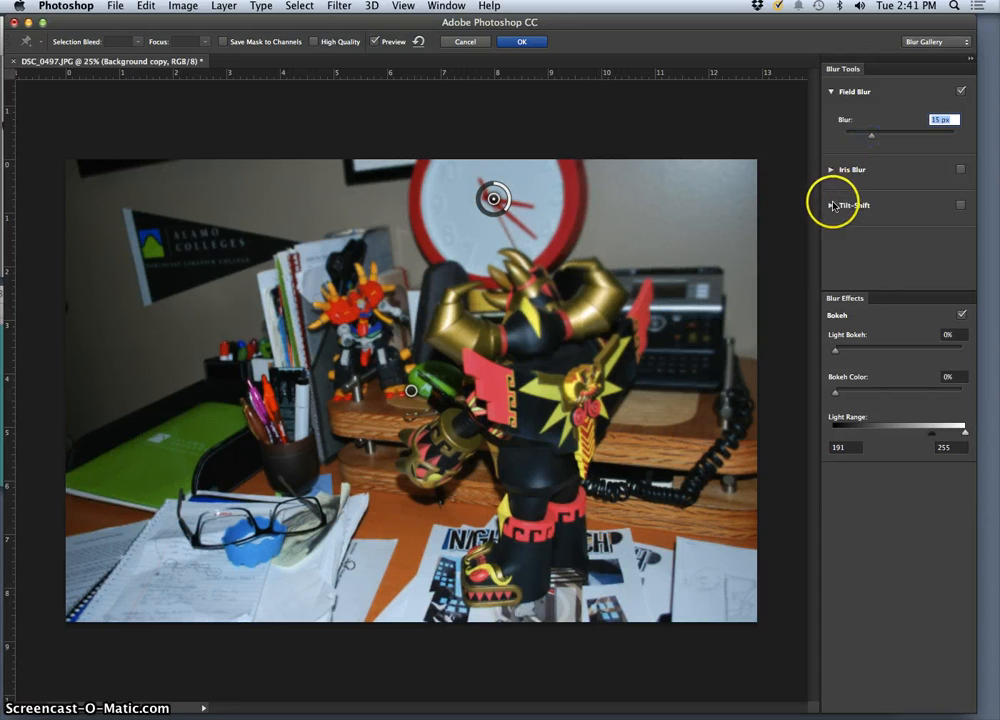
# Try a Tilt-Shift blur, raise and lower its amount, then turn it back off
pyautogui.click(854, 205)
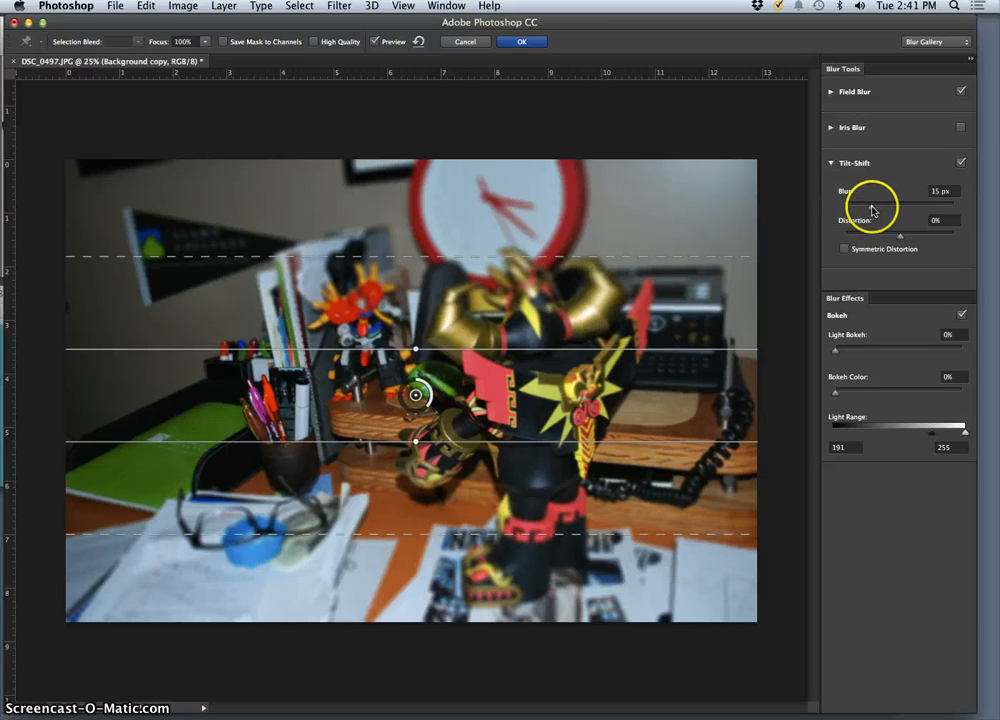
pyautogui.moveTo(873, 205); pyautogui.dragTo(897, 205)
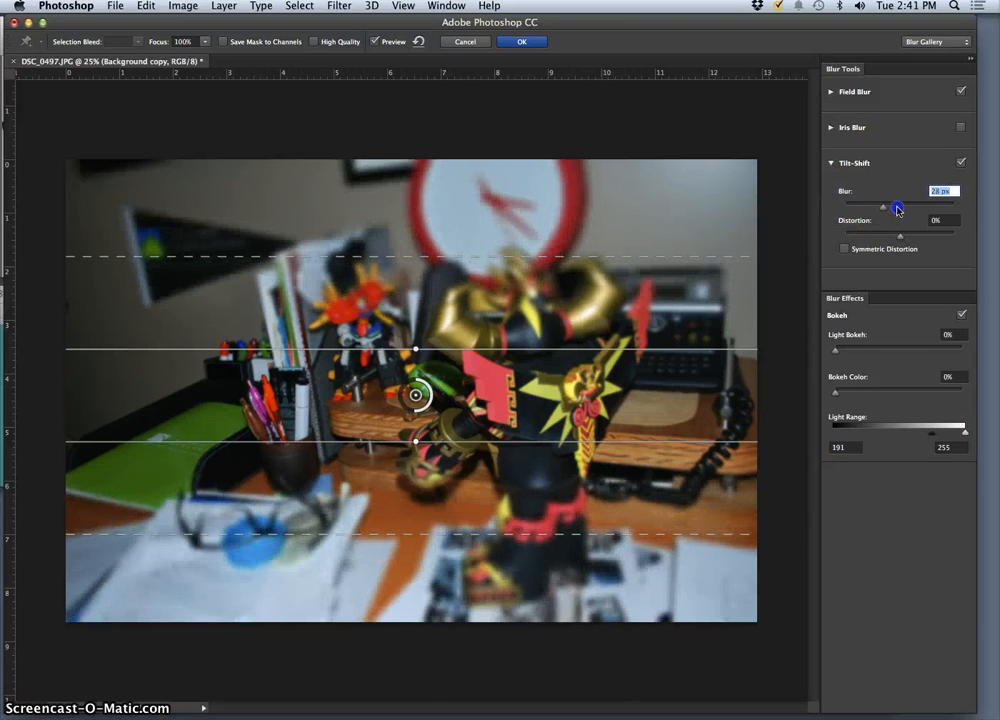
pyautogui.moveTo(897, 207); pyautogui.dragTo(890, 207)
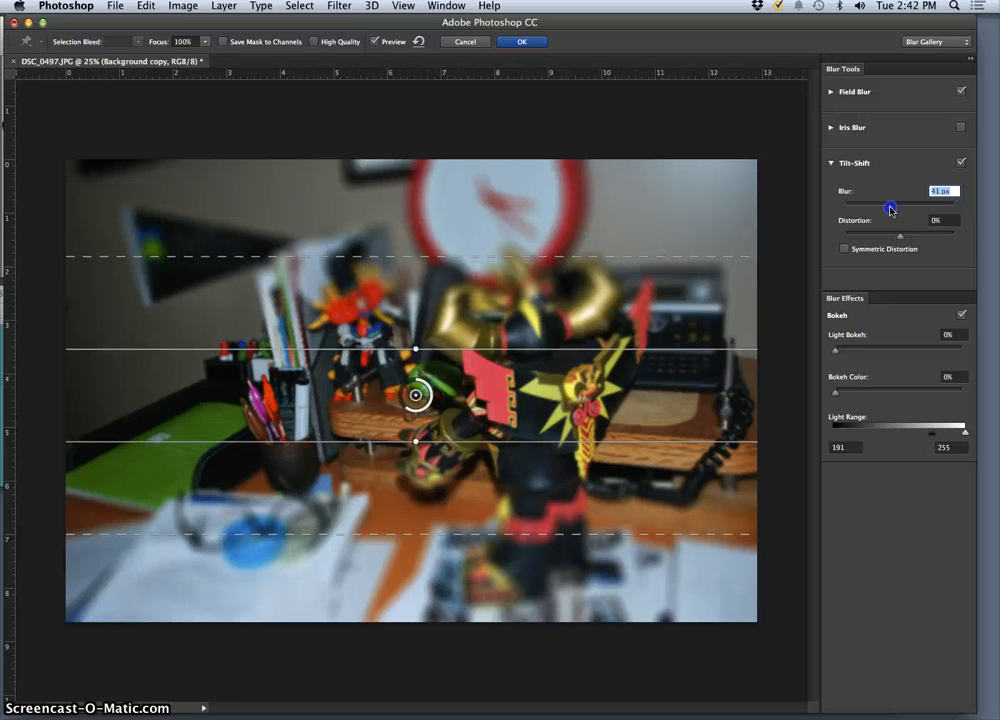
pyautogui.moveTo(890, 207); pyautogui.dragTo(845, 207)
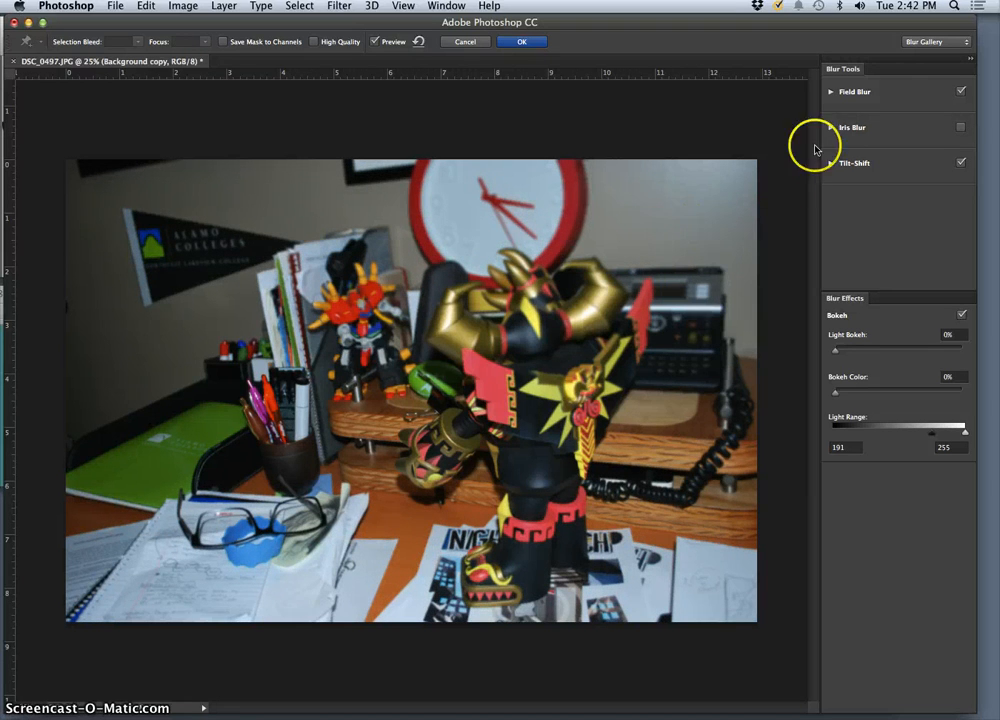
pyautogui.moveTo(915, 165)
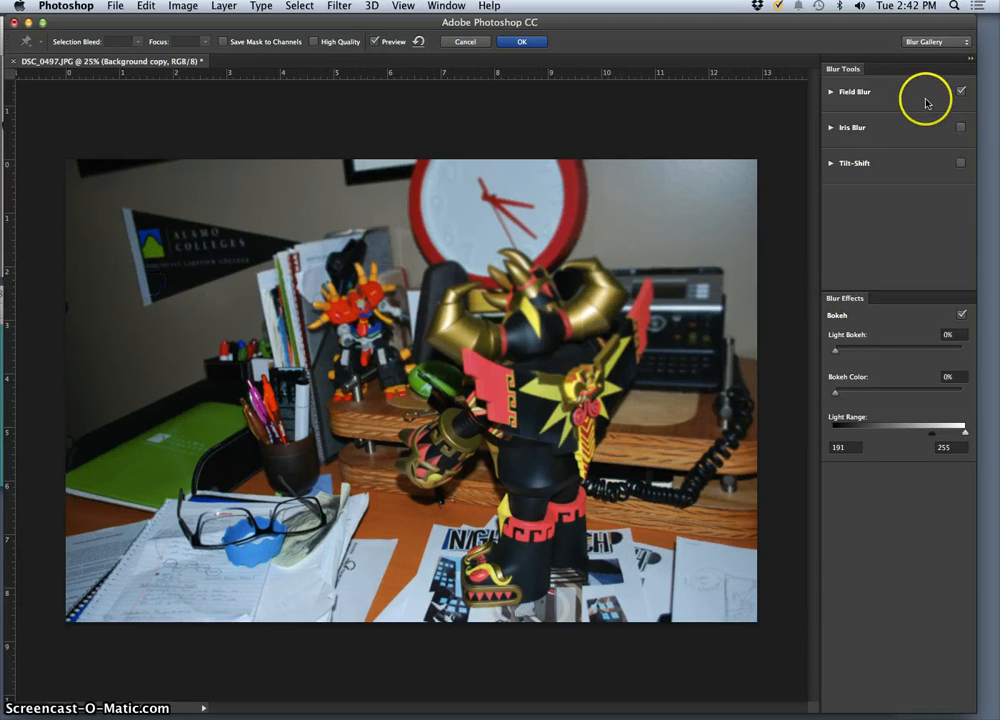
# Commit the light Field Blur to the Background copy and return to the Filter menu
pyautogui.click(855, 91)
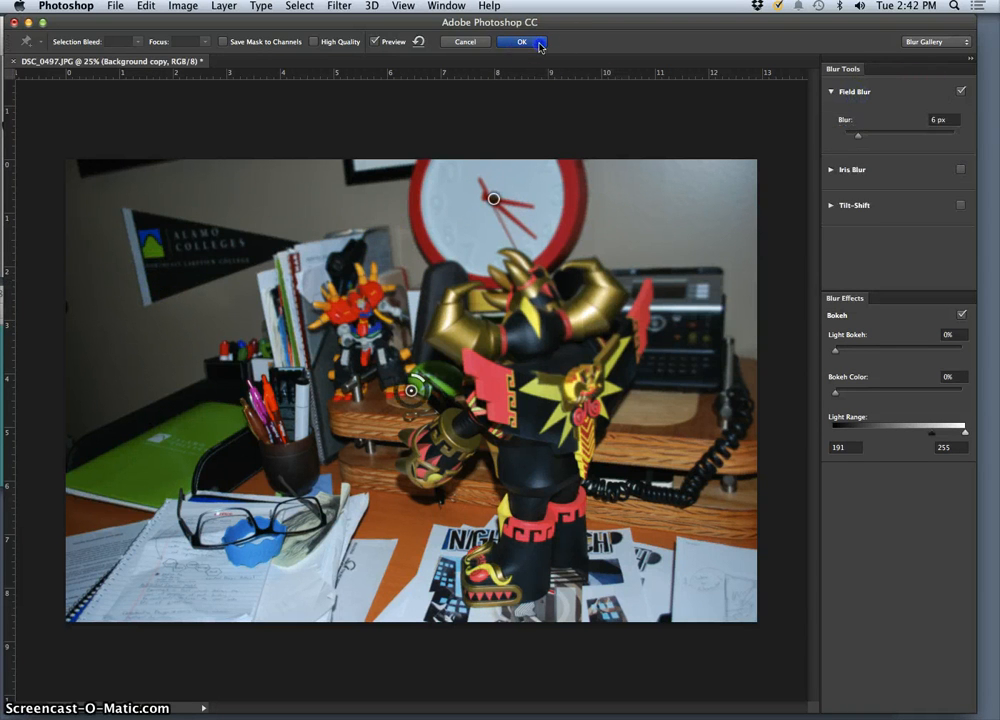
pyautogui.click(521, 41)
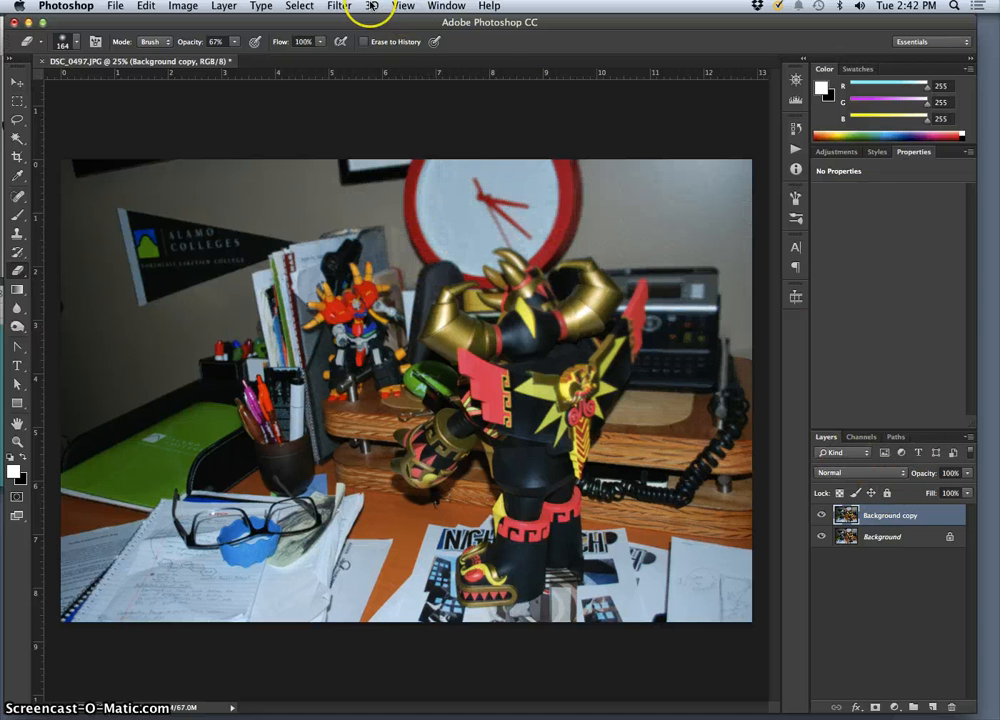
pyautogui.click(338, 6)
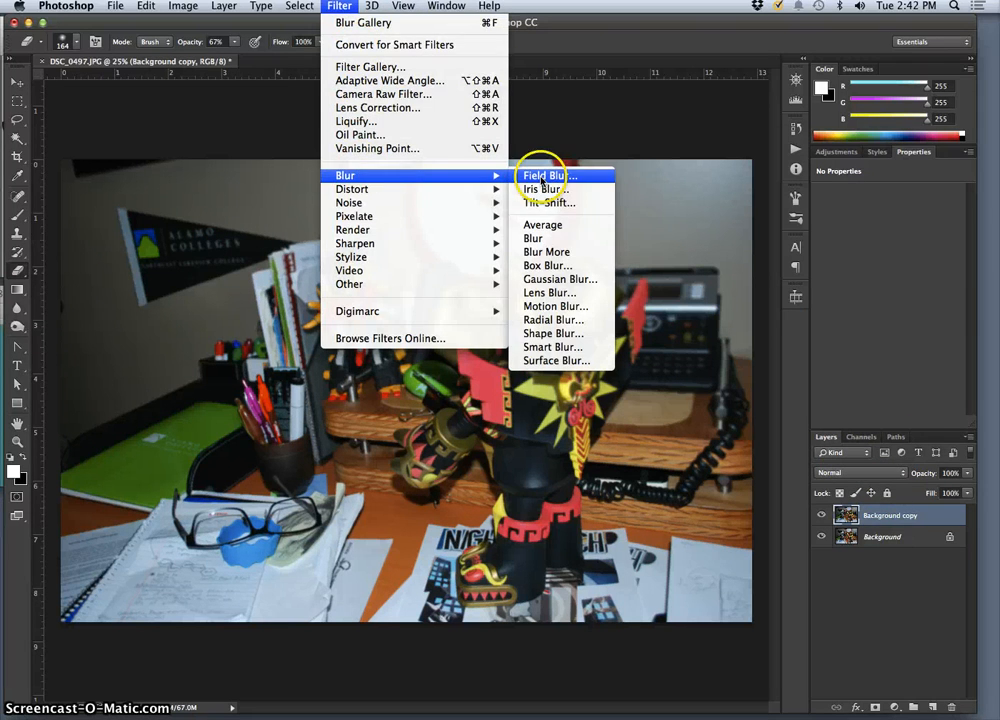
# Reopen Field Blur and place pins, moving one onto the robot toy to keep it sharp
pyautogui.click(546, 176)
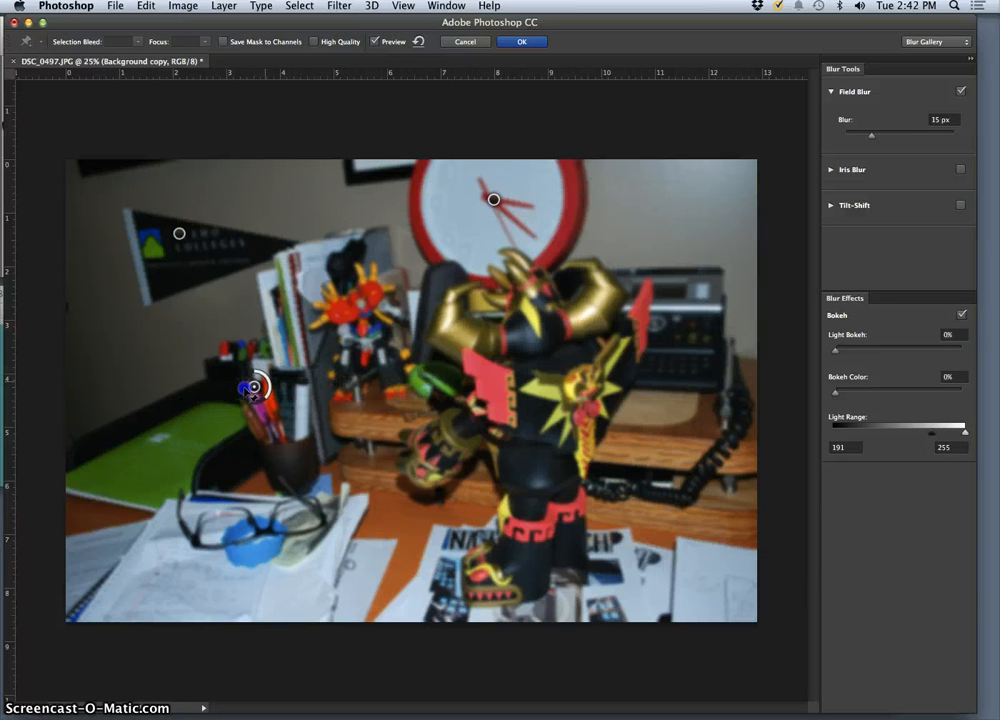
pyautogui.click(252, 390)
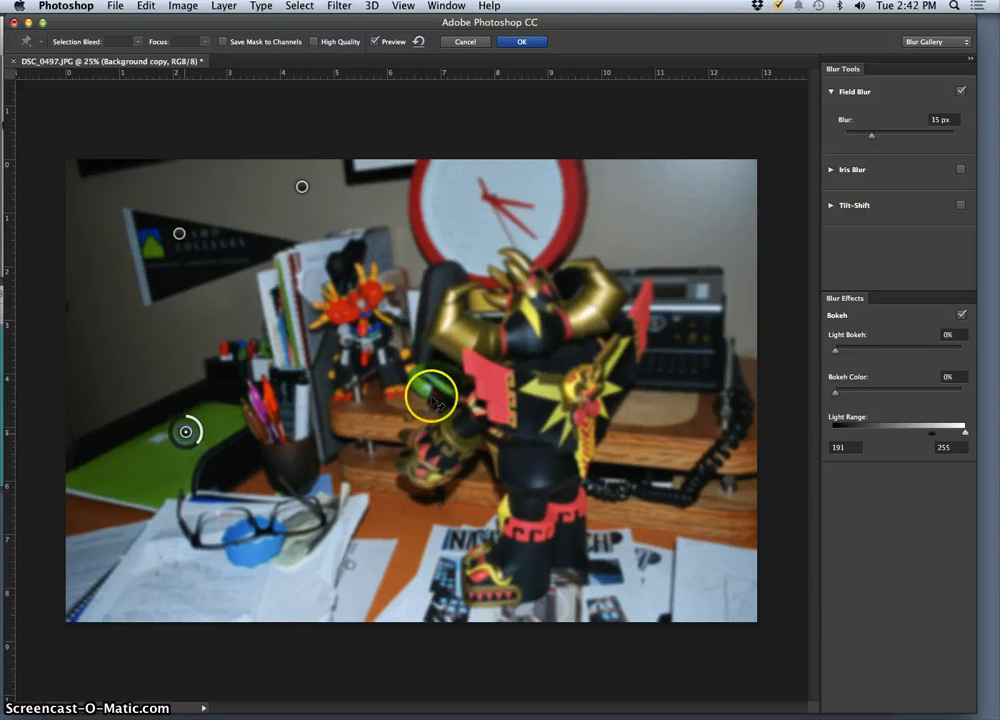
pyautogui.moveTo(432, 393); pyautogui.dragTo(535, 378)
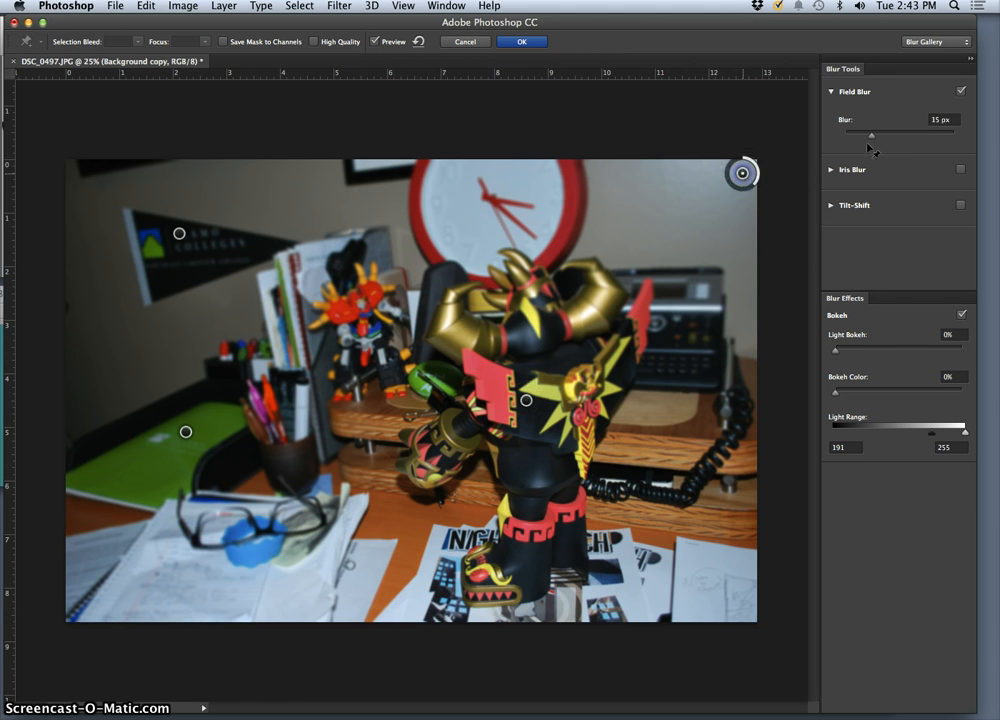
# Tune each pin's Blur amount, settling the pennant area pin at 56 px
pyautogui.moveTo(871, 135); pyautogui.dragTo(852, 137)
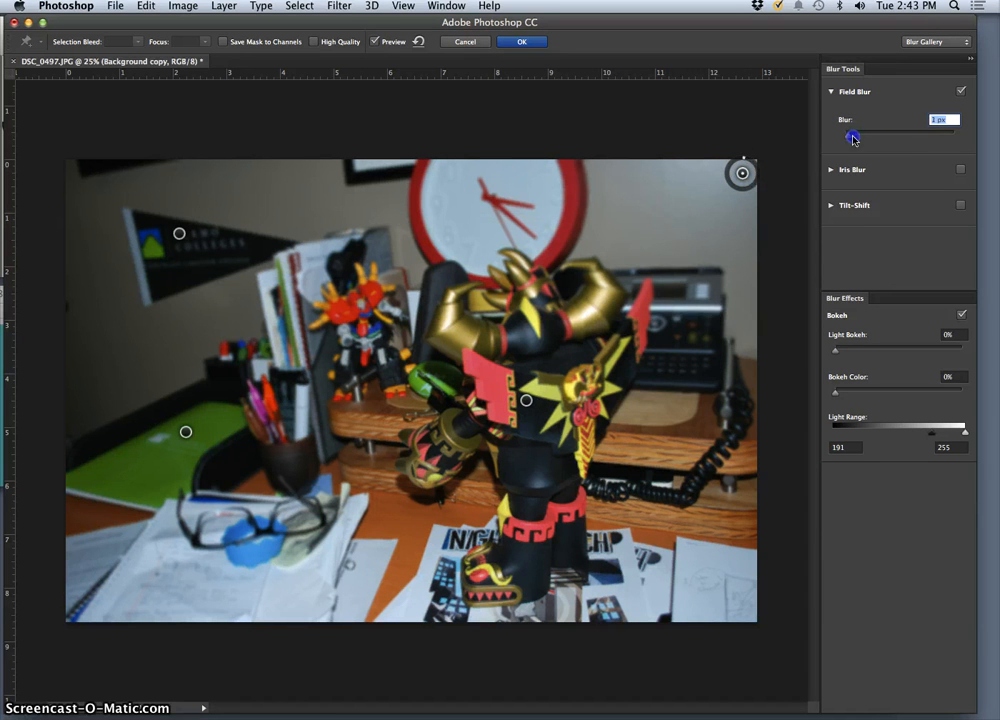
pyautogui.moveTo(852, 138); pyautogui.dragTo(930, 138)
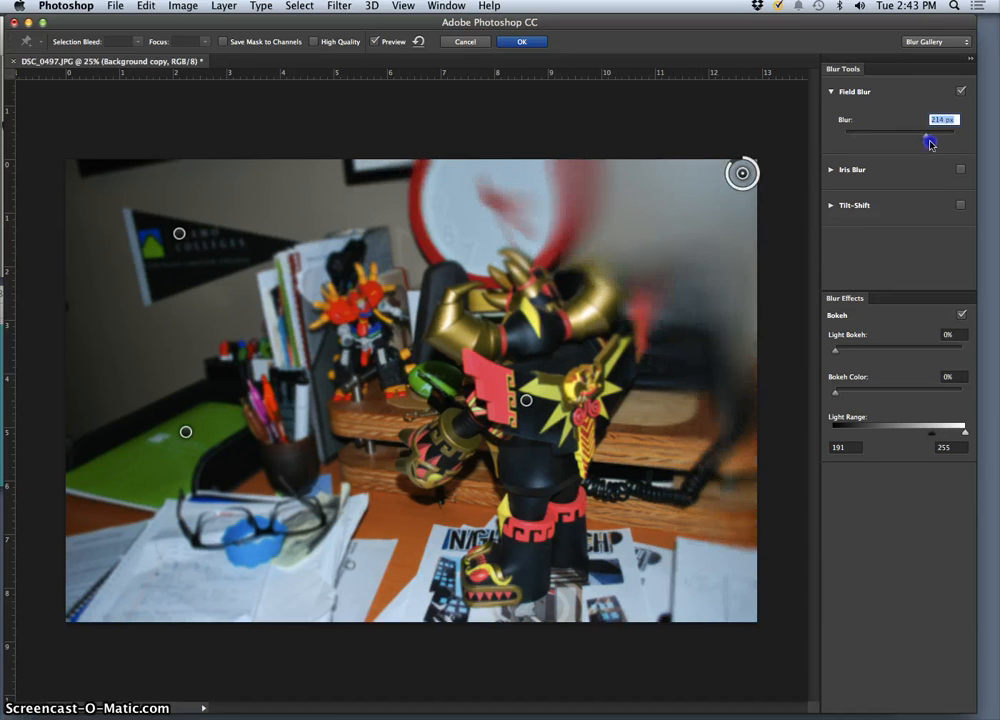
pyautogui.moveTo(927, 140); pyautogui.dragTo(911, 140)
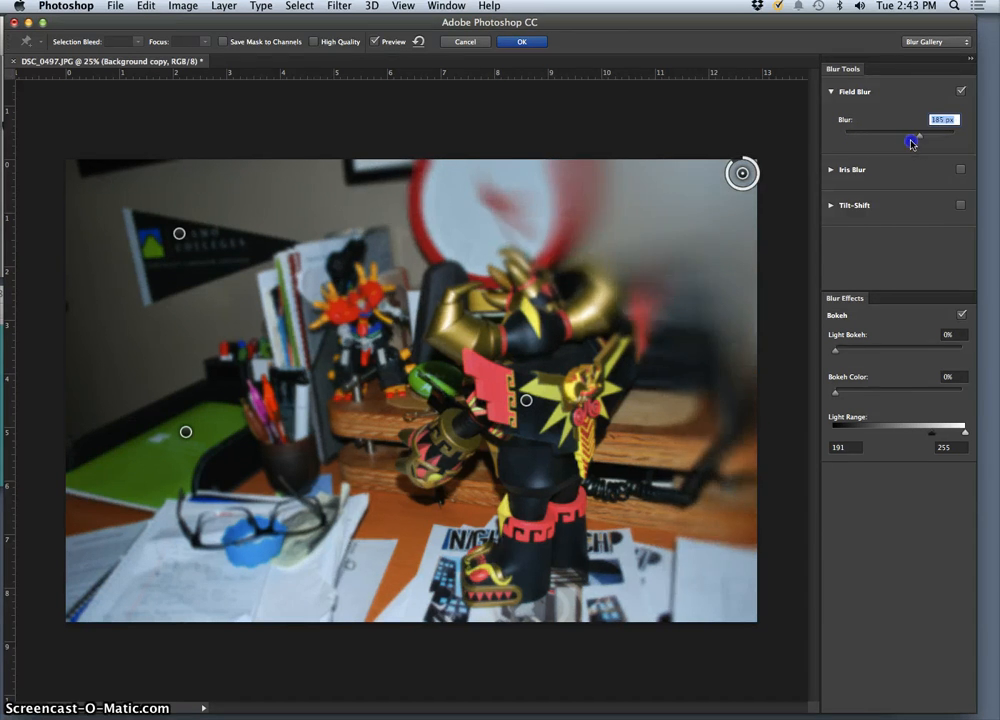
pyautogui.moveTo(910, 140); pyautogui.dragTo(875, 140)
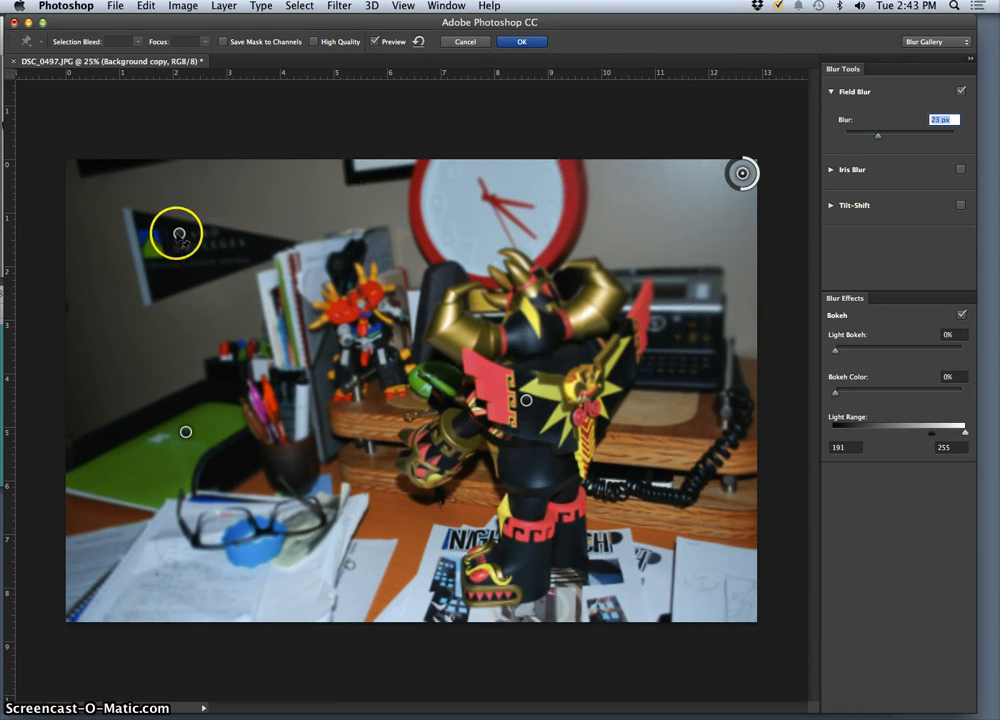
pyautogui.moveTo(878, 134); pyautogui.dragTo(850, 137)
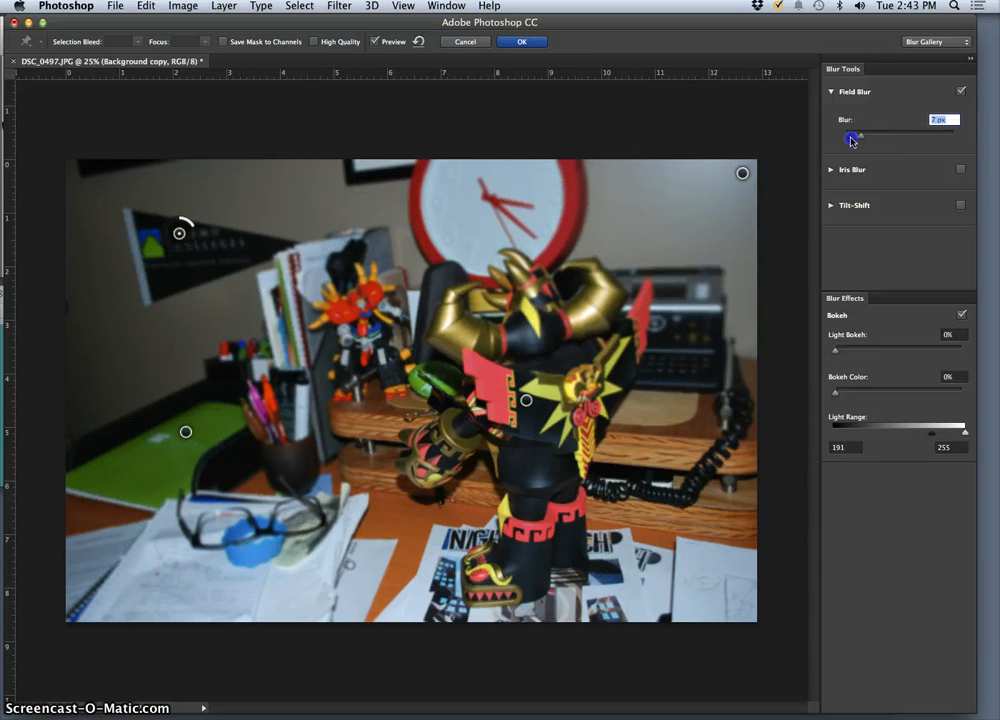
pyautogui.moveTo(851, 131); pyautogui.dragTo(890, 131)
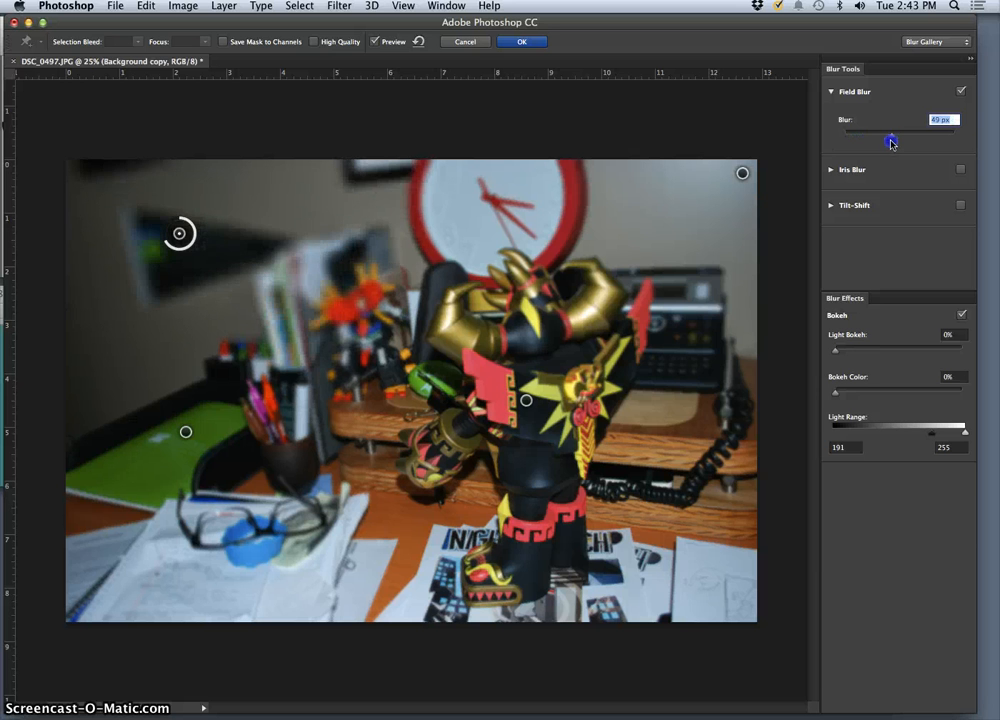
pyautogui.moveTo(891, 142); pyautogui.dragTo(930, 142)
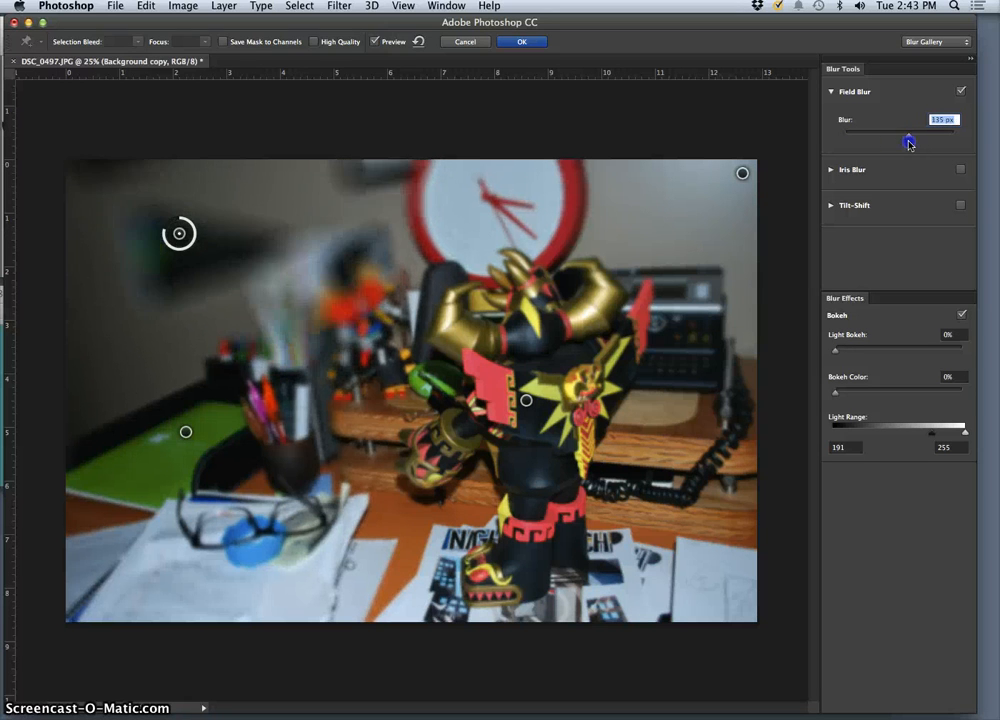
pyautogui.moveTo(909, 141); pyautogui.dragTo(921, 140)
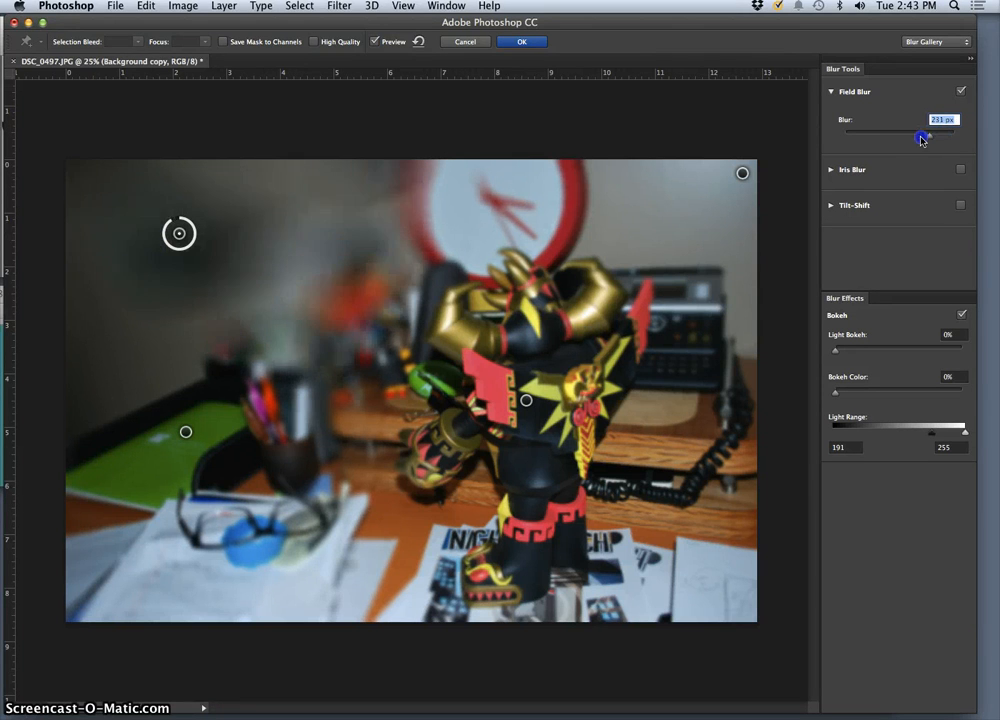
pyautogui.moveTo(920, 137); pyautogui.dragTo(868, 137)
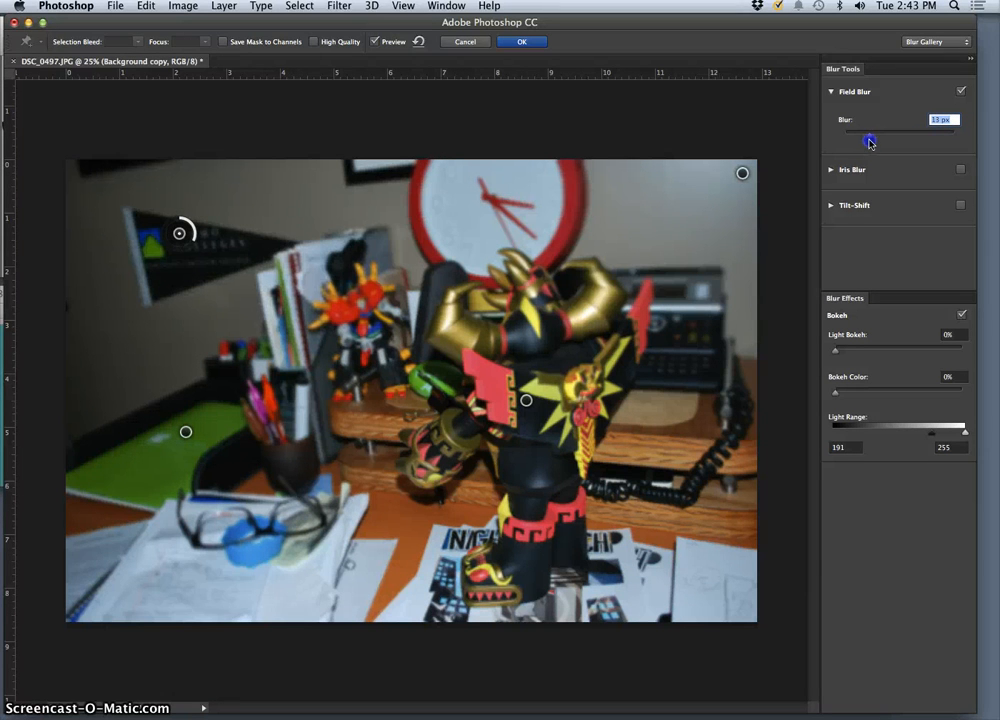
pyautogui.moveTo(868, 132); pyautogui.dragTo(873, 132)
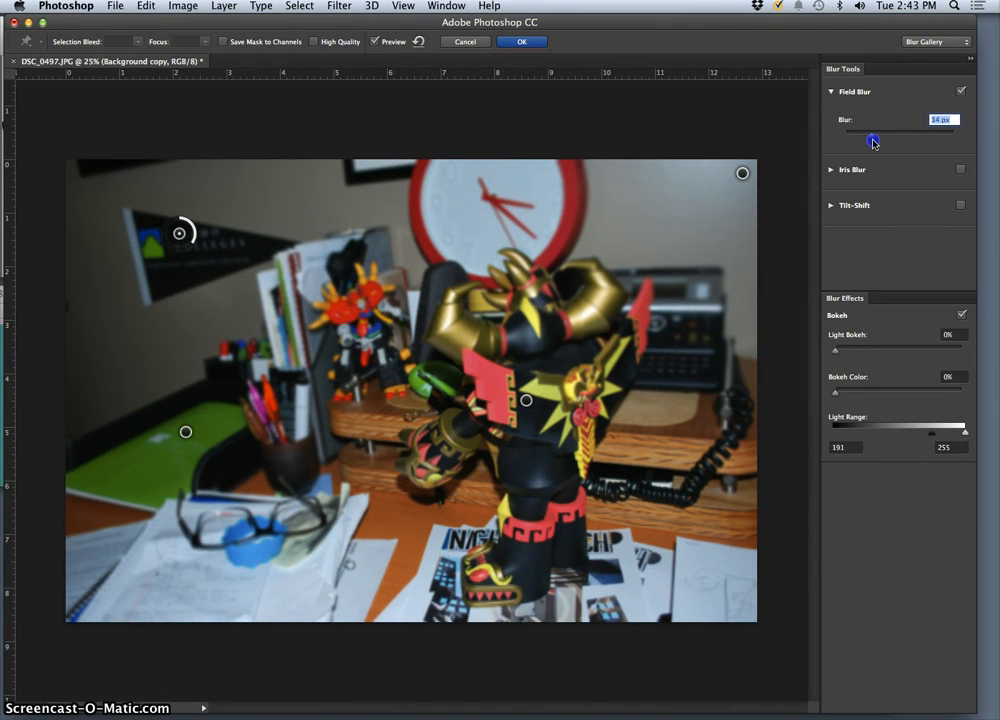
pyautogui.moveTo(872, 131); pyautogui.dragTo(888, 131)
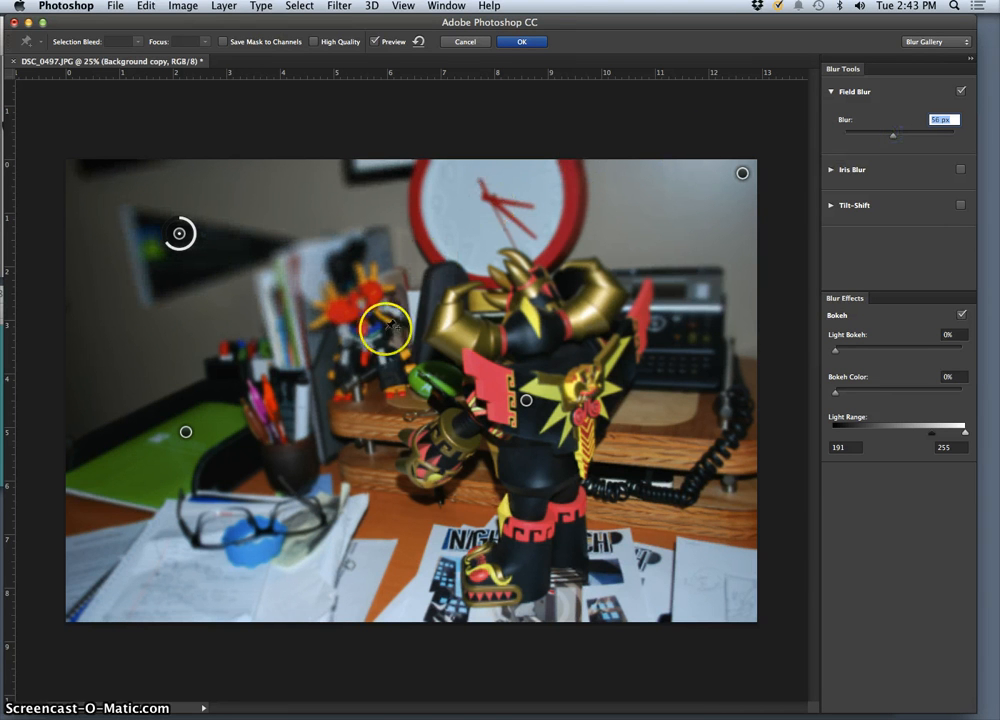
# Add blur pins along the left edge and near the glasses, then commit the Field Blur
pyautogui.moveTo(385, 330); pyautogui.dragTo(450, 505)
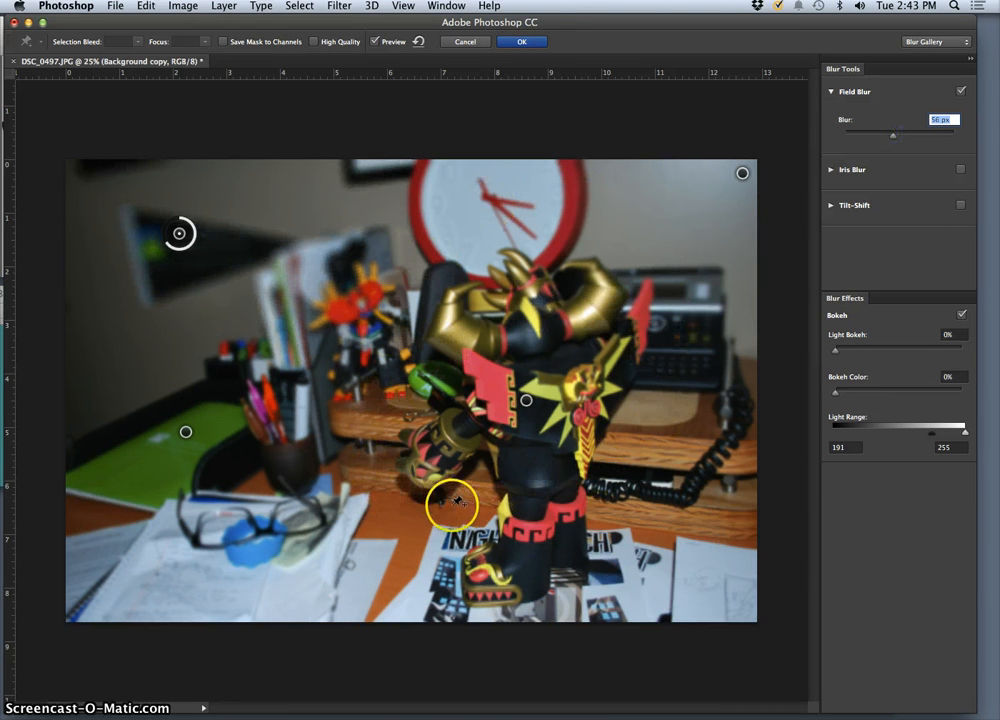
pyautogui.moveTo(450, 500); pyautogui.dragTo(540, 580)
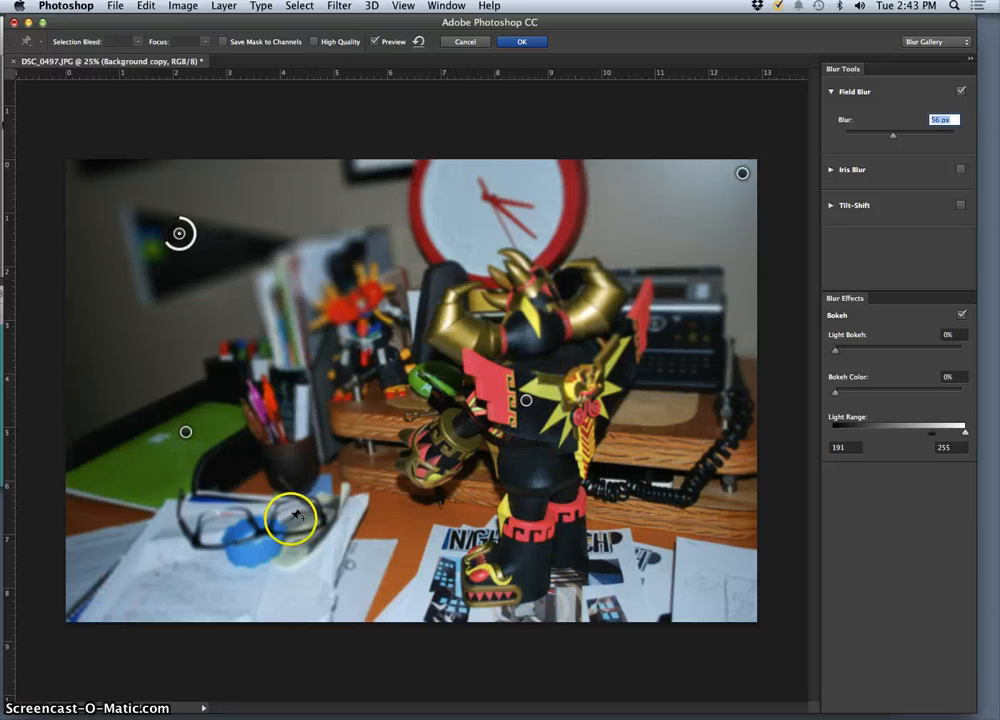
pyautogui.moveTo(293, 518); pyautogui.dragTo(258, 528)
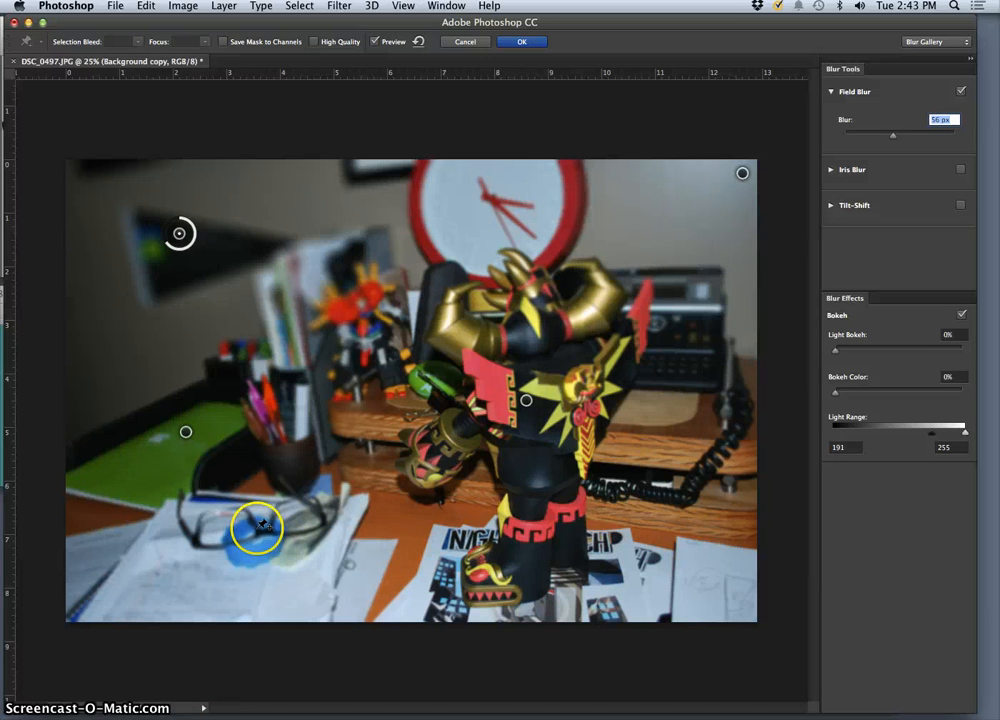
pyautogui.click(73, 297)
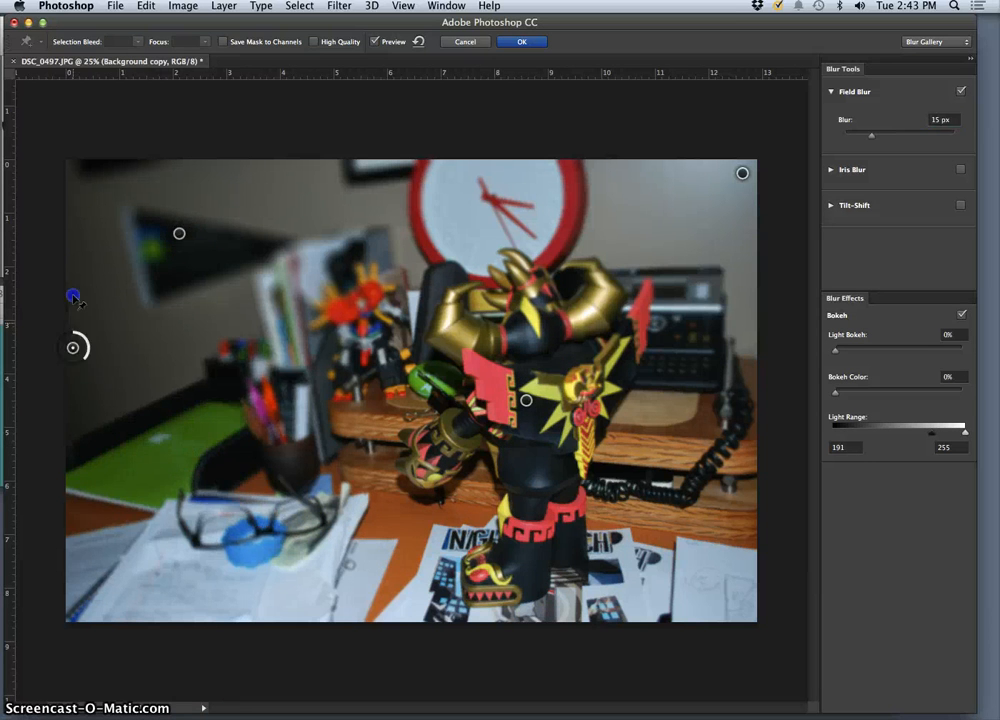
pyautogui.moveTo(73, 298); pyautogui.dragTo(52, 372)
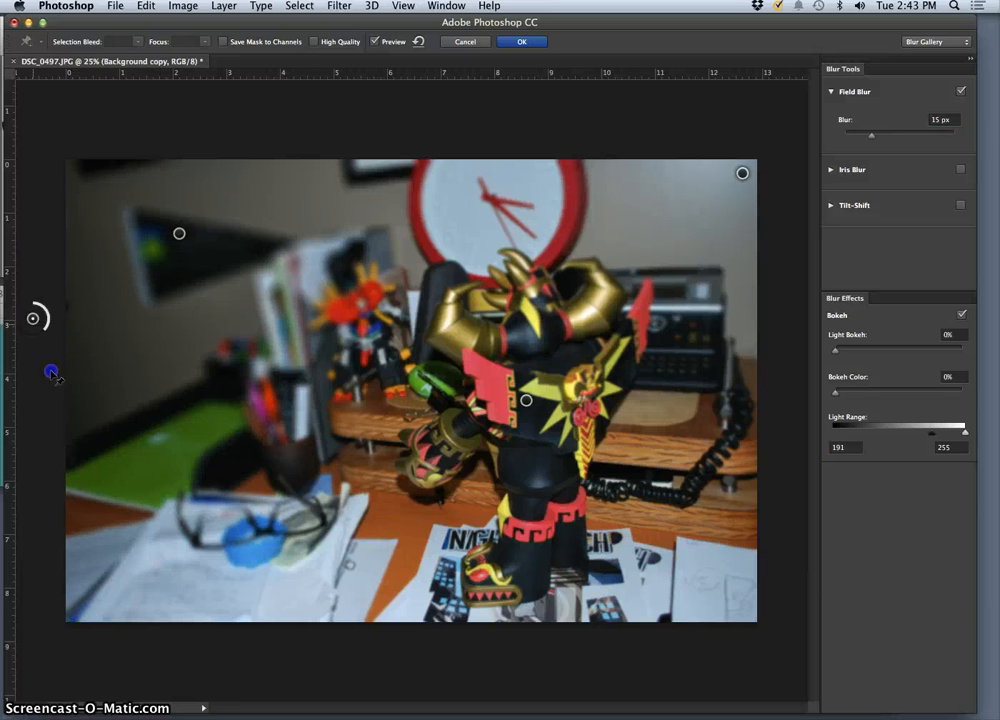
pyautogui.click(183, 476)
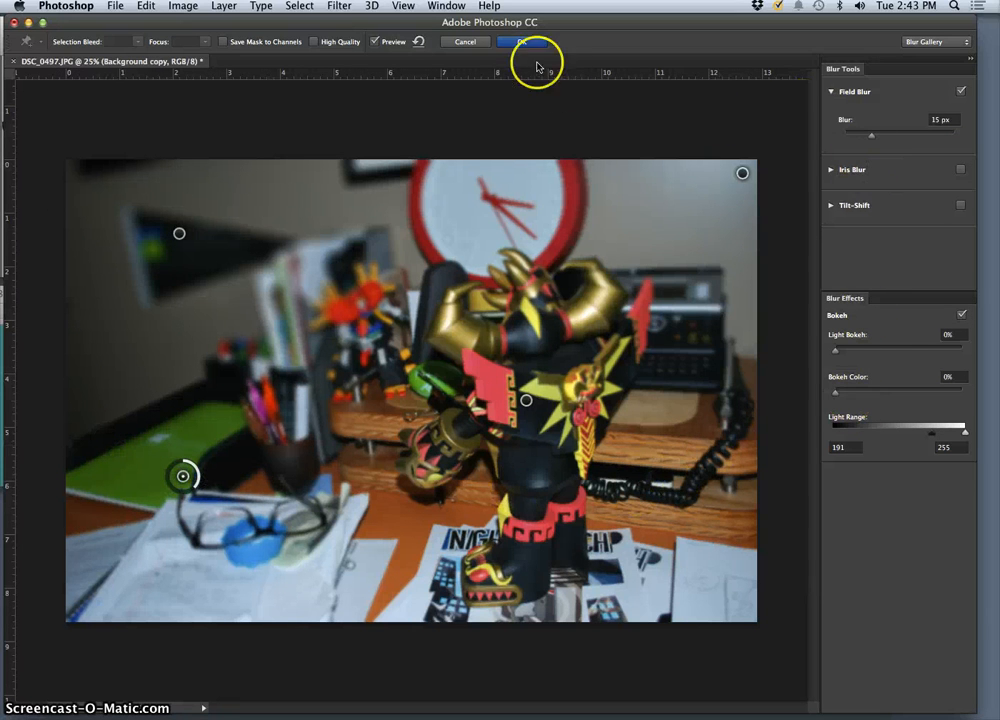
pyautogui.click(520, 41)
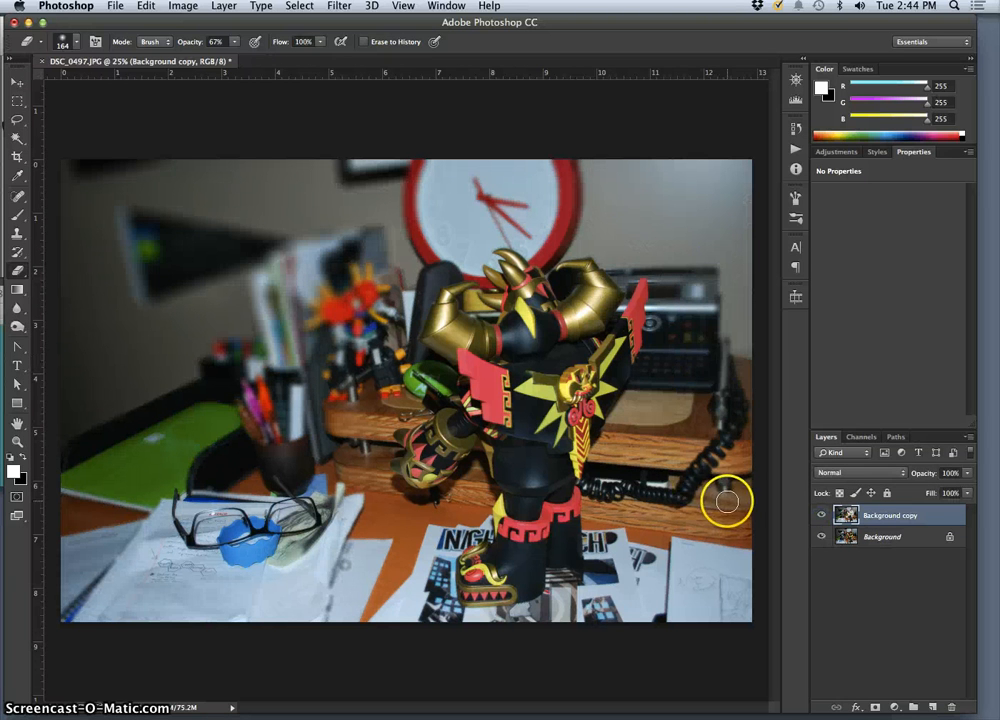
pyautogui.moveTo(280, 334)
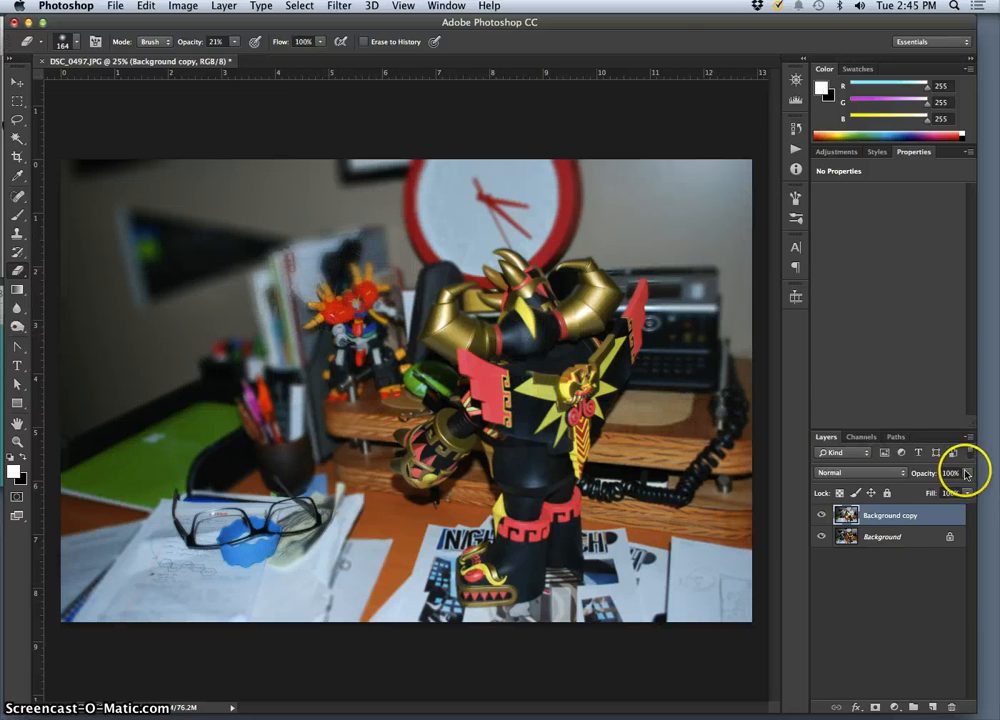
# Lower the Background copy layer's opacity to 60%
pyautogui.moveTo(965, 489); pyautogui.dragTo(943, 489)
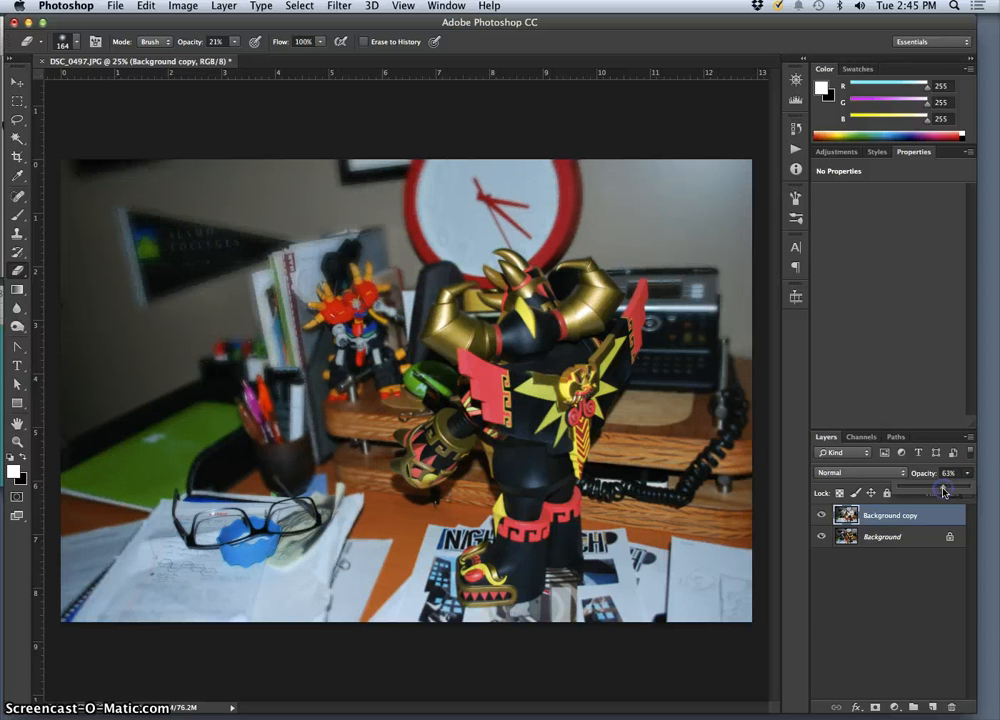
pyautogui.moveTo(945, 490); pyautogui.dragTo(940, 490)
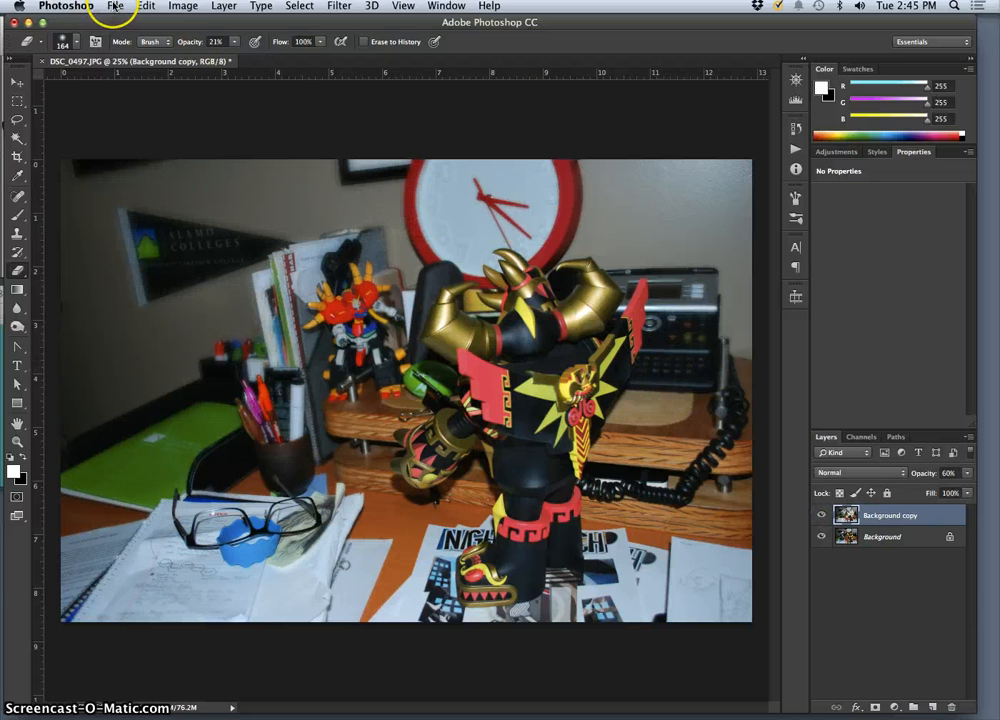
# Save the image as field blur demo.psd in the Three Layers of Depth folder
pyautogui.click(114, 6)
pyautogui.write('field blur demo.psd')
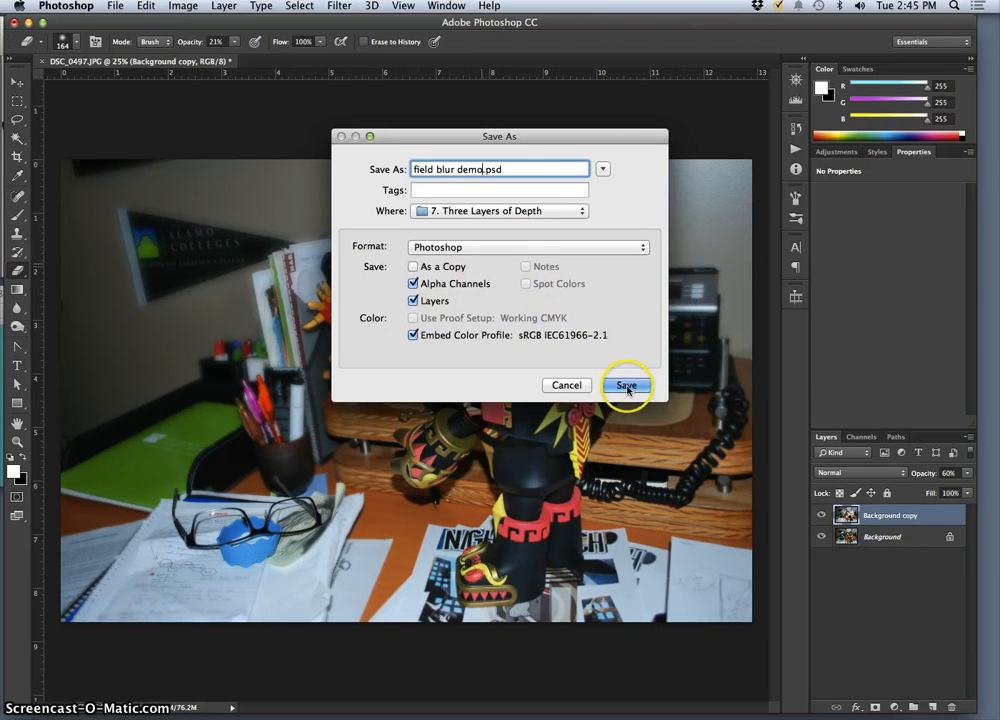
pyautogui.click(626, 385)
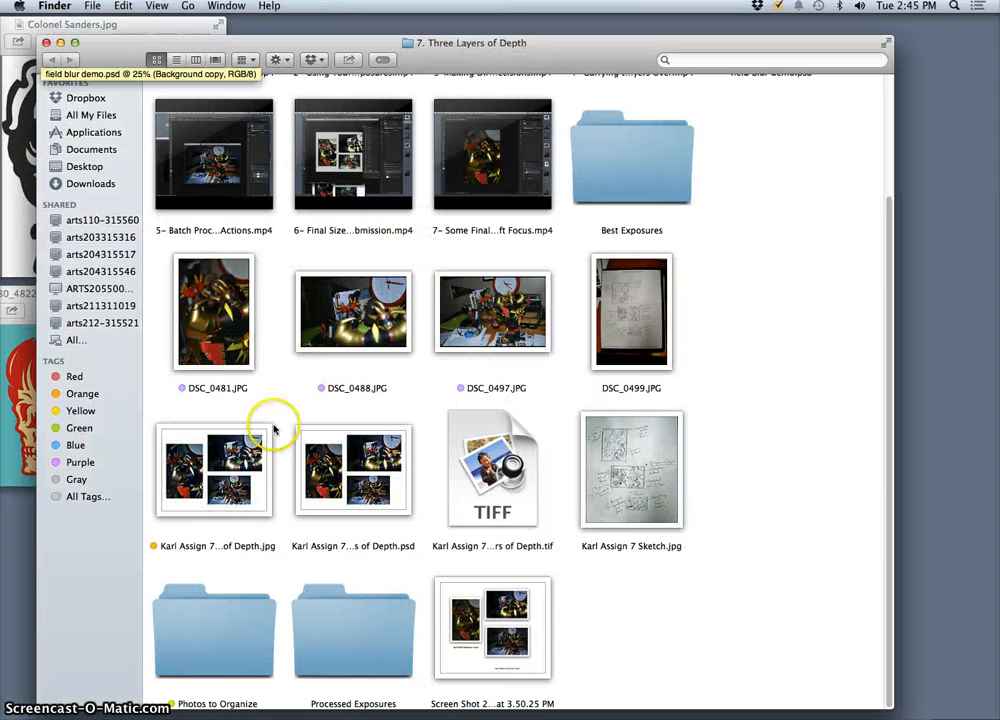
# Open Karl Assign 7 3 Layers of Depth.jpg from Finder in Preview
pyautogui.doubleClick(213, 470)
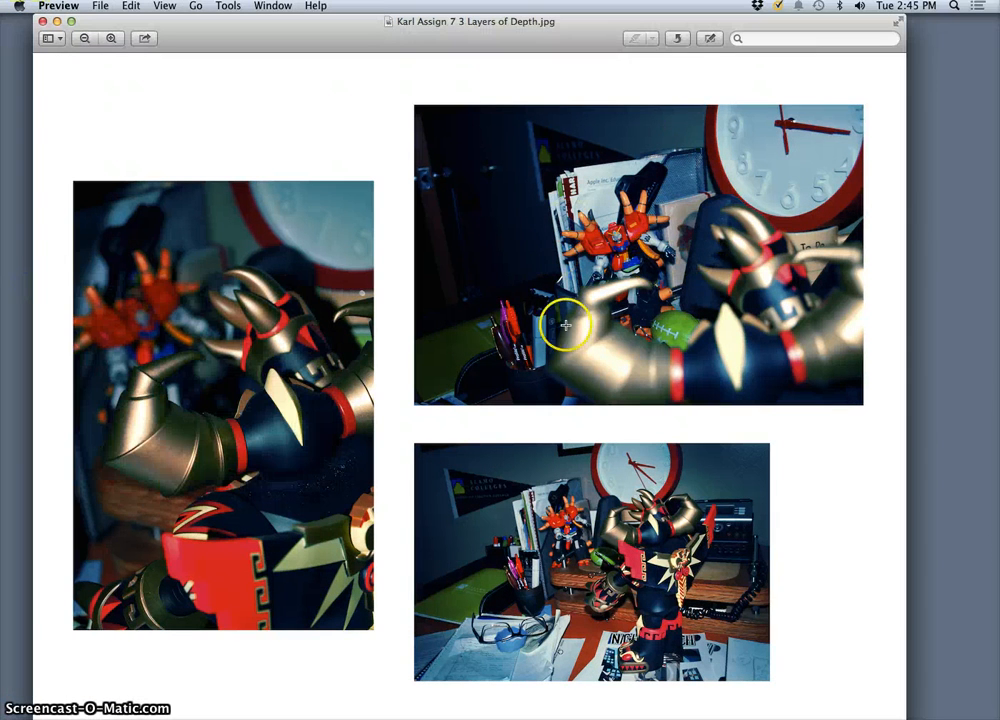
pyautogui.moveTo(637, 467)
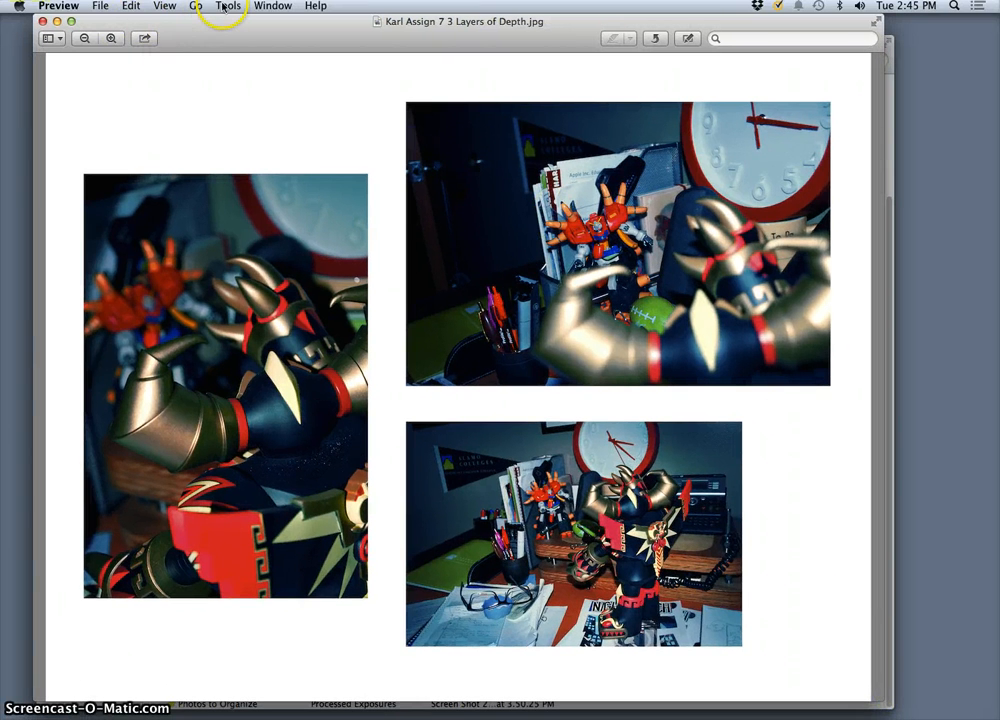
pyautogui.click(228, 6)
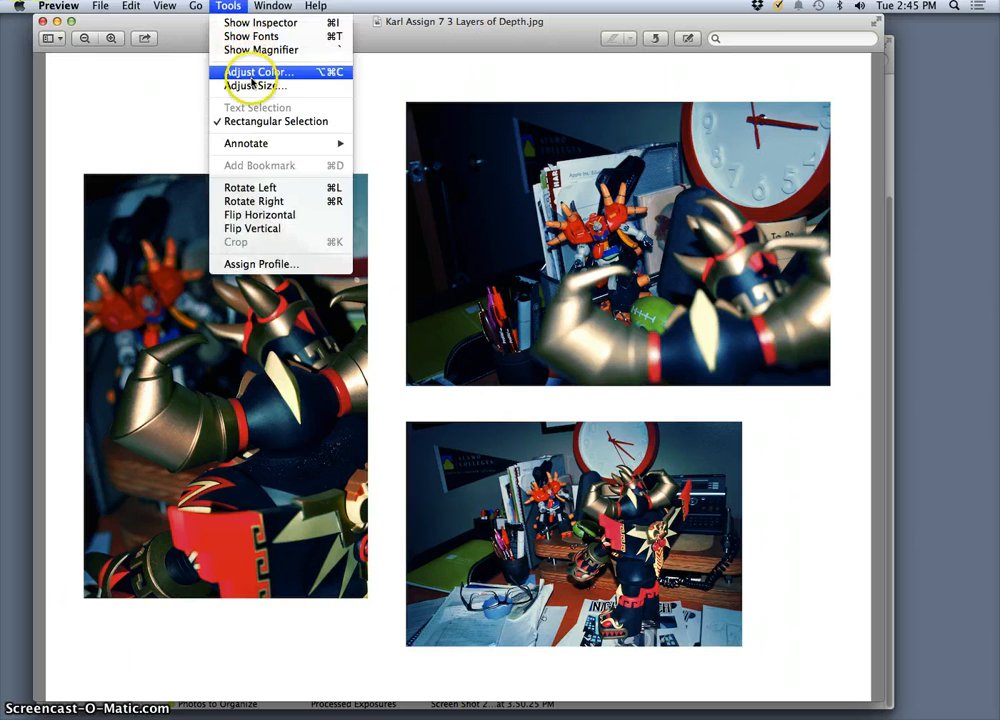
pyautogui.click(256, 85)
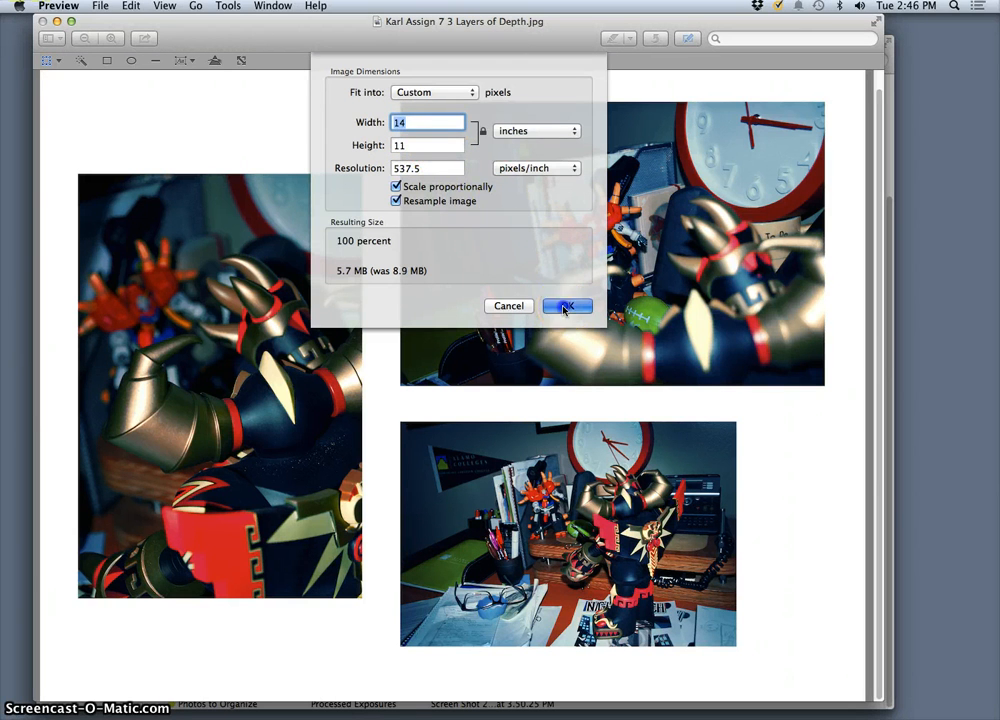
pyautogui.click(567, 305)
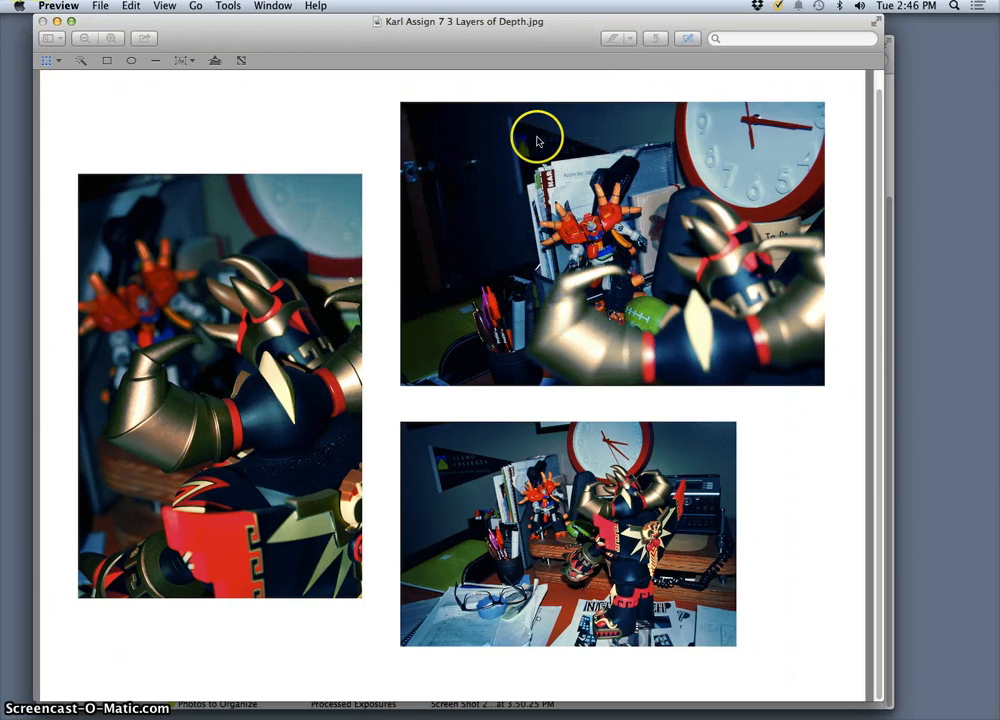